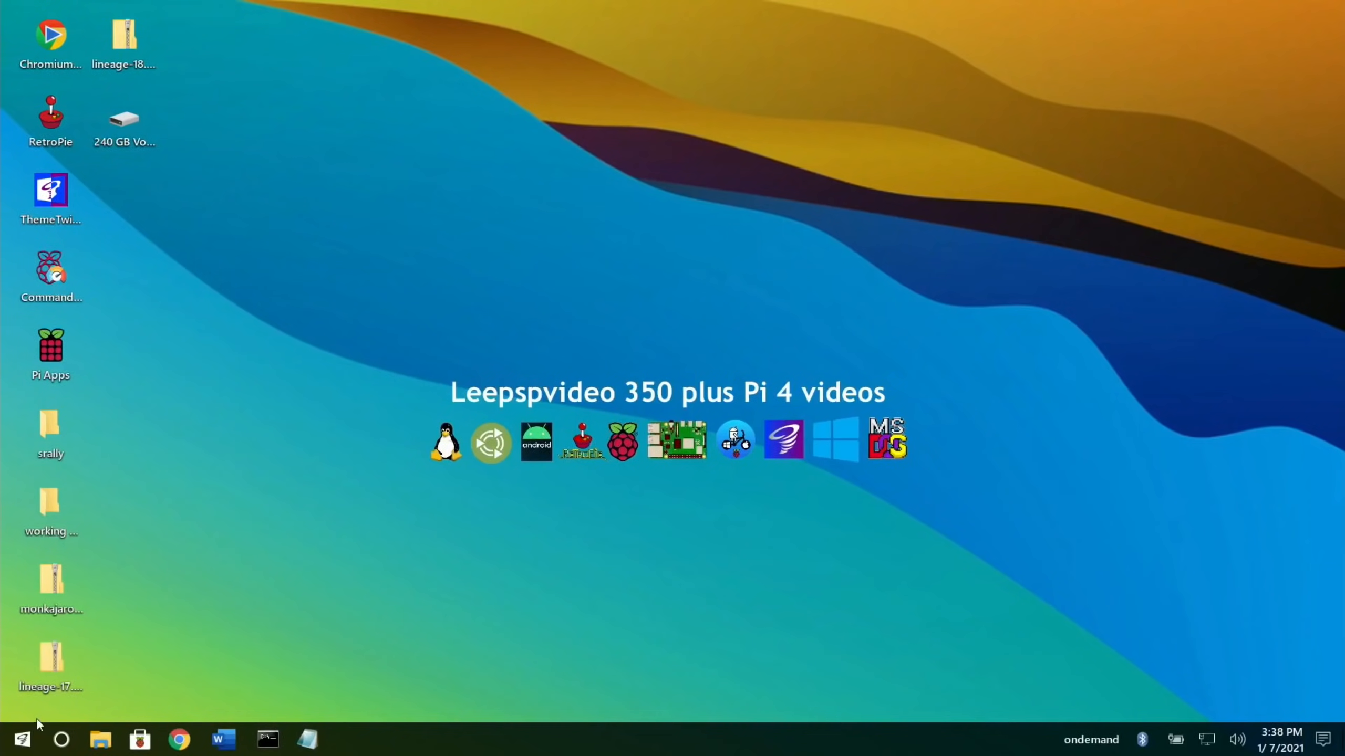
Step: Launch Raspberry Pi Imager from the application launcher by searching 'ima'
left_click(21, 740)
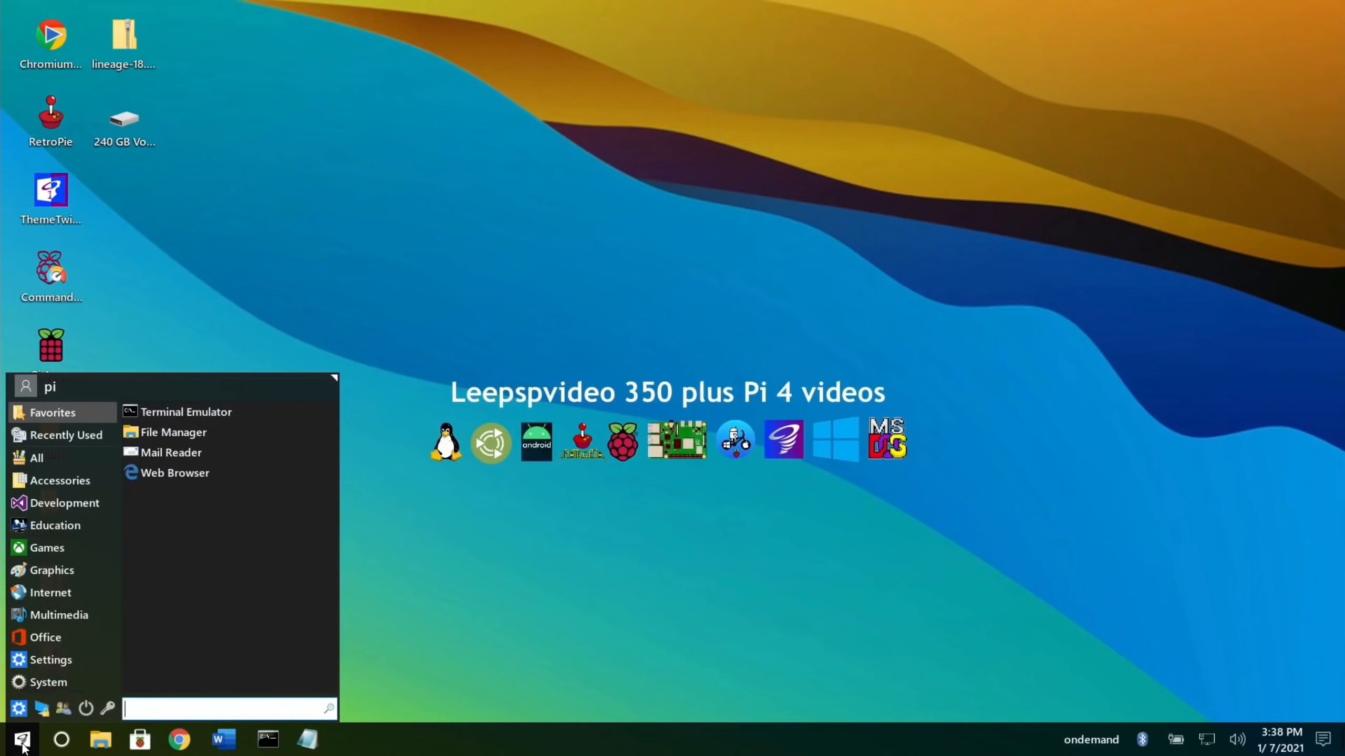
type("ima")
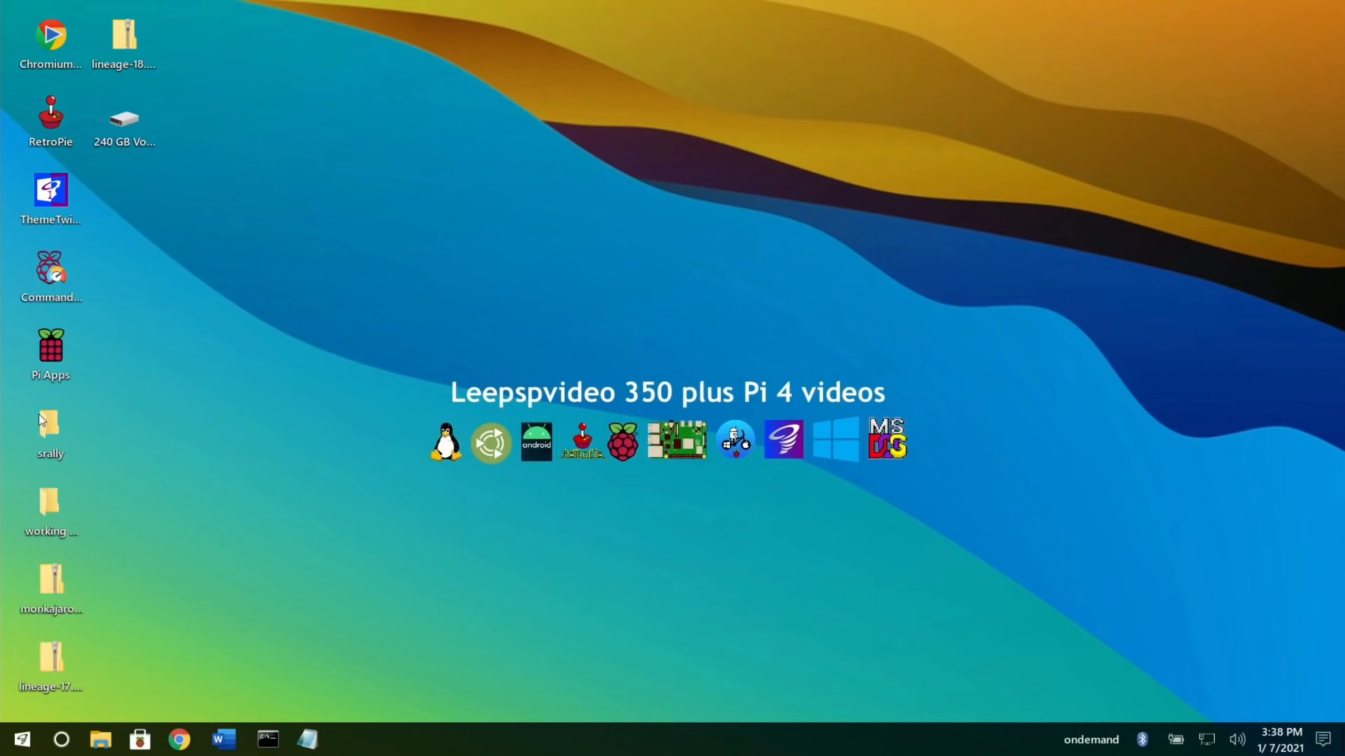
left_click(621, 442)
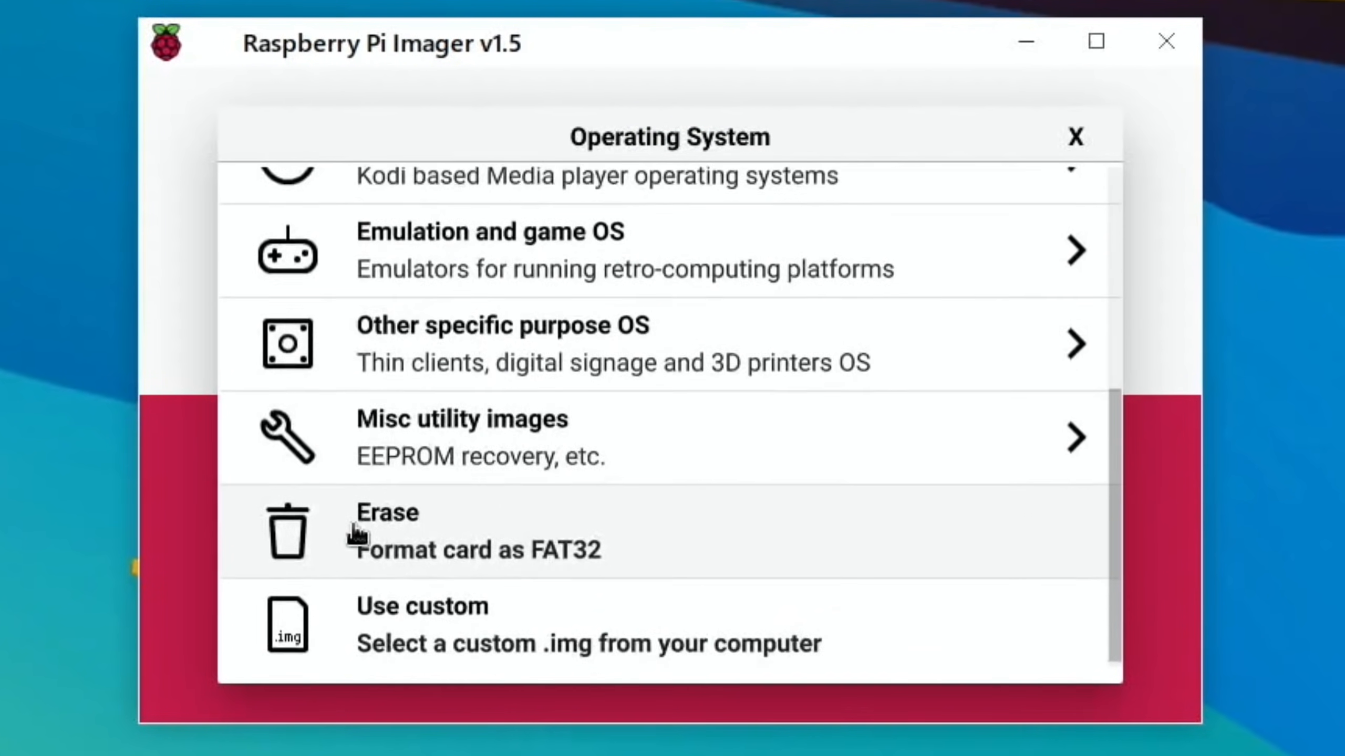
Step: Choose the lineage-18.1 zip from Desktop as a custom image and the DYNAMODE STORAGE drive, then Write
left_click(587, 624)
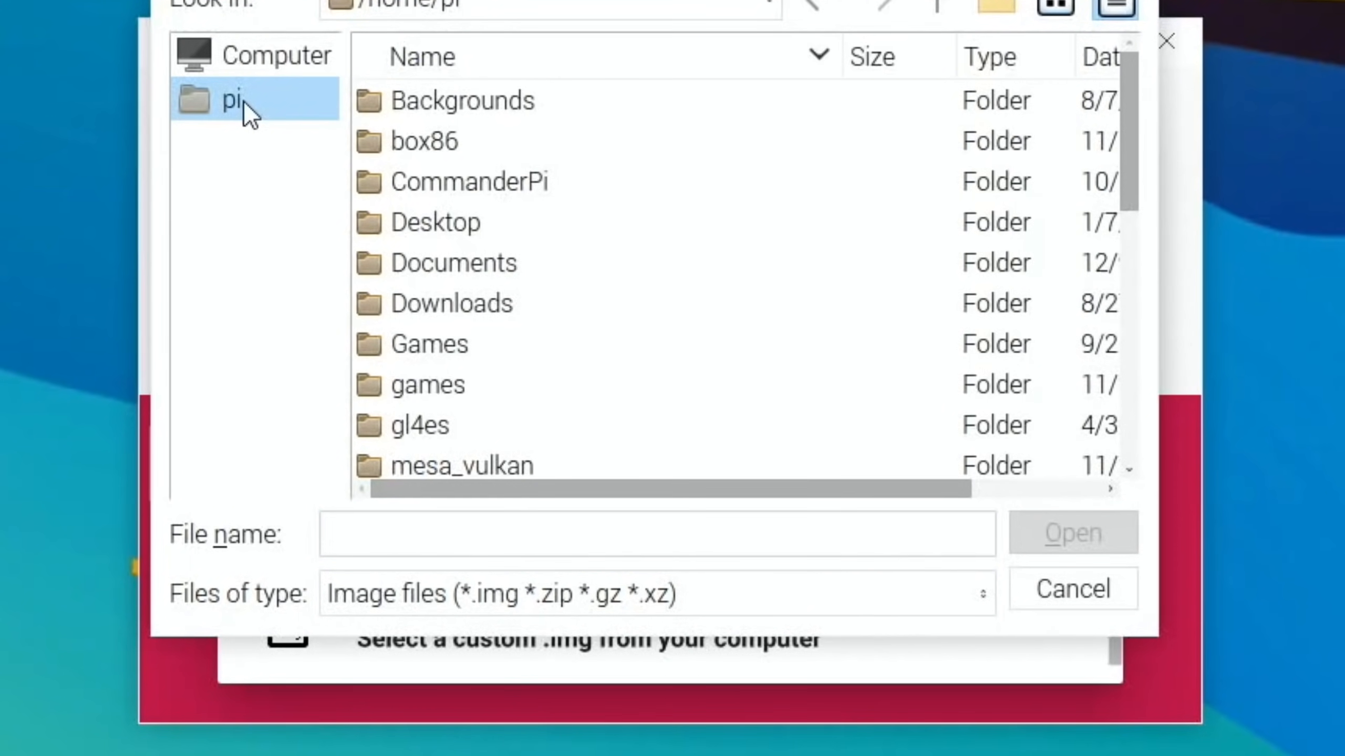
double_click(437, 222)
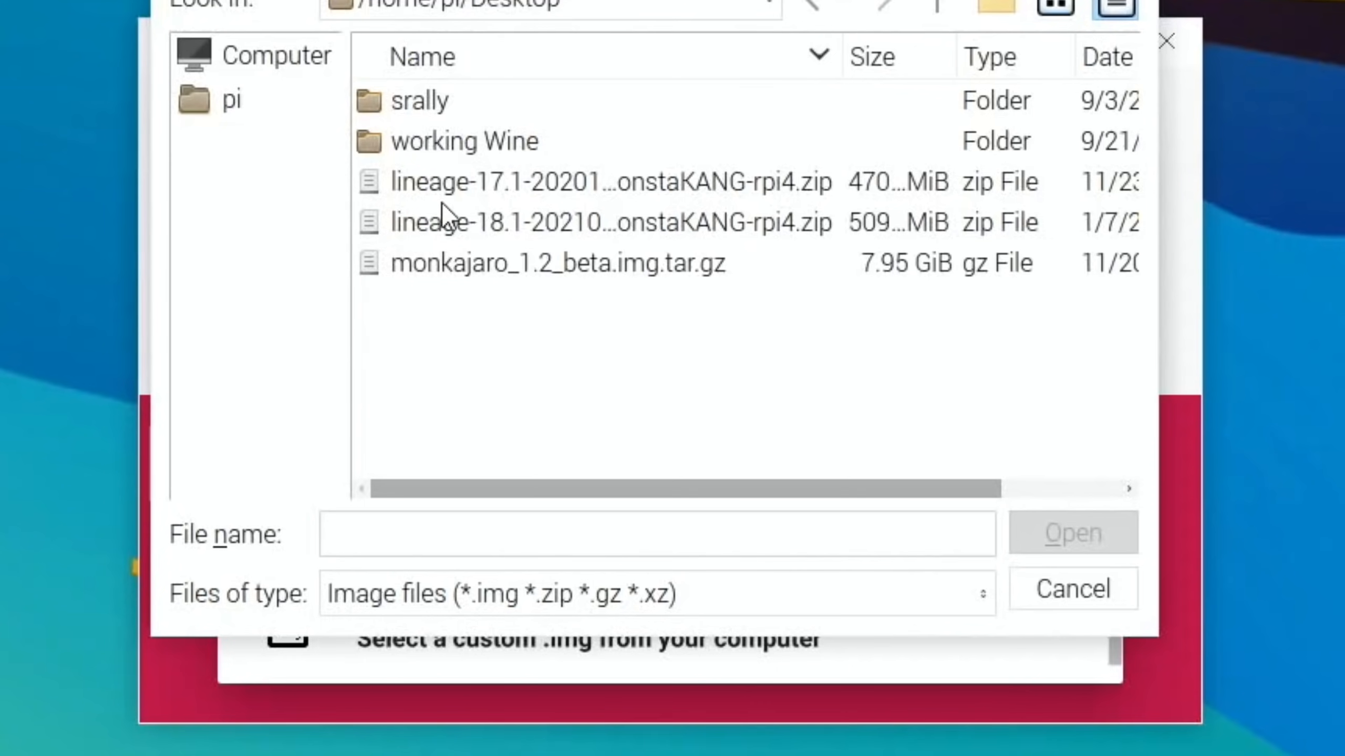
mouse_move(500, 185)
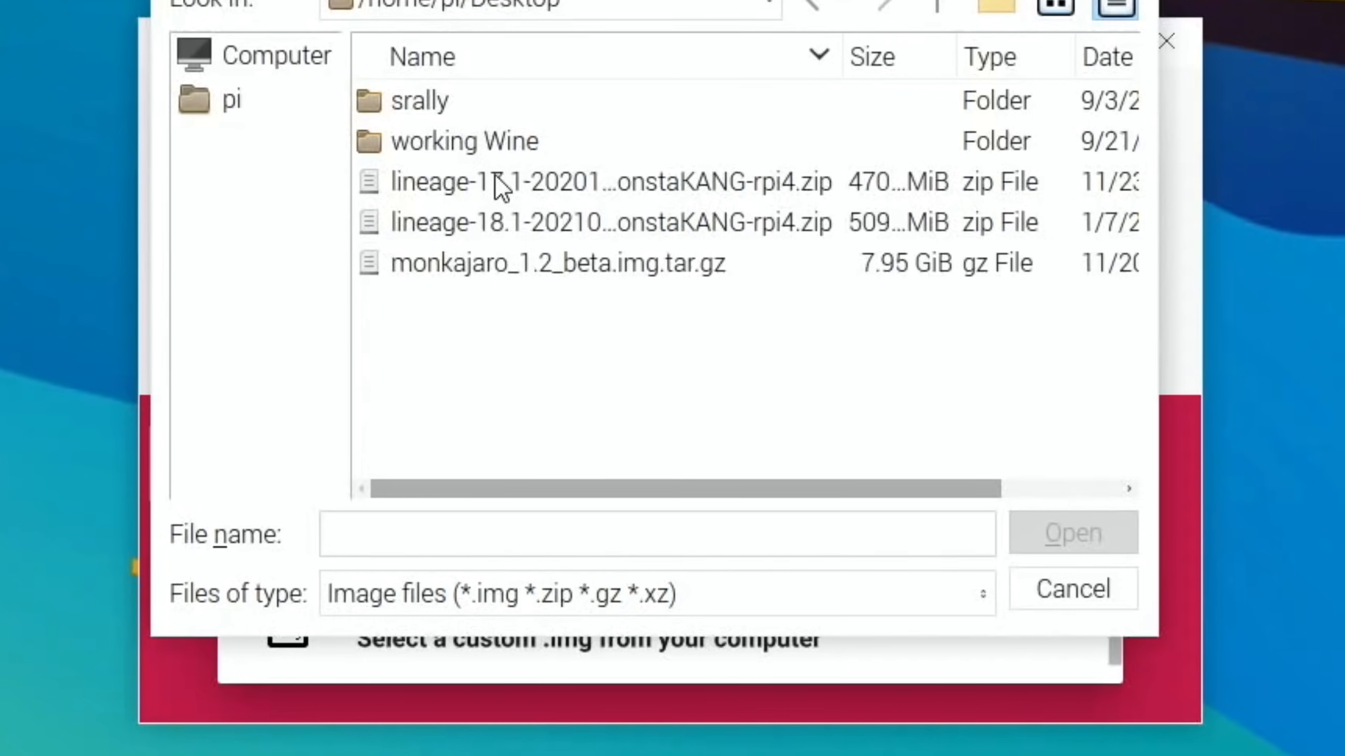
mouse_move(787, 245)
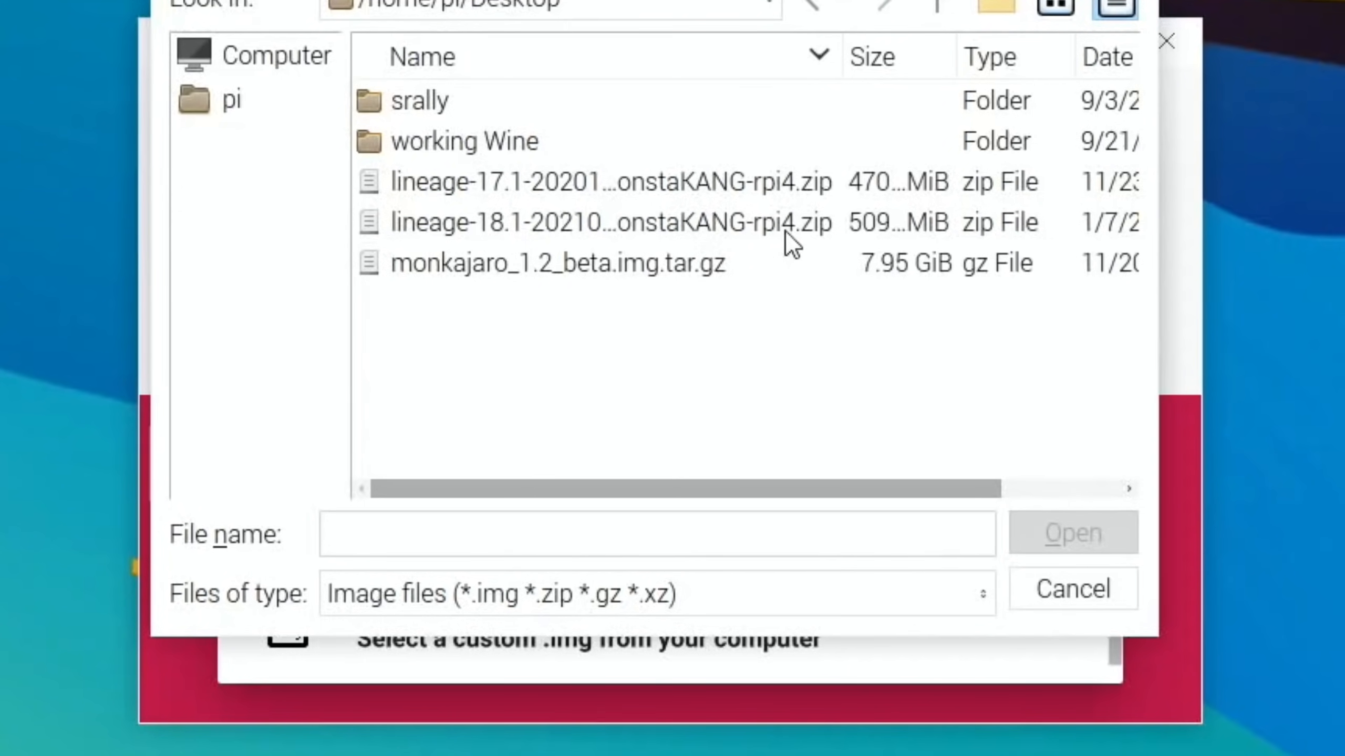
mouse_move(822, 227)
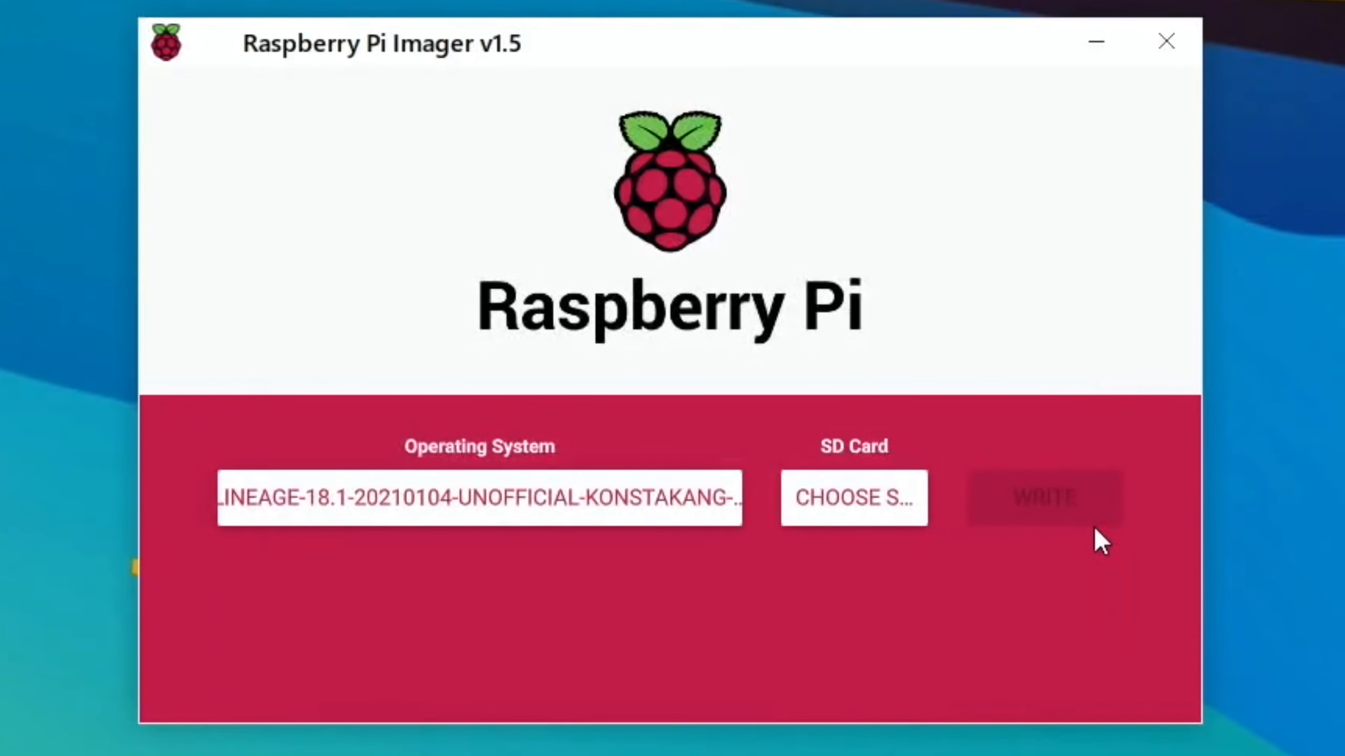
left_click(852, 497)
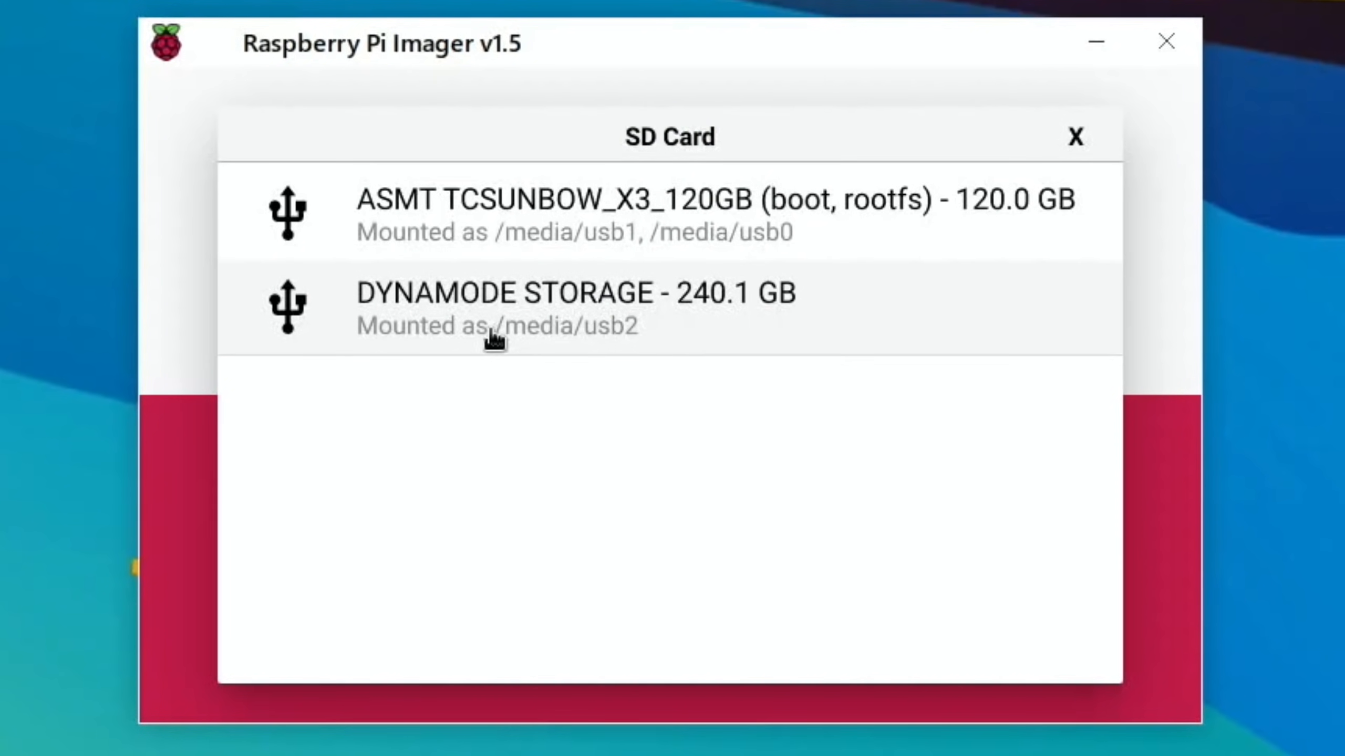
mouse_move(702, 306)
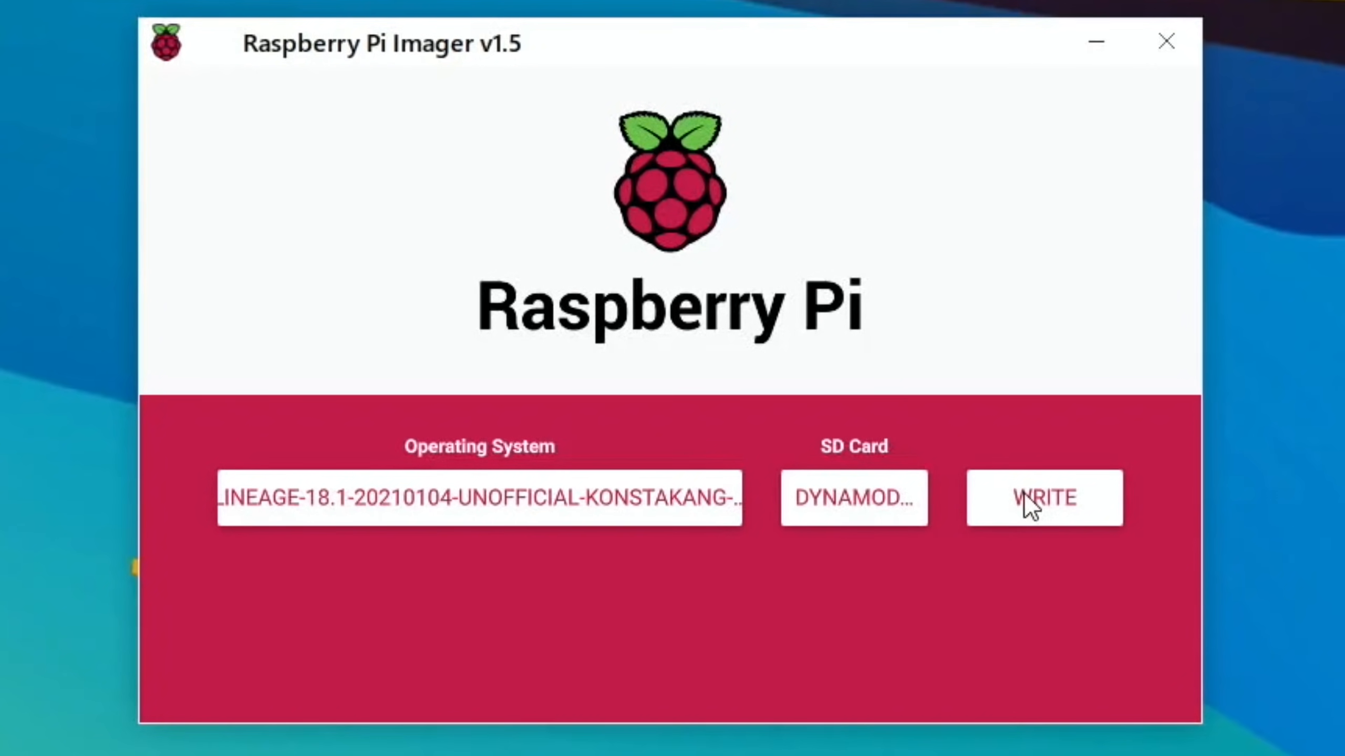
left_click(1043, 498)
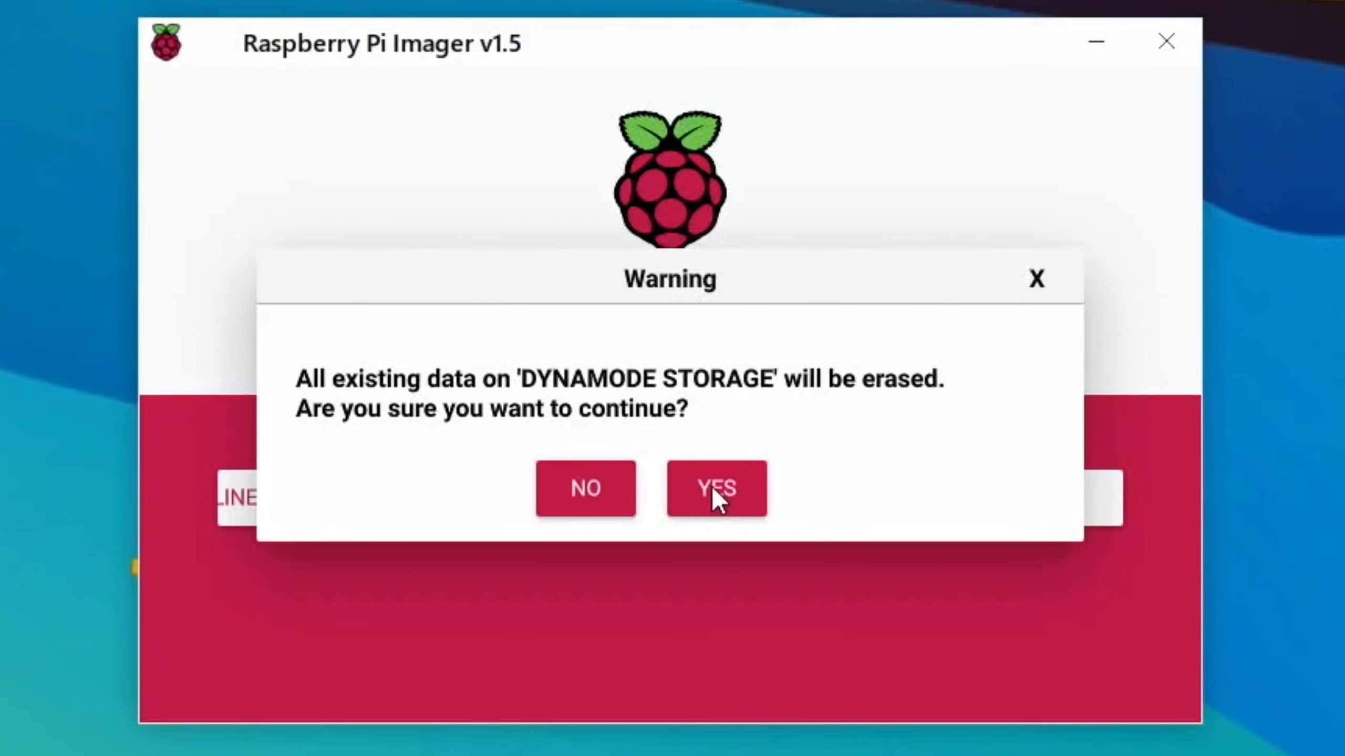
Step: Confirm erasing DYNAMODE STORAGE, let the write finish, and dismiss the Write Successful notice
left_click(716, 489)
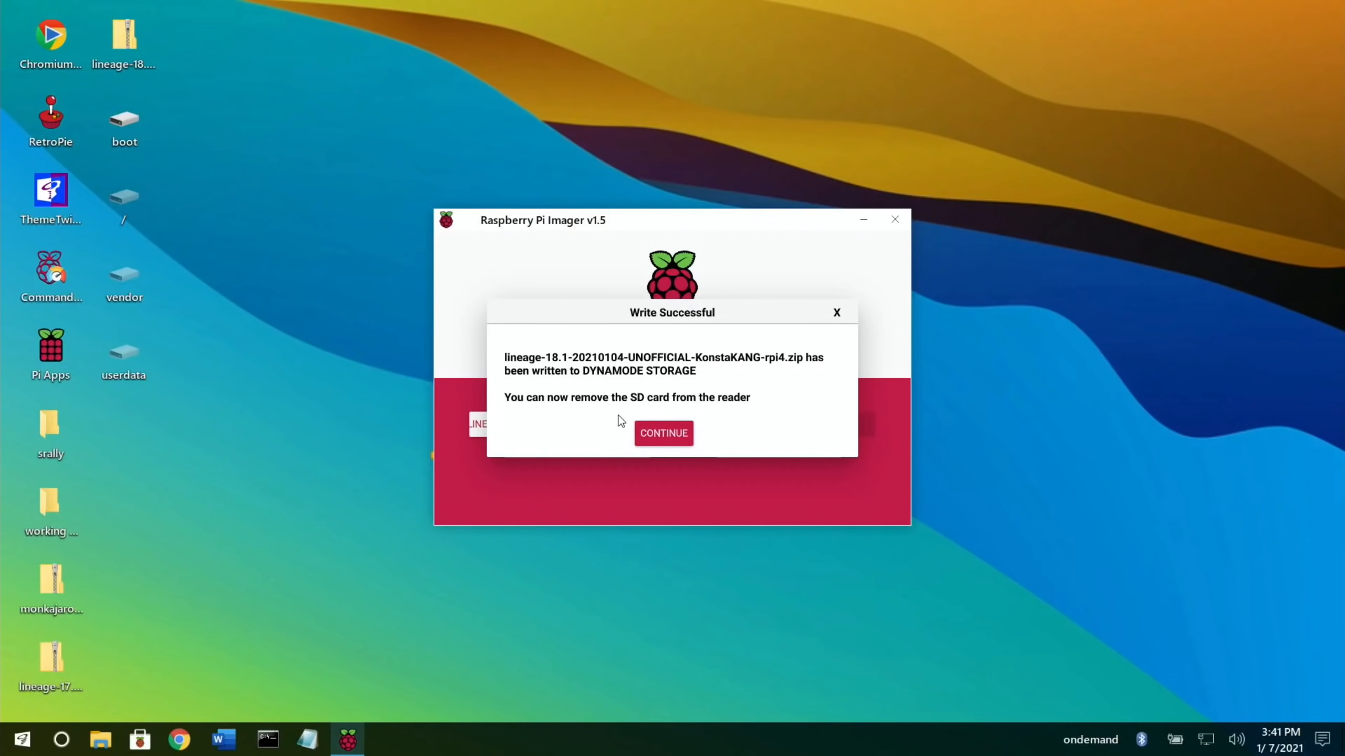
left_click(663, 432)
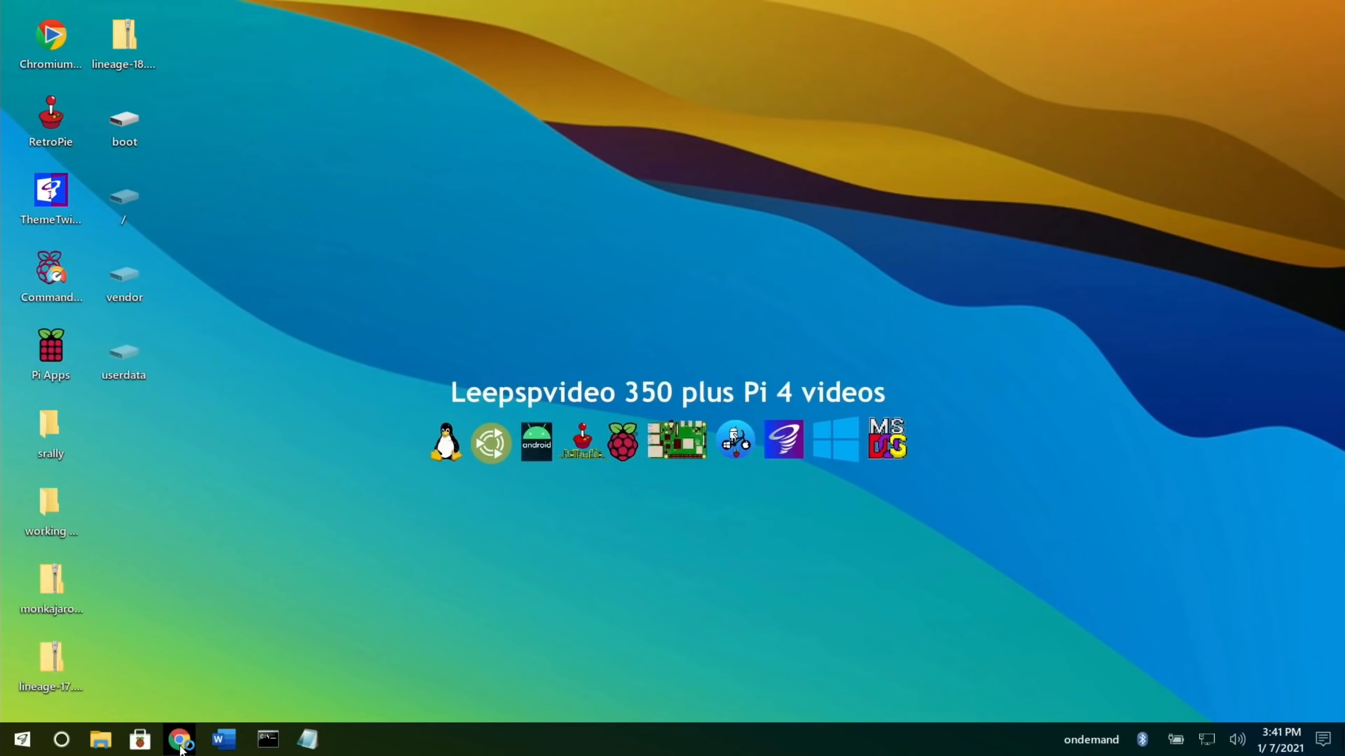
Step: Review the KonstaKANG LineageOS 18.1 page's Working, Not working and Issues lists in Chrome
left_click(179, 740)
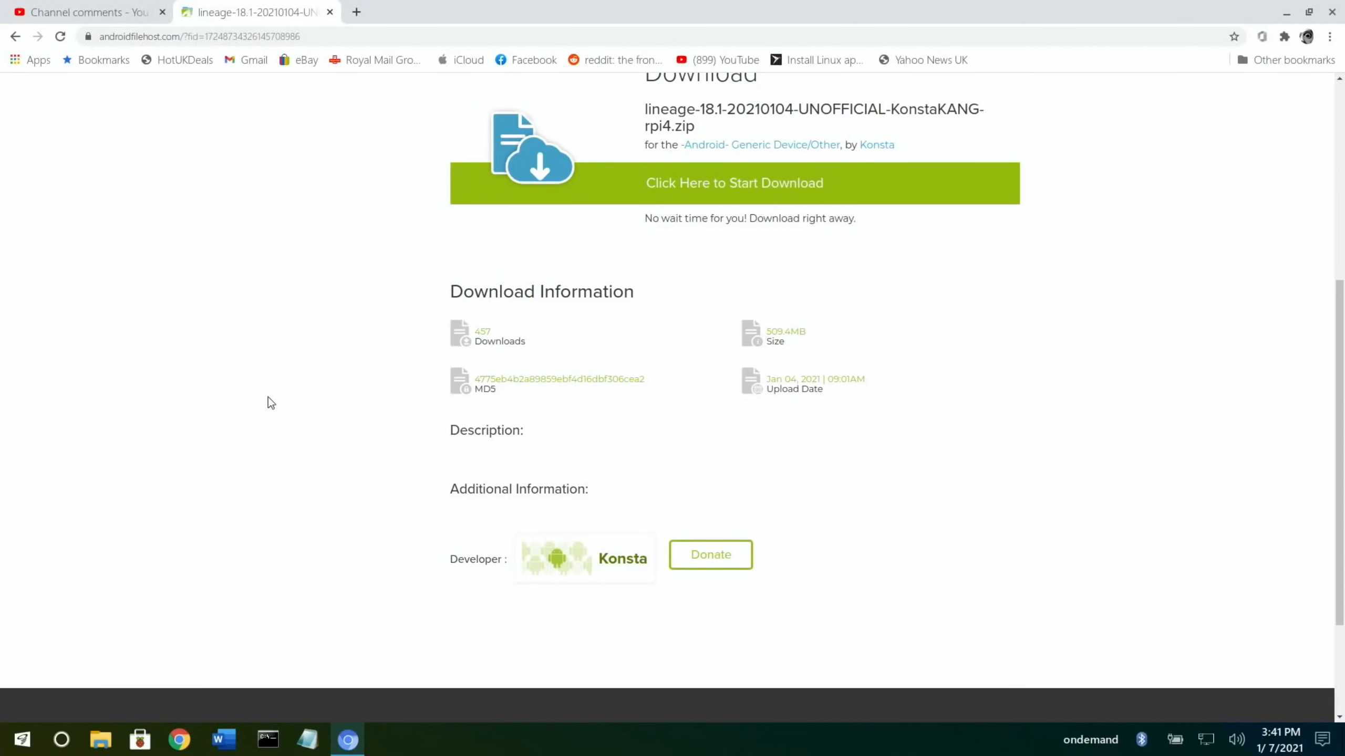
scroll("down", 3)
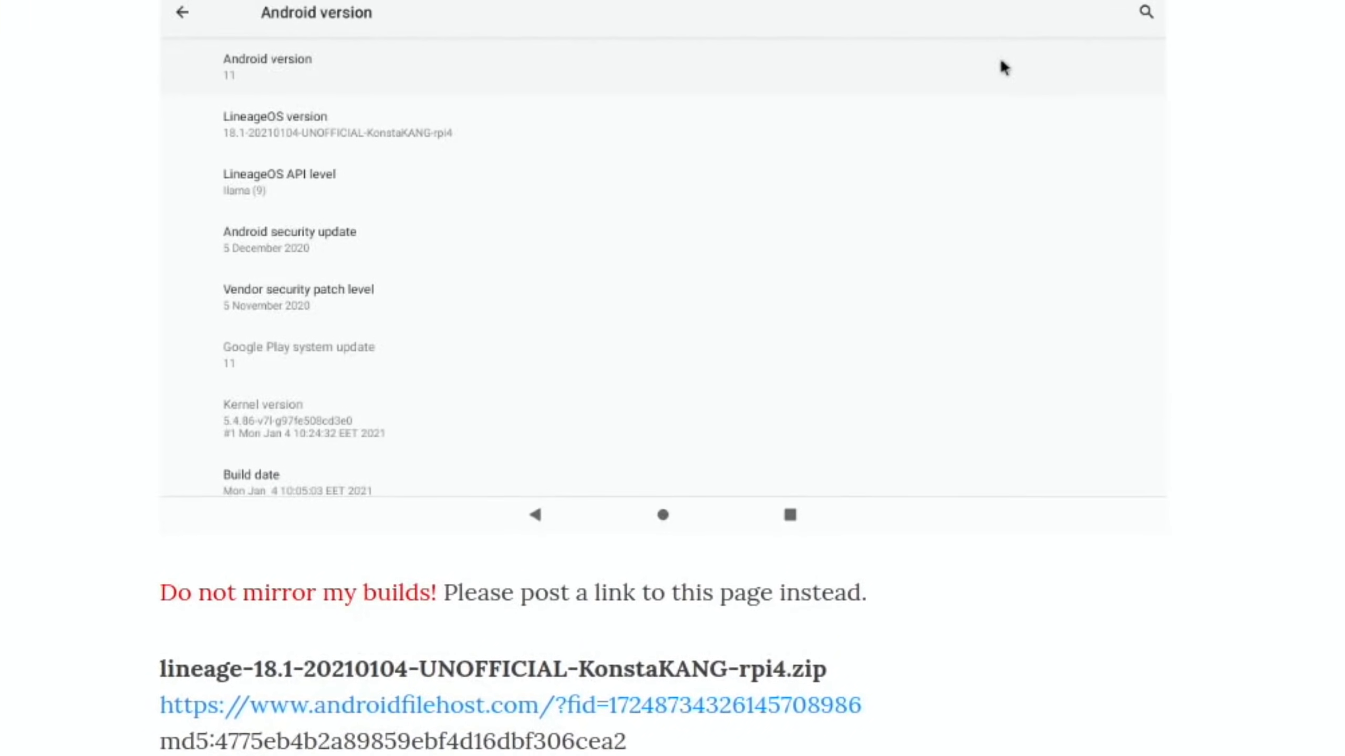
scroll("up", 3)
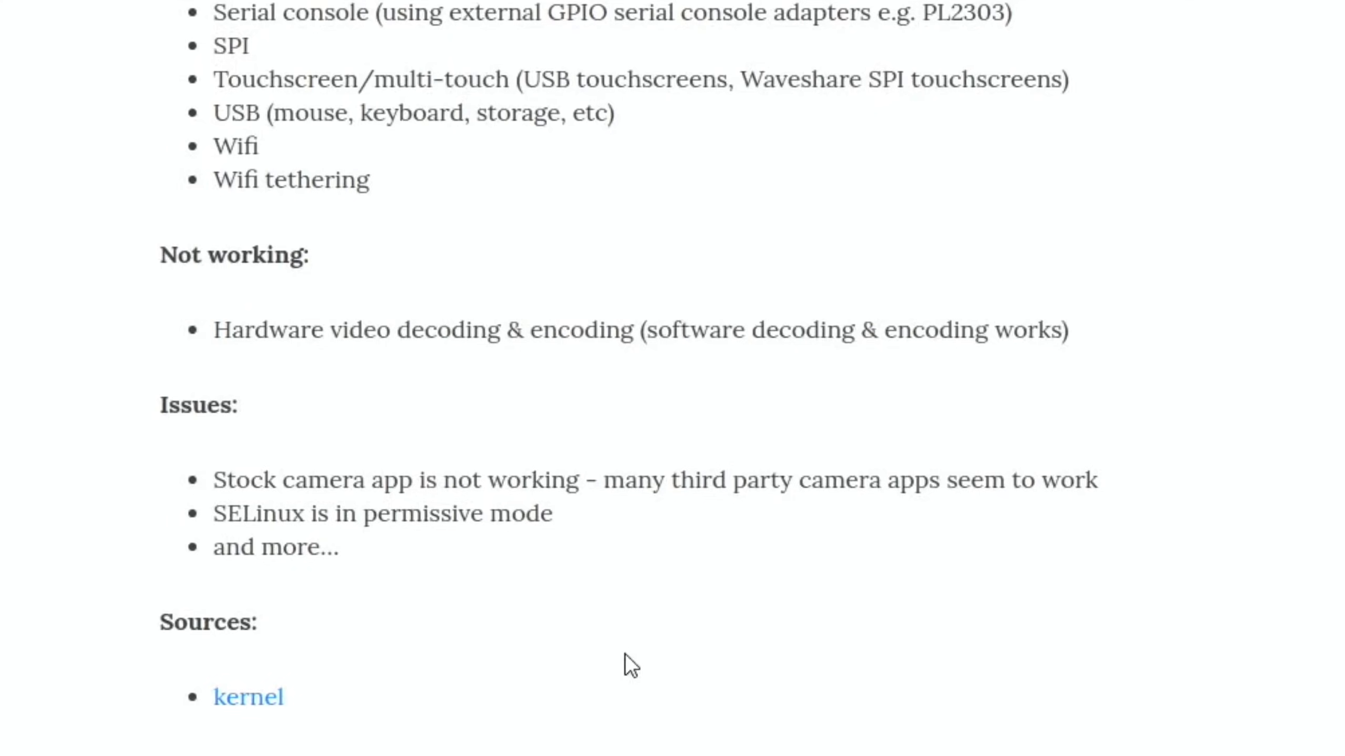
mouse_move(48, 386)
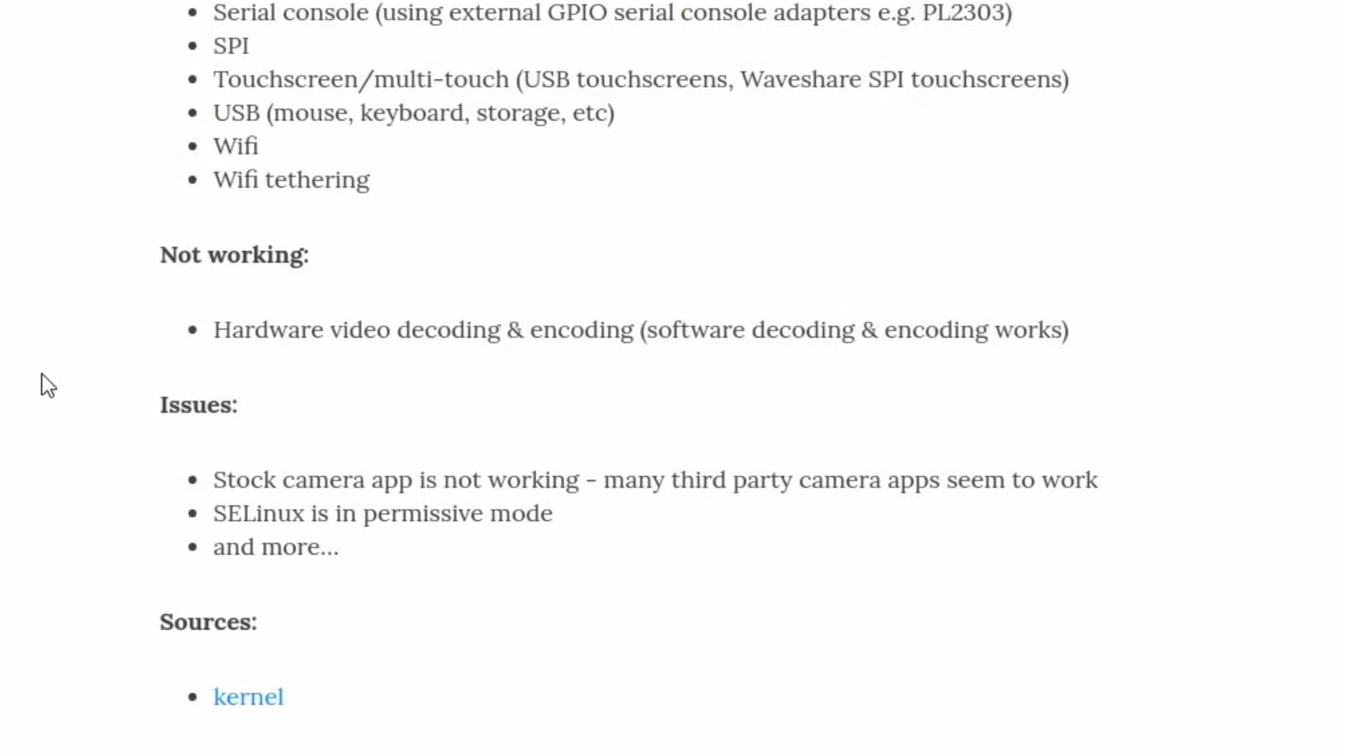
scroll("down", 3)
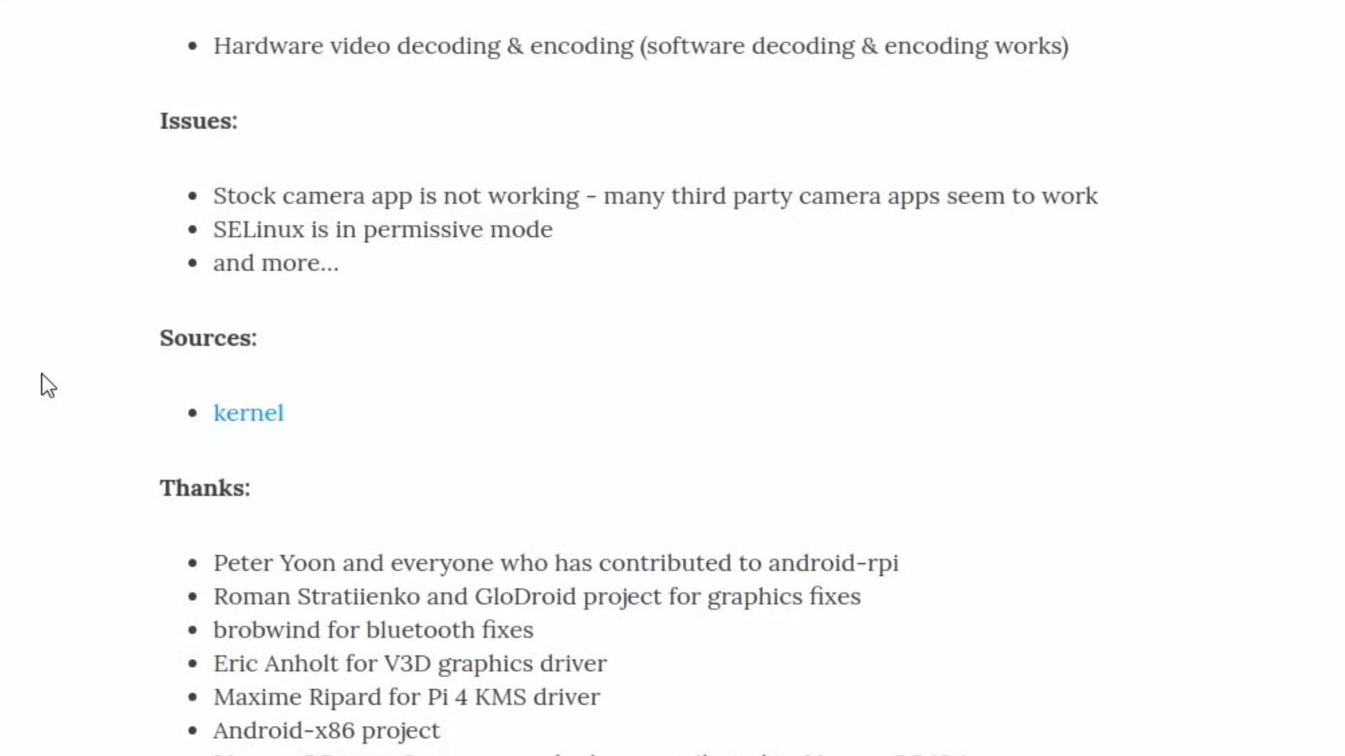
mouse_move(573, 76)
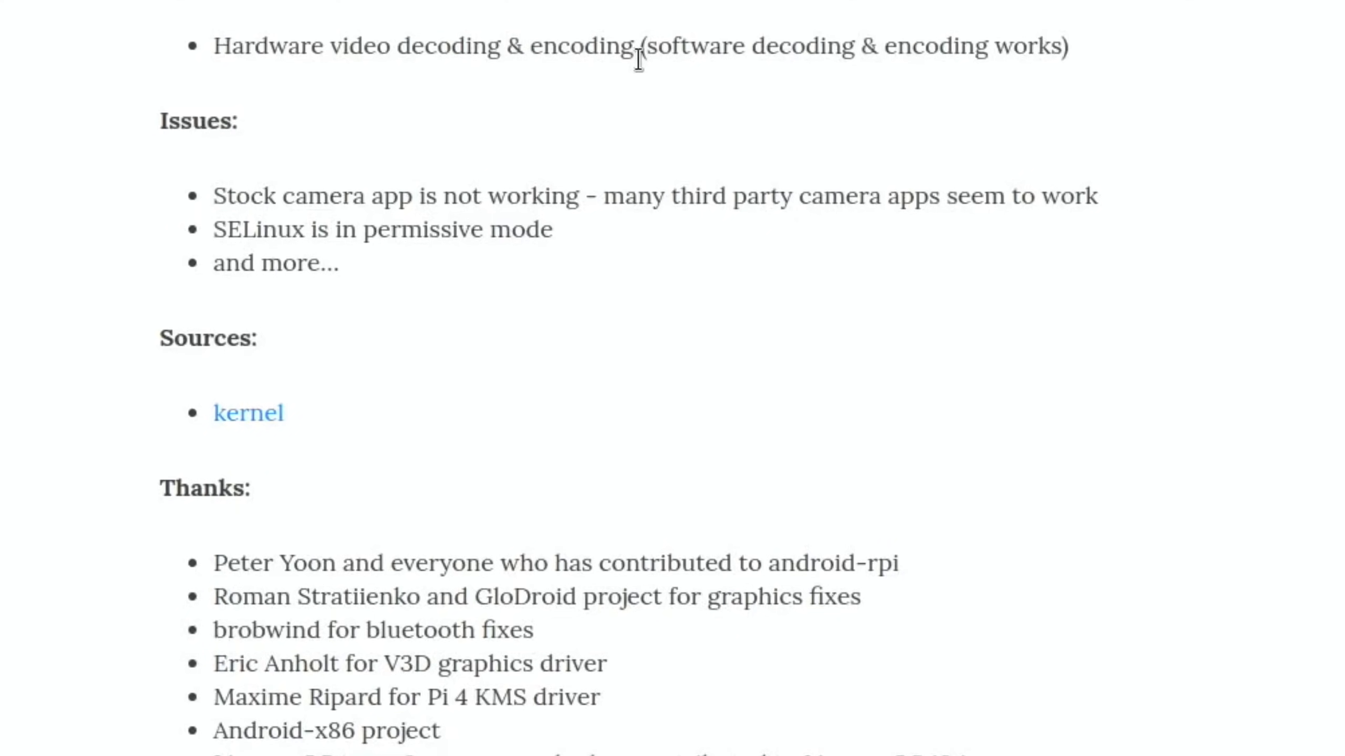
scroll("up", 3)
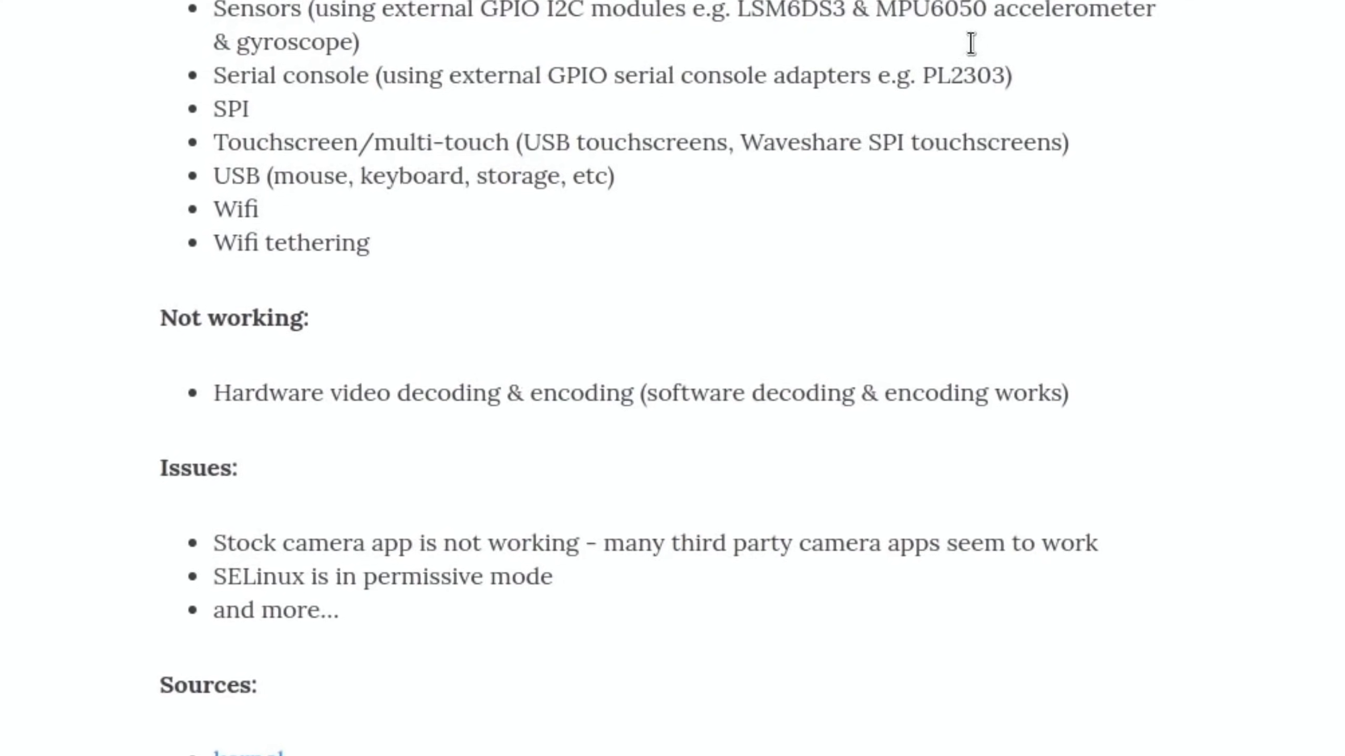
scroll("up", 3)
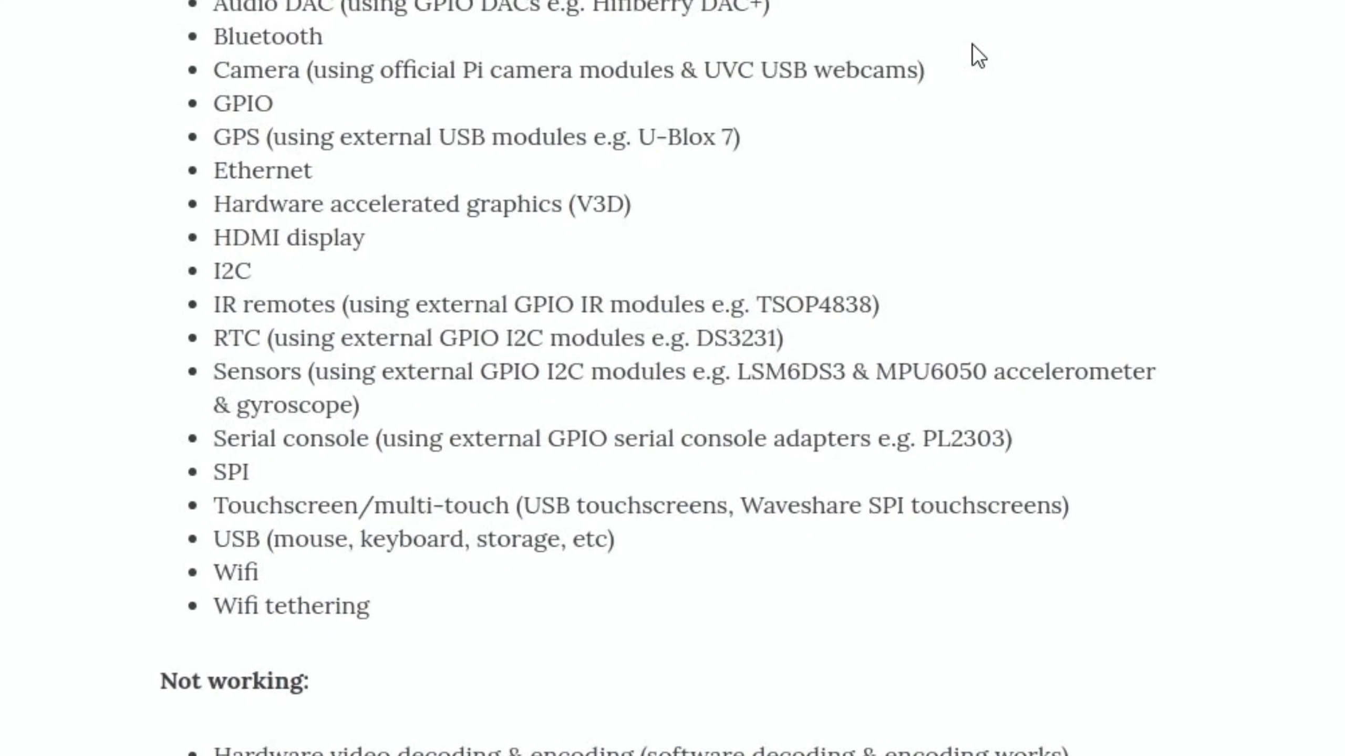
mouse_move(515, 198)
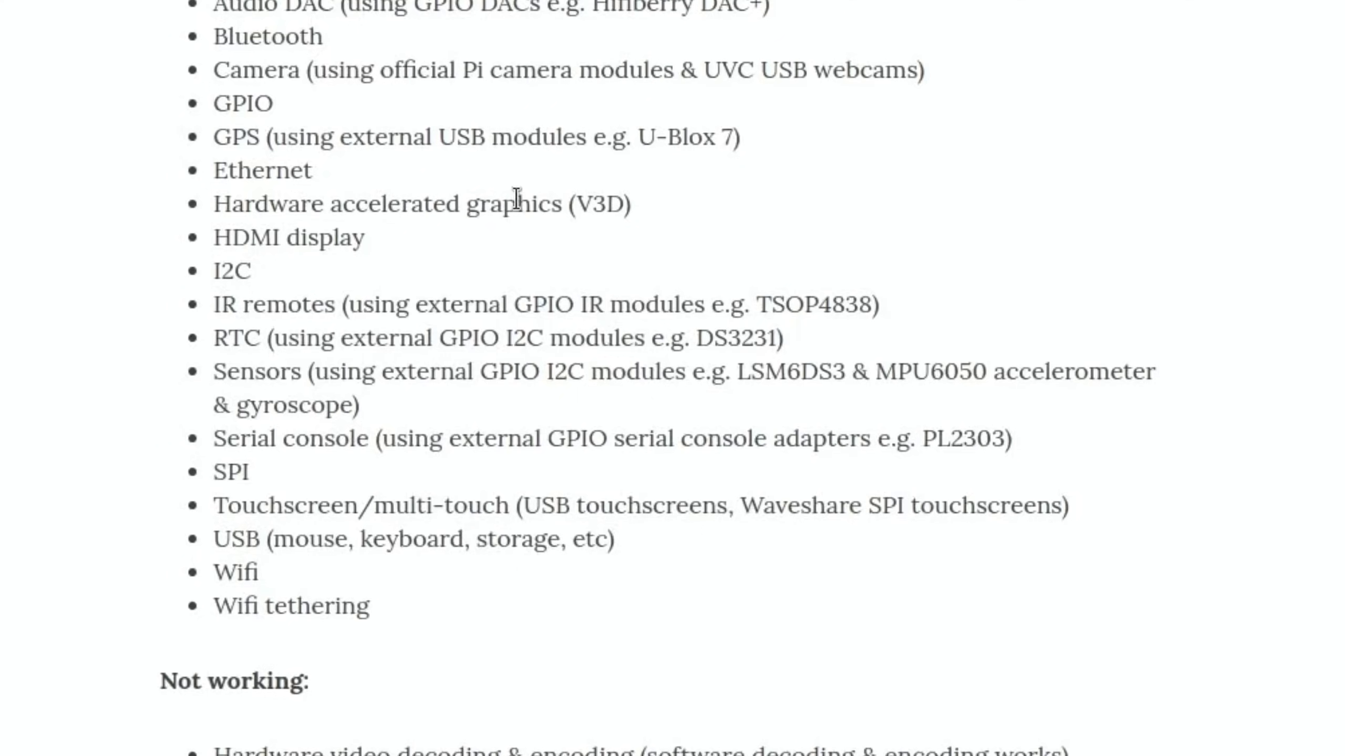
mouse_move(613, 218)
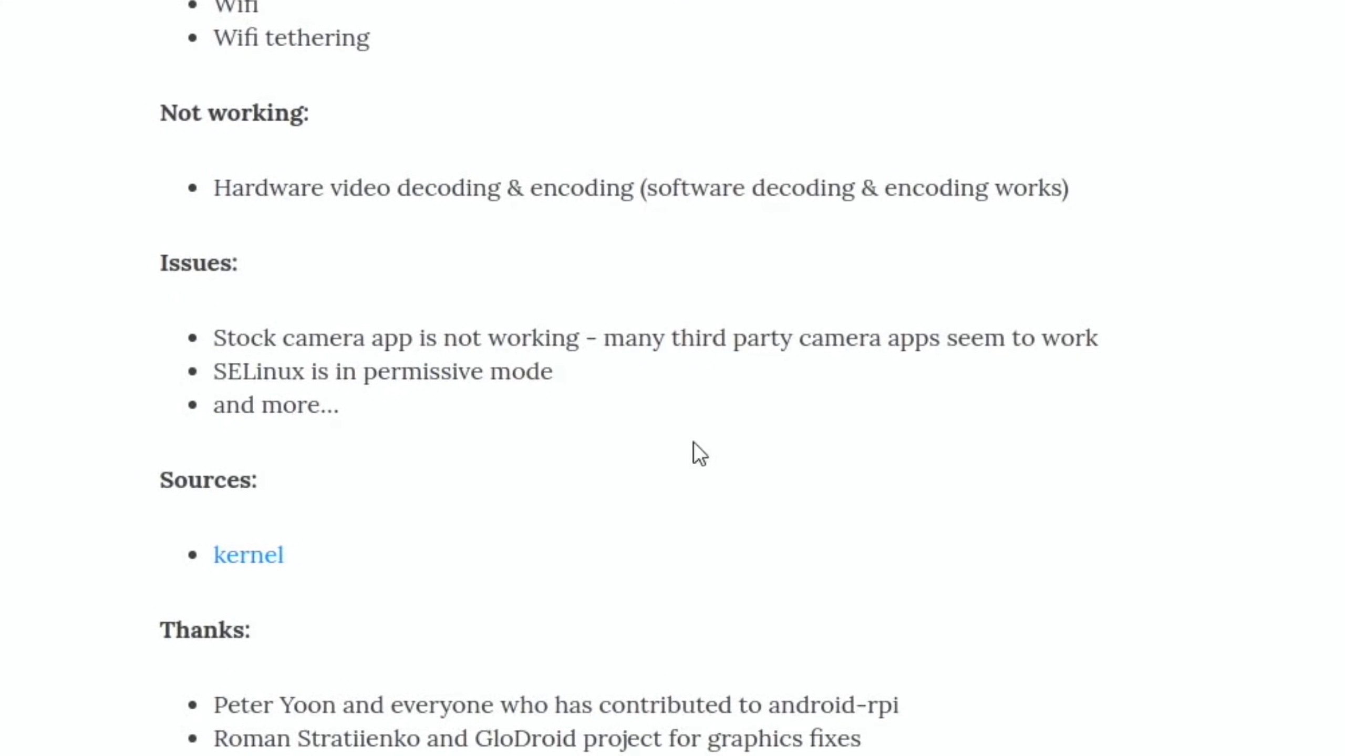
mouse_move(618, 349)
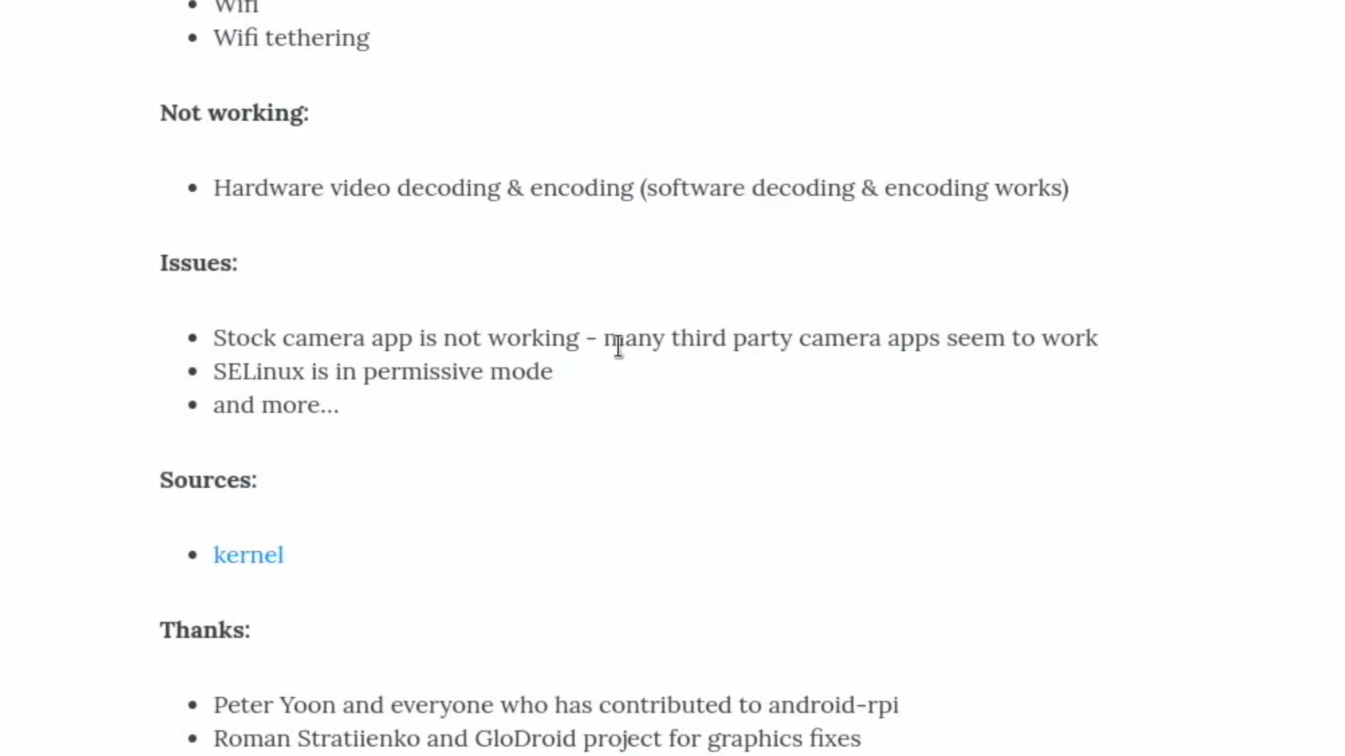
mouse_move(1207, 358)
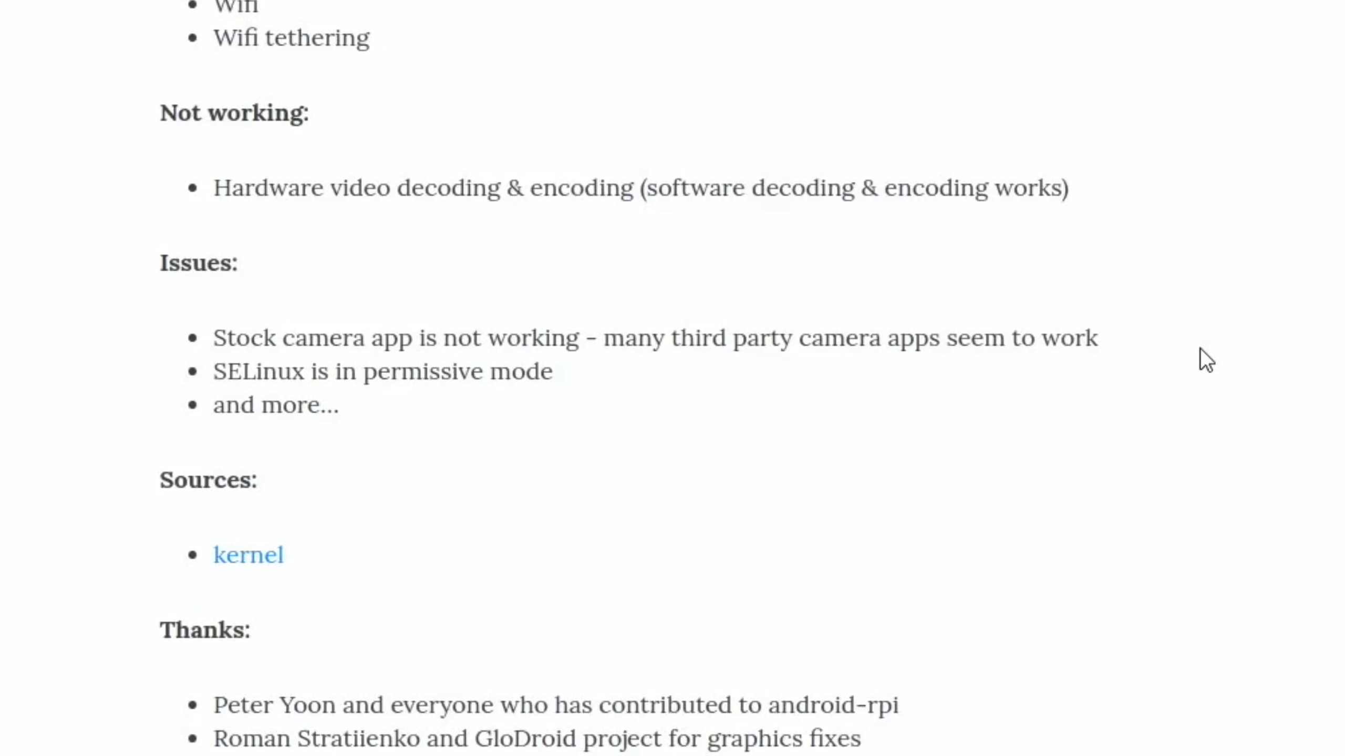
Step: Reach the 'How to boot from USB device?' FAQ and restore down Chromium to reveal desktop drive icons
scroll("down", 3)
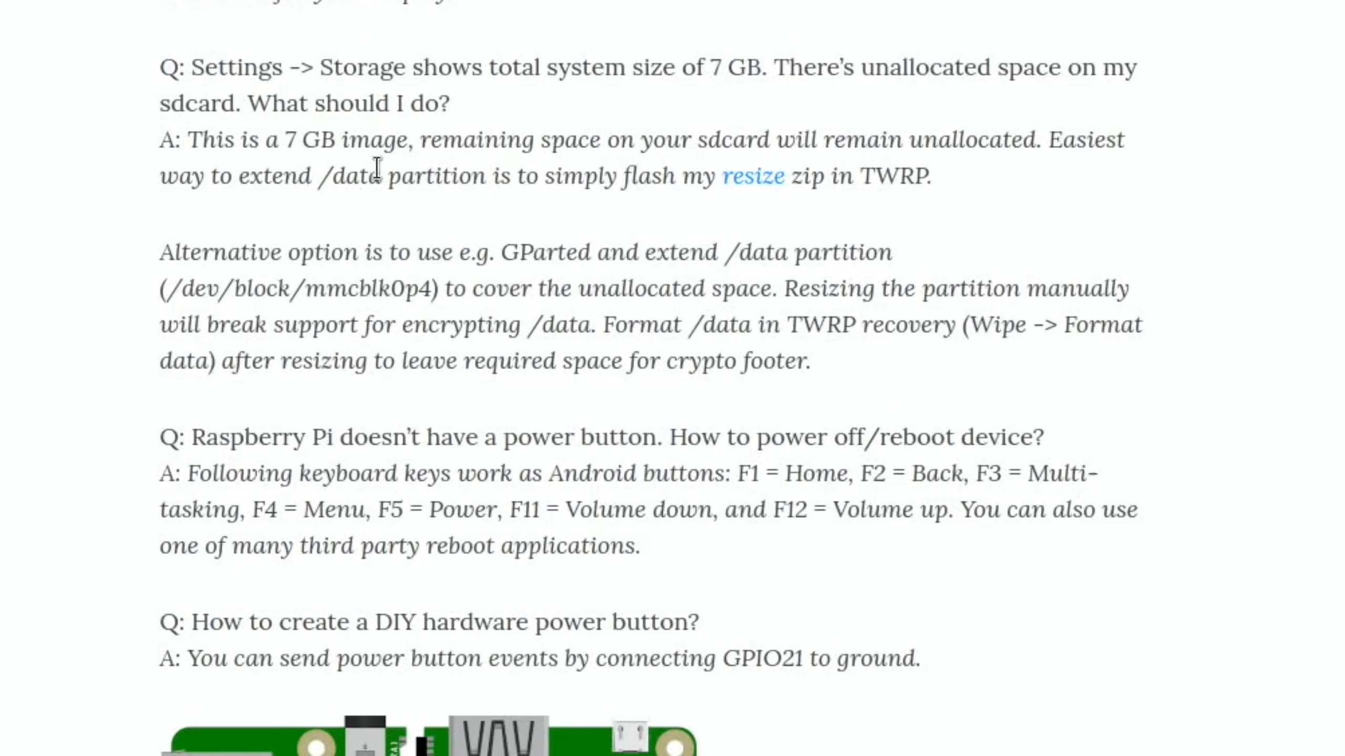
mouse_move(194, 60)
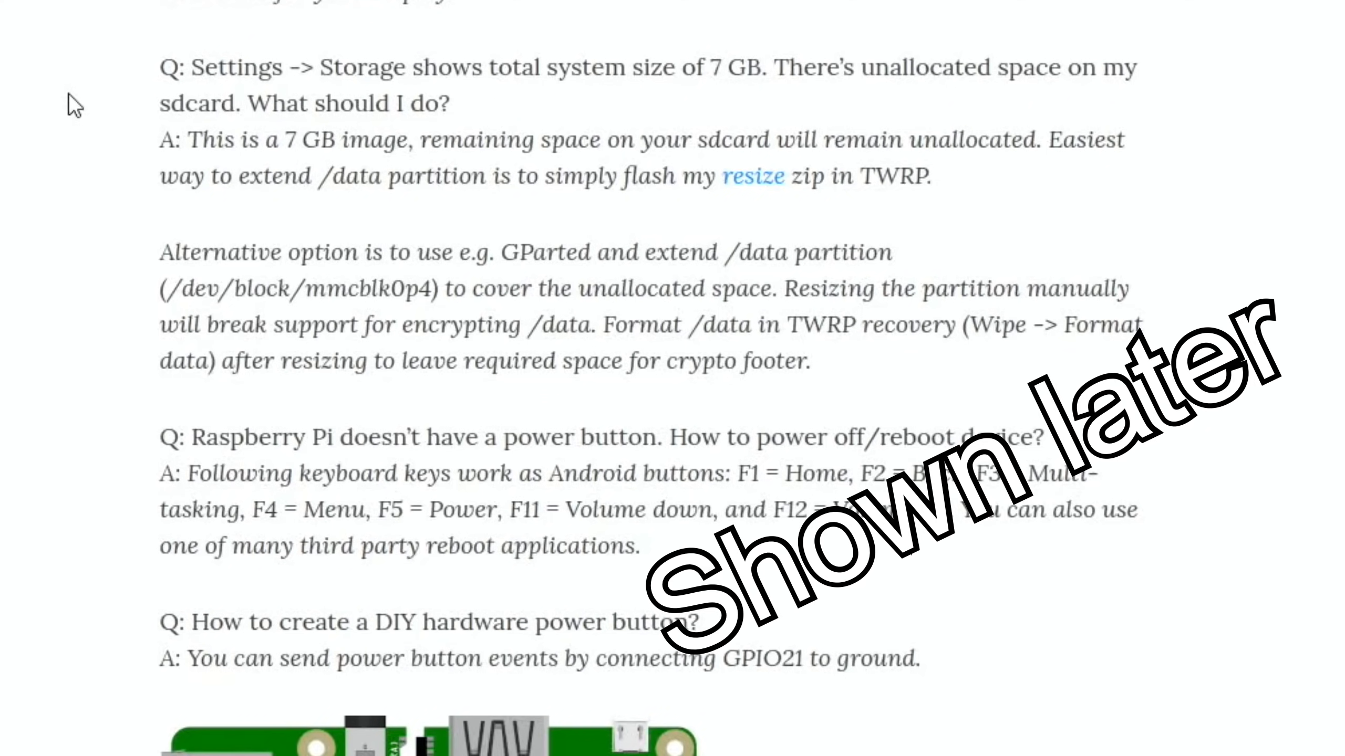
left_click(754, 176)
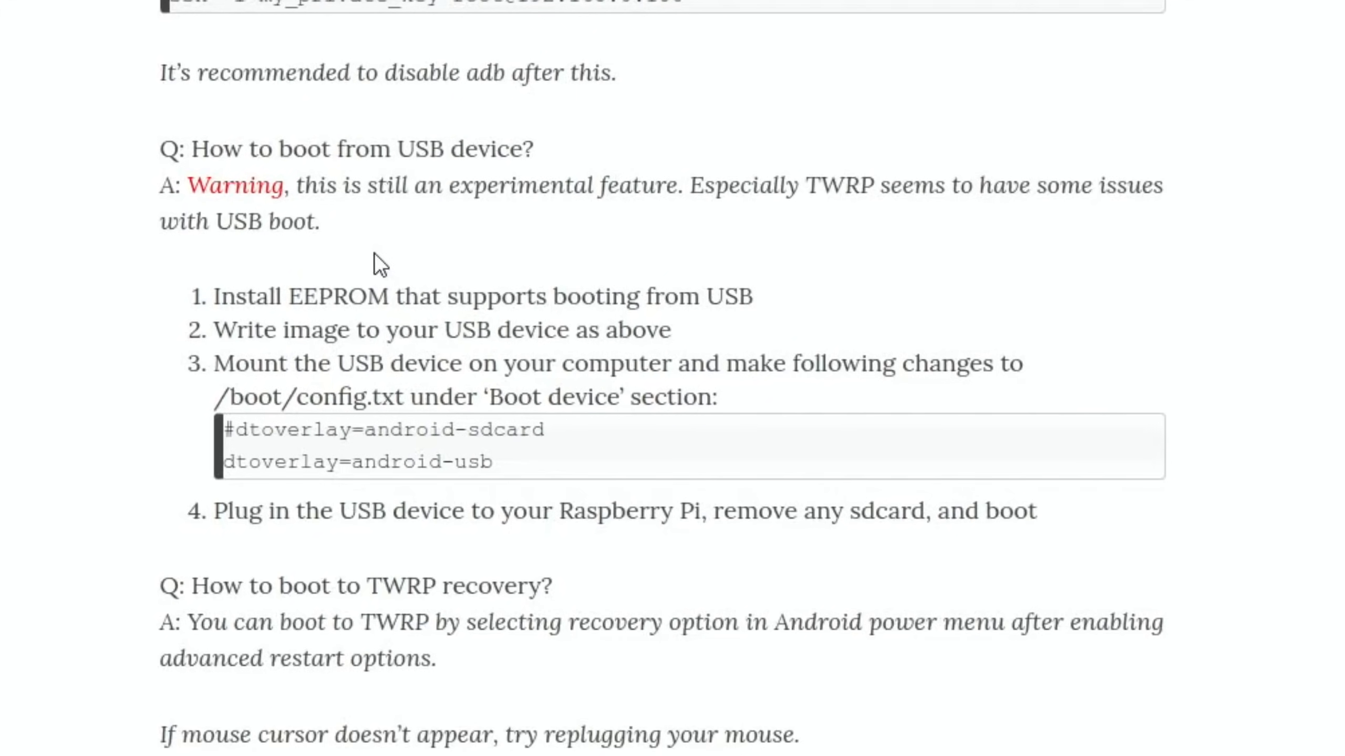
mouse_move(381, 264)
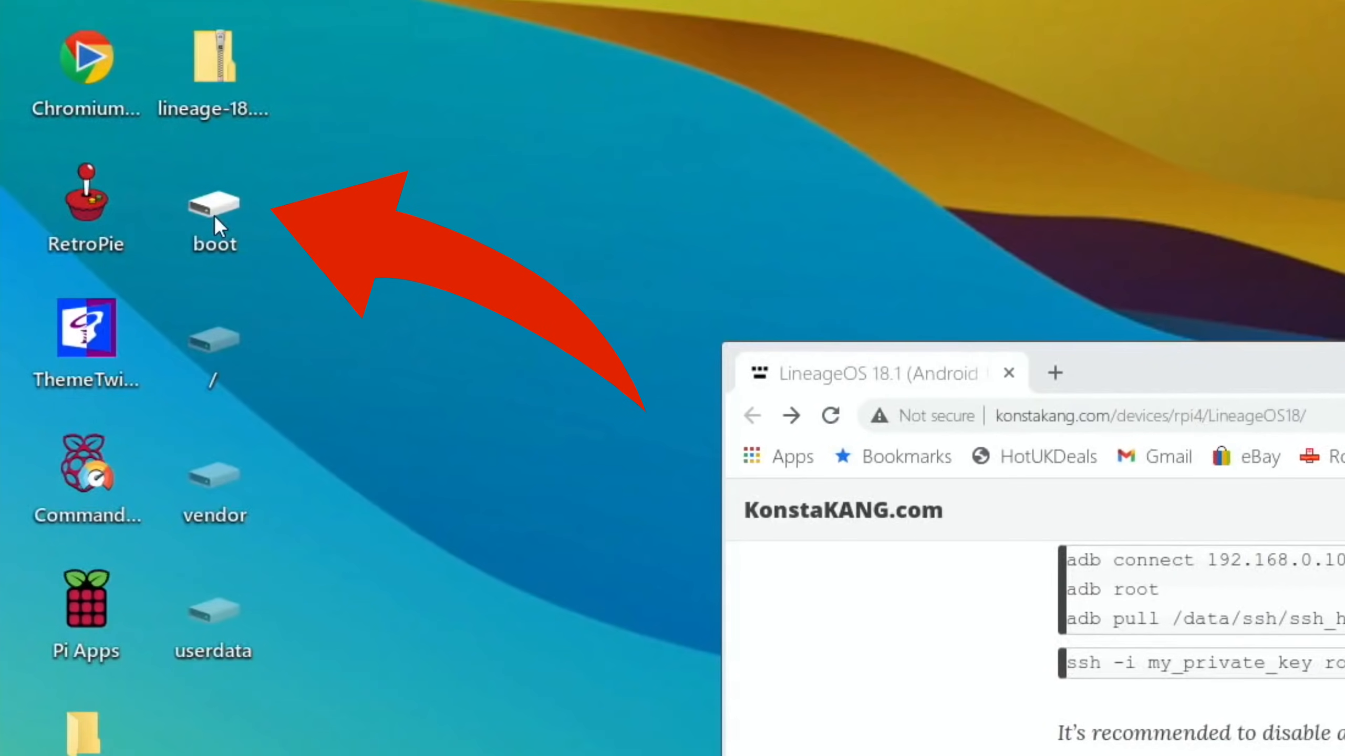
Step: Open the USB drive's boot partition from the desktop and load its config.txt in Geany
double_click(213, 207)
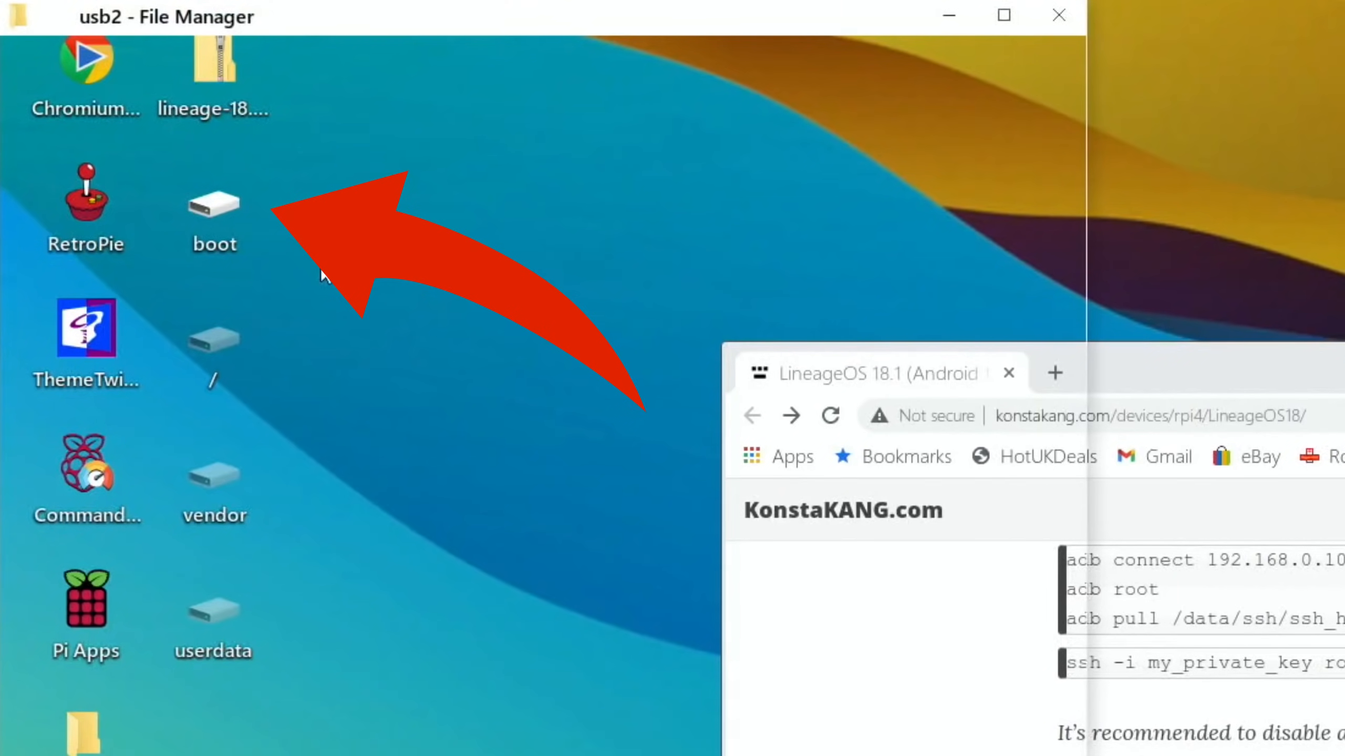
double_click(213, 206)
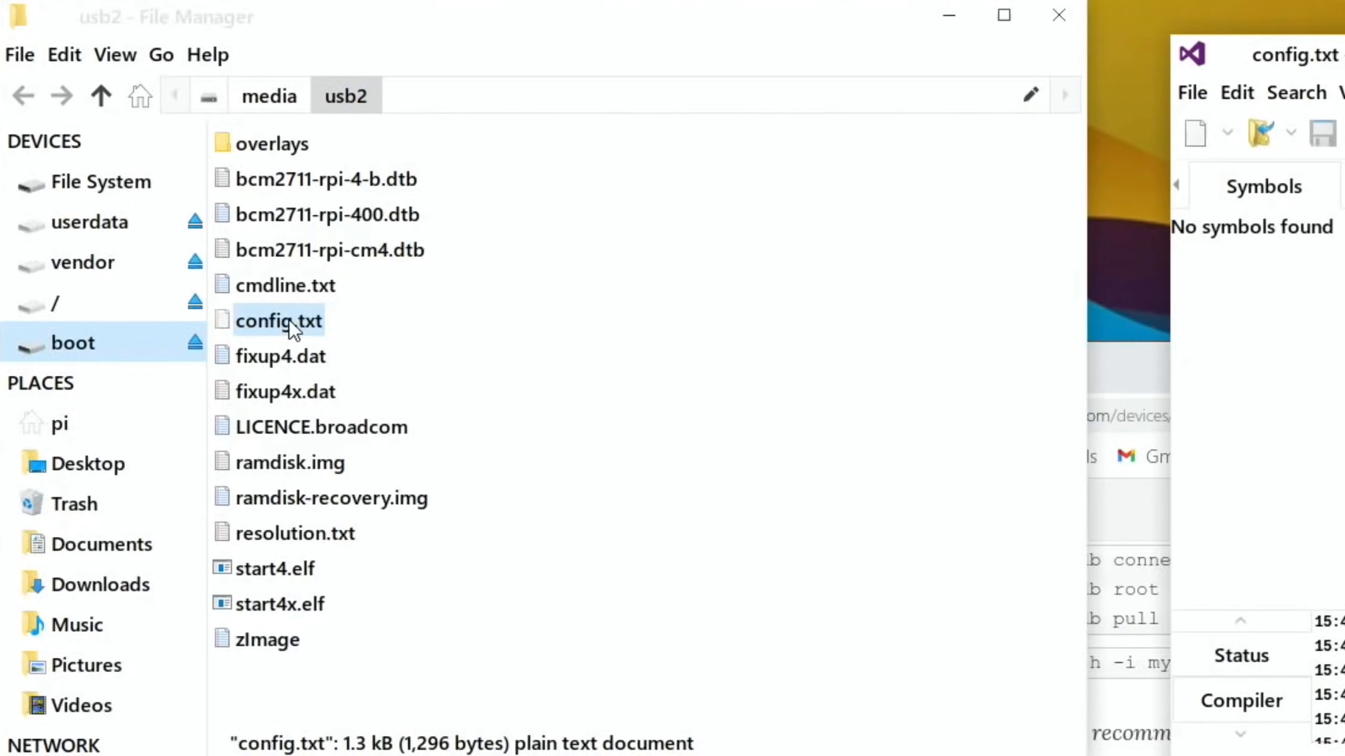
double_click(278, 320)
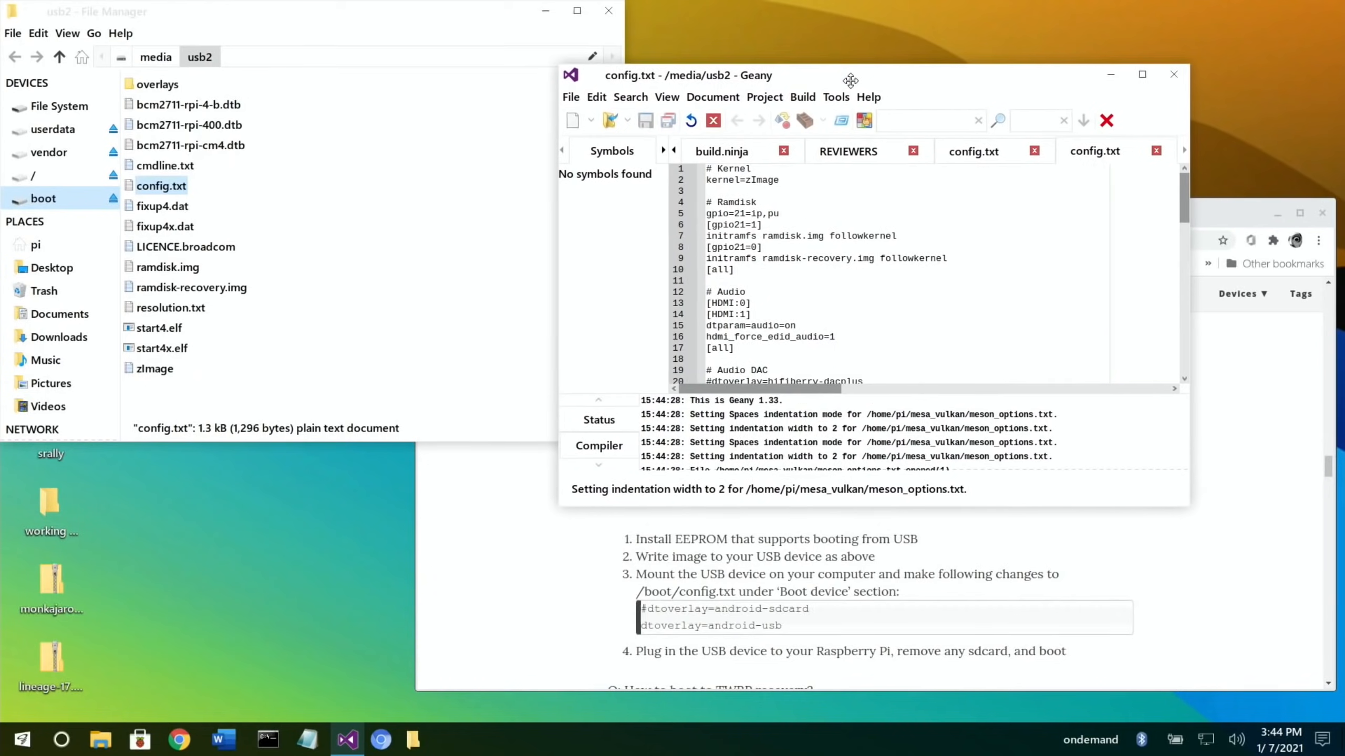
Step: Comment out dtoverlay=android-sdcard and uncomment dtoverlay=android-usb in config.txt
left_click(1142, 75)
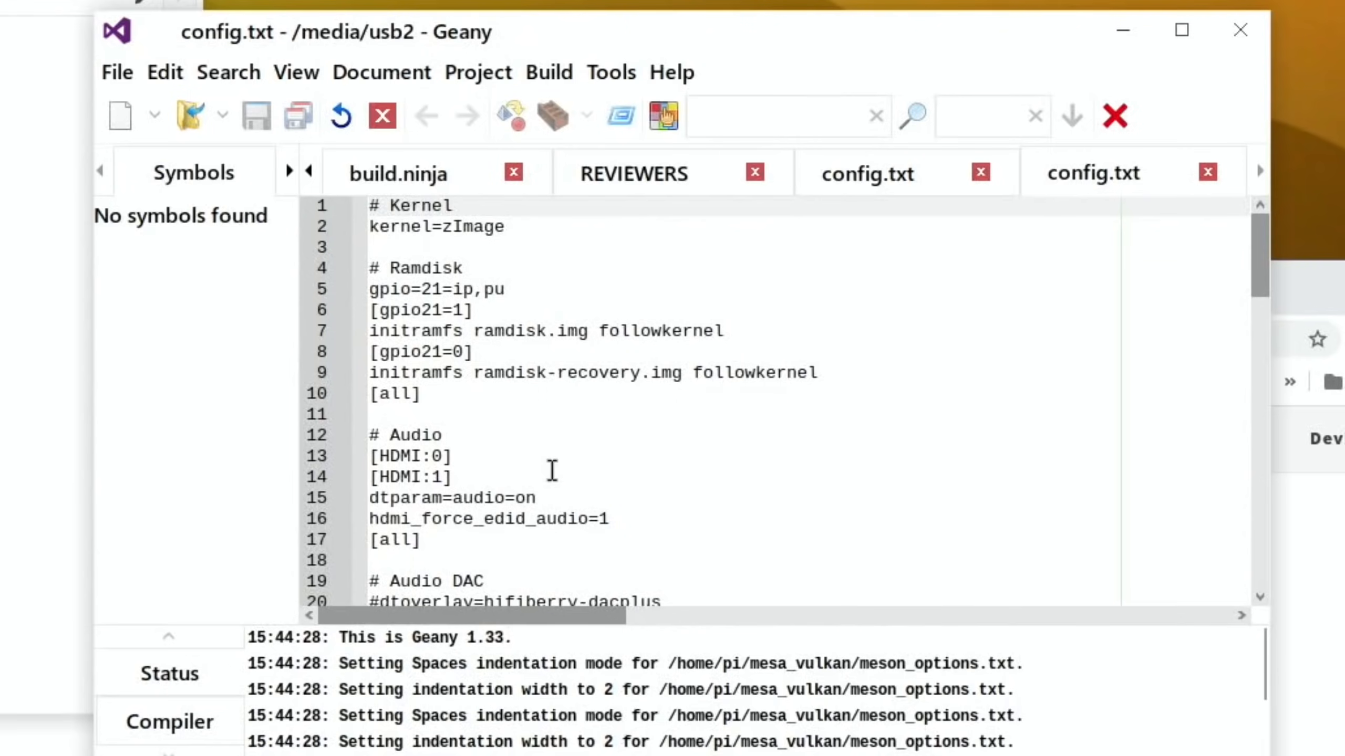
scroll("down", 3)
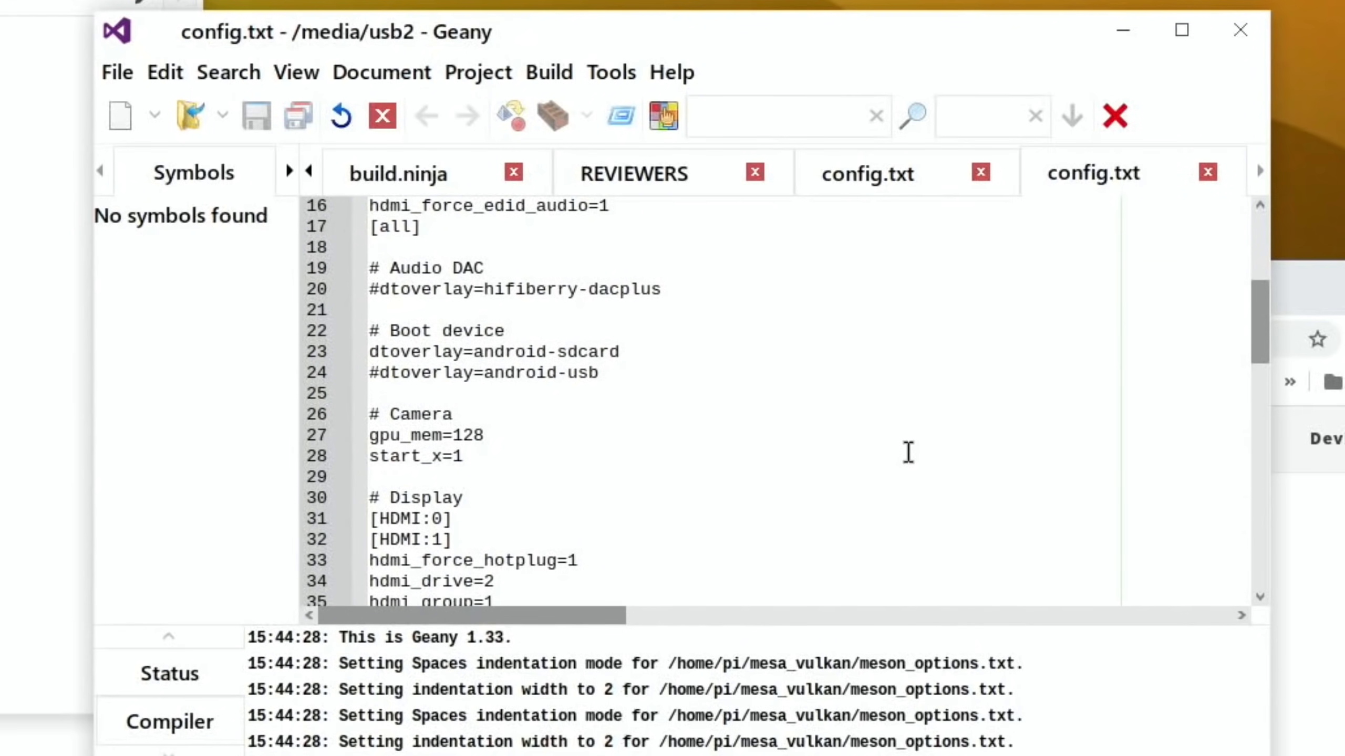
mouse_move(572, 378)
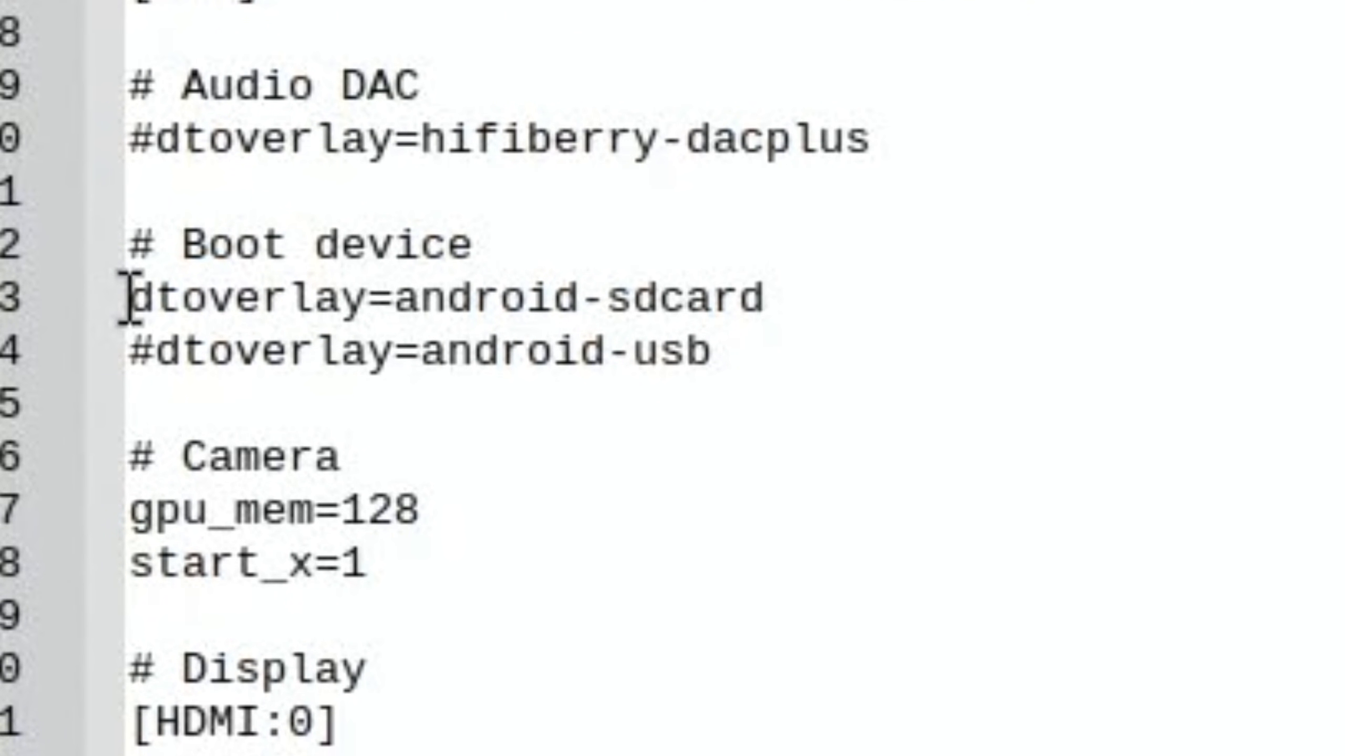
left_click(429, 299)
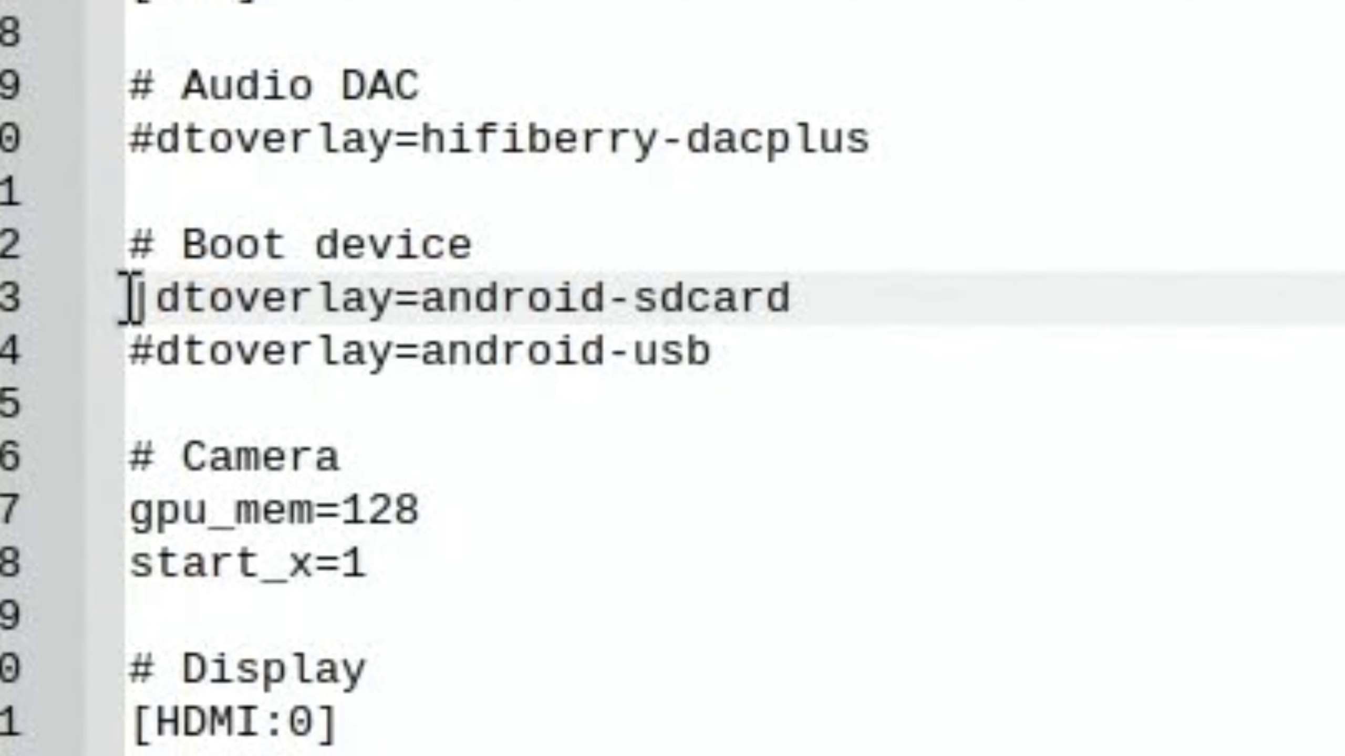
mouse_move(833, 227)
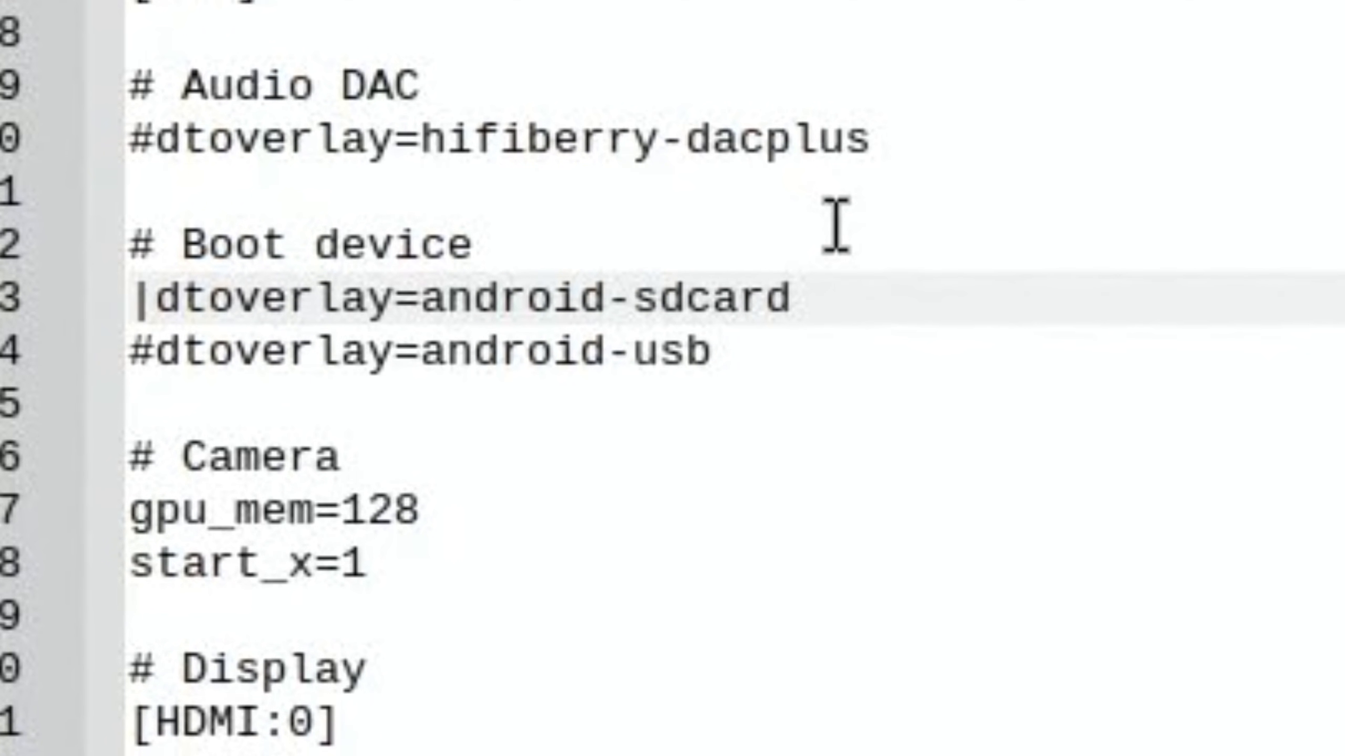
key("BackSpace")
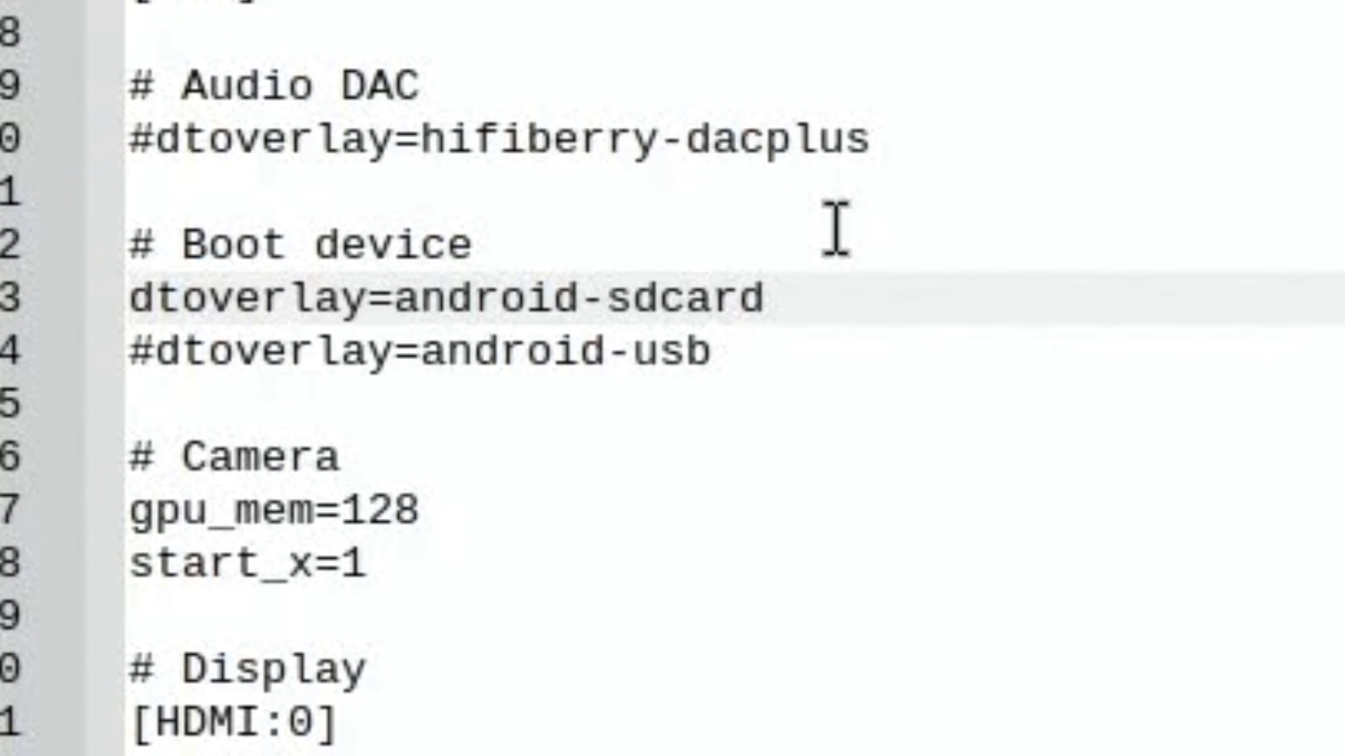
type("!@#")
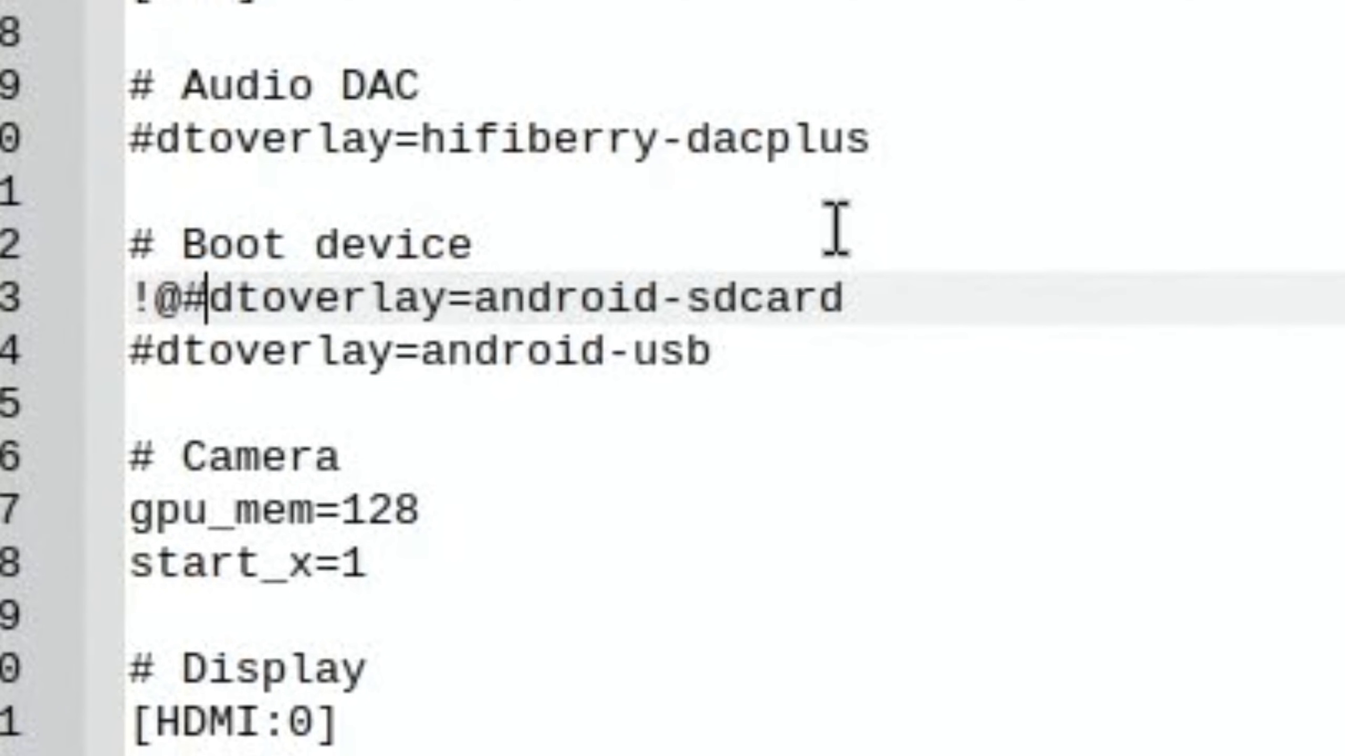
type("$")
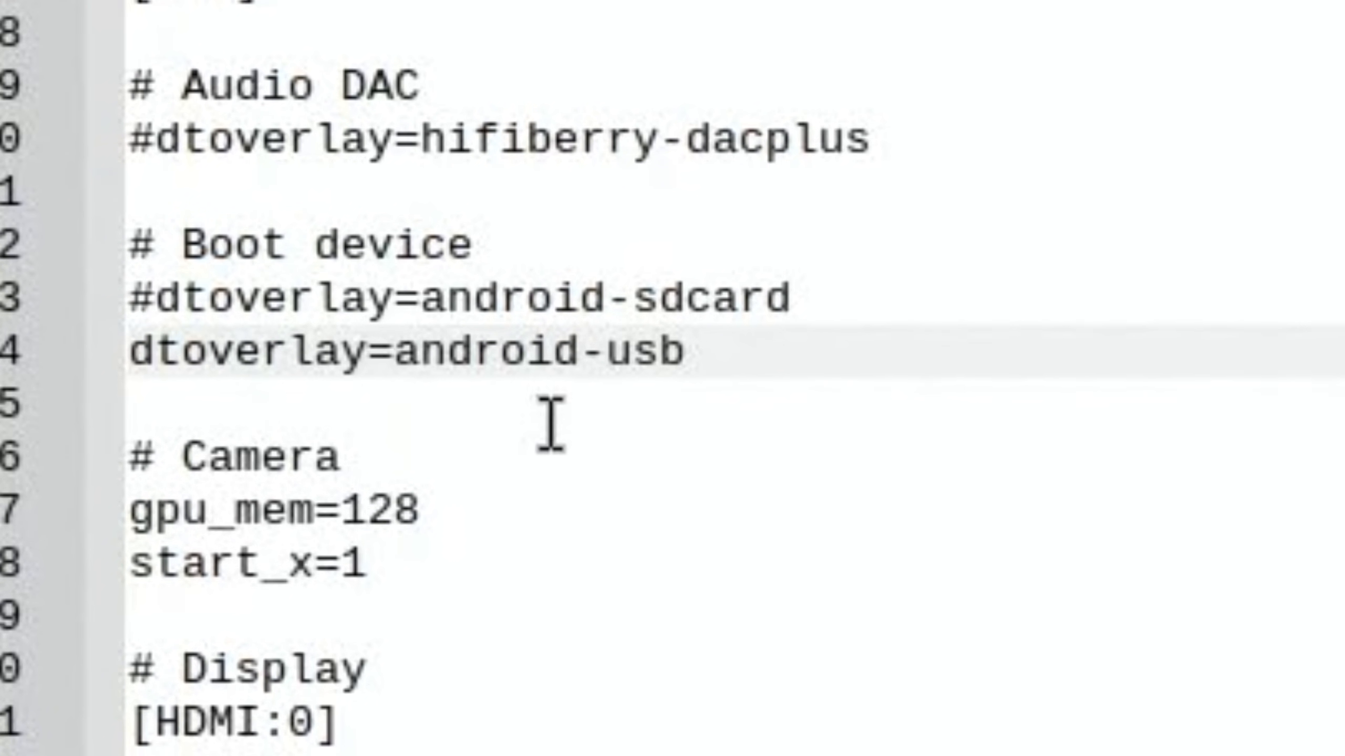
left_click(133, 348)
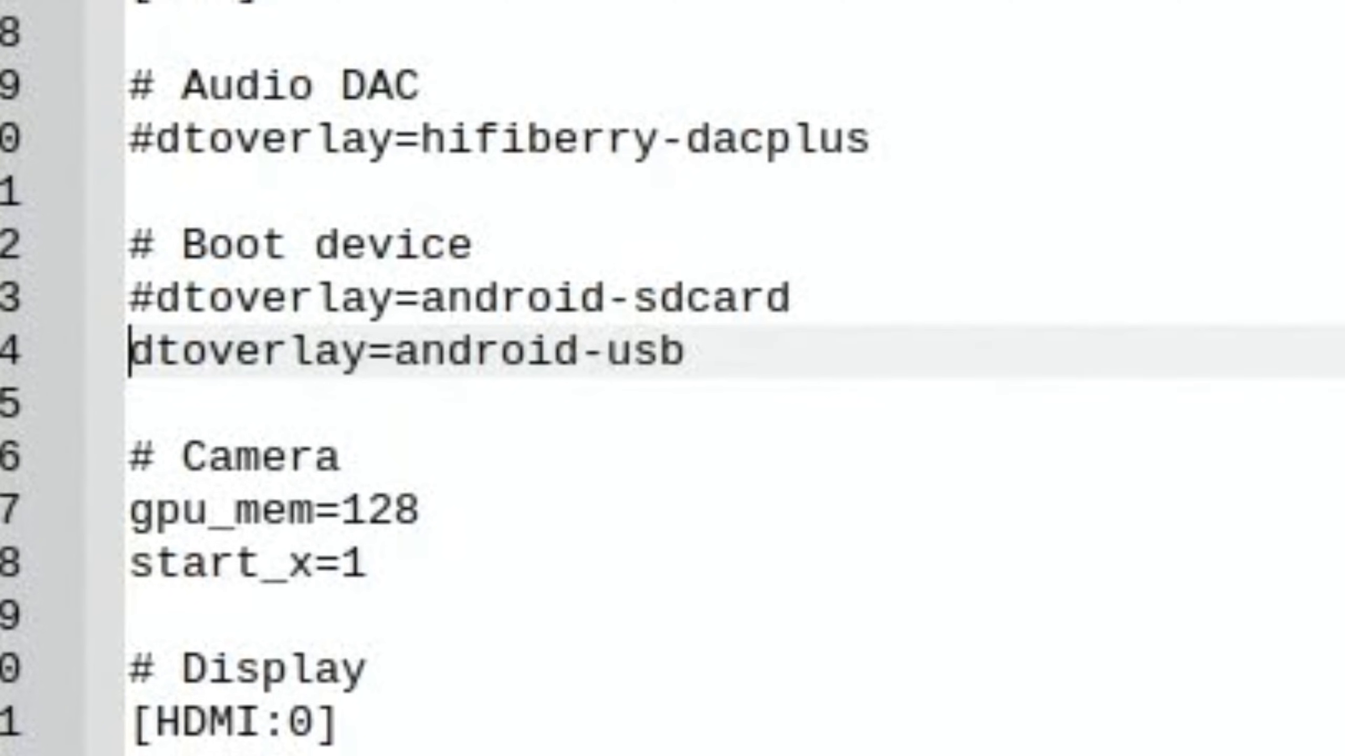
Step: Save config.txt, then close Geany and the Chromium instructions window
left_click(578, 95)
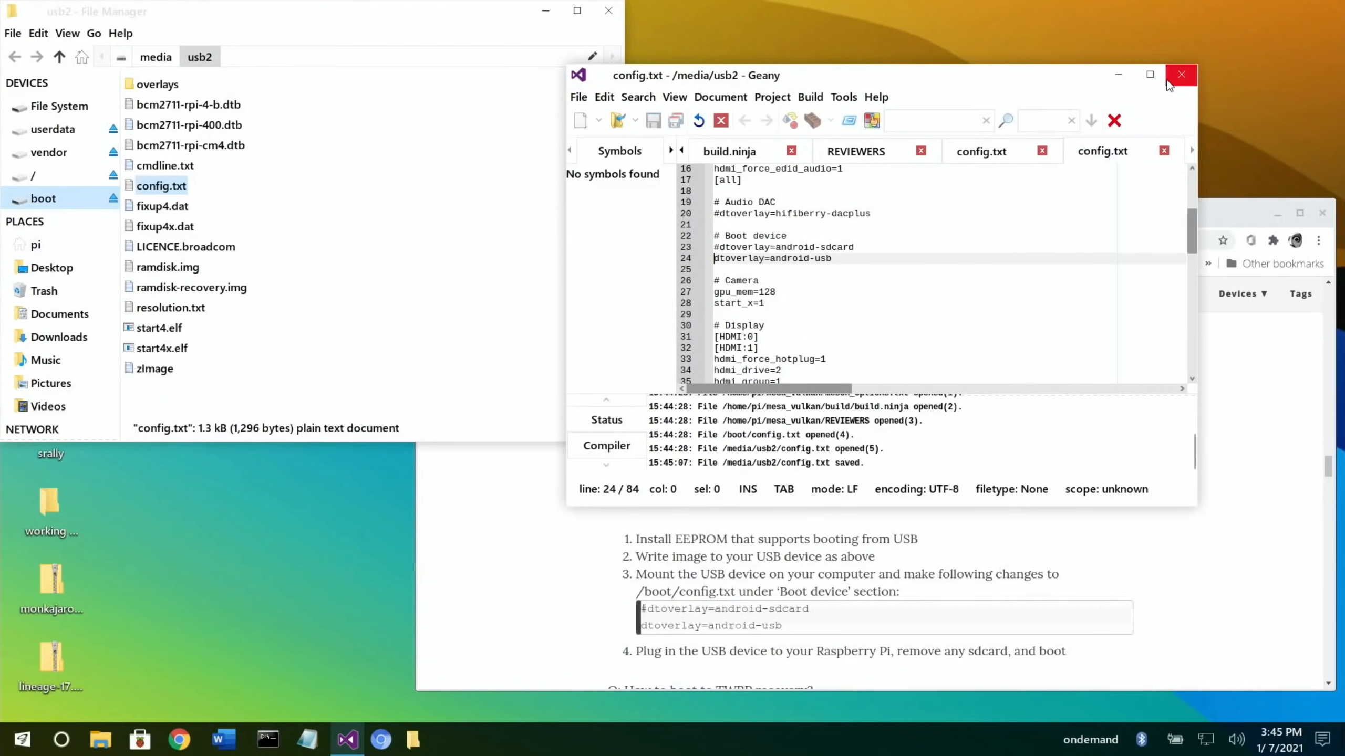
left_click(1180, 75)
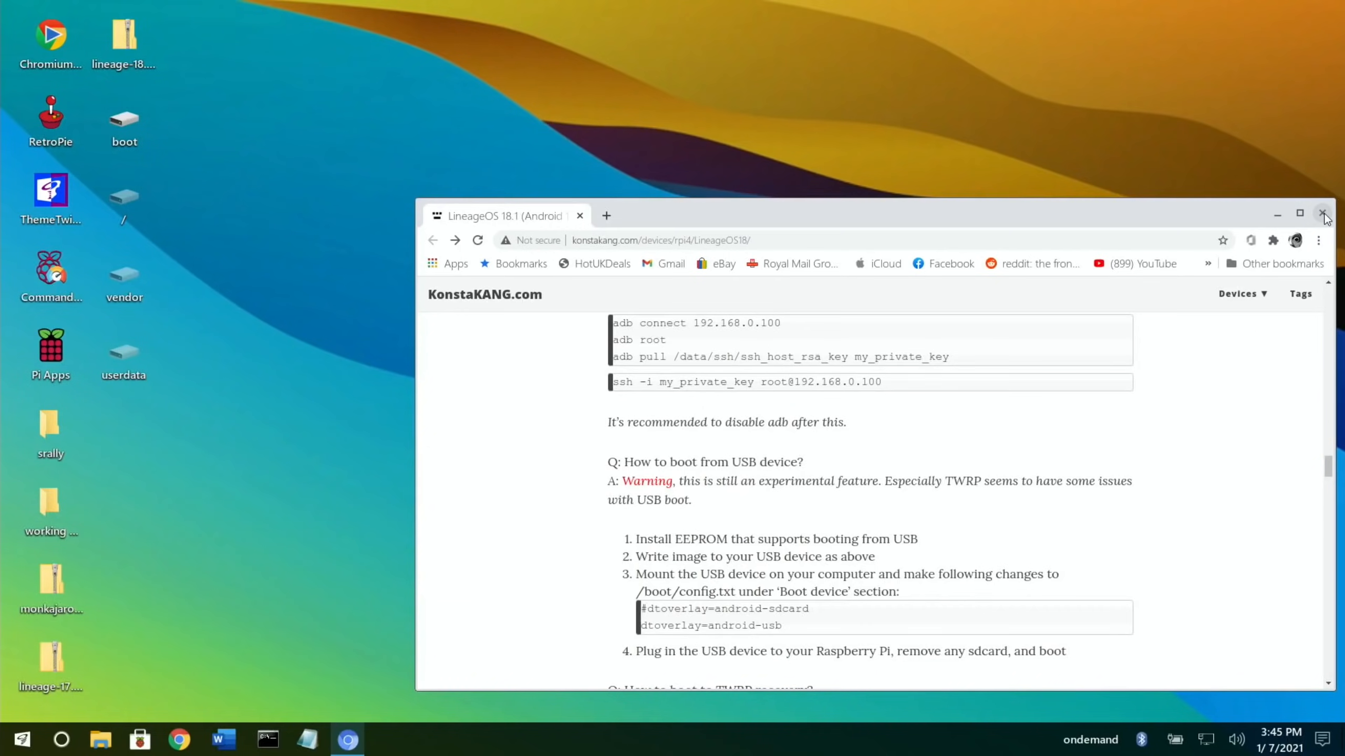
left_click(1324, 215)
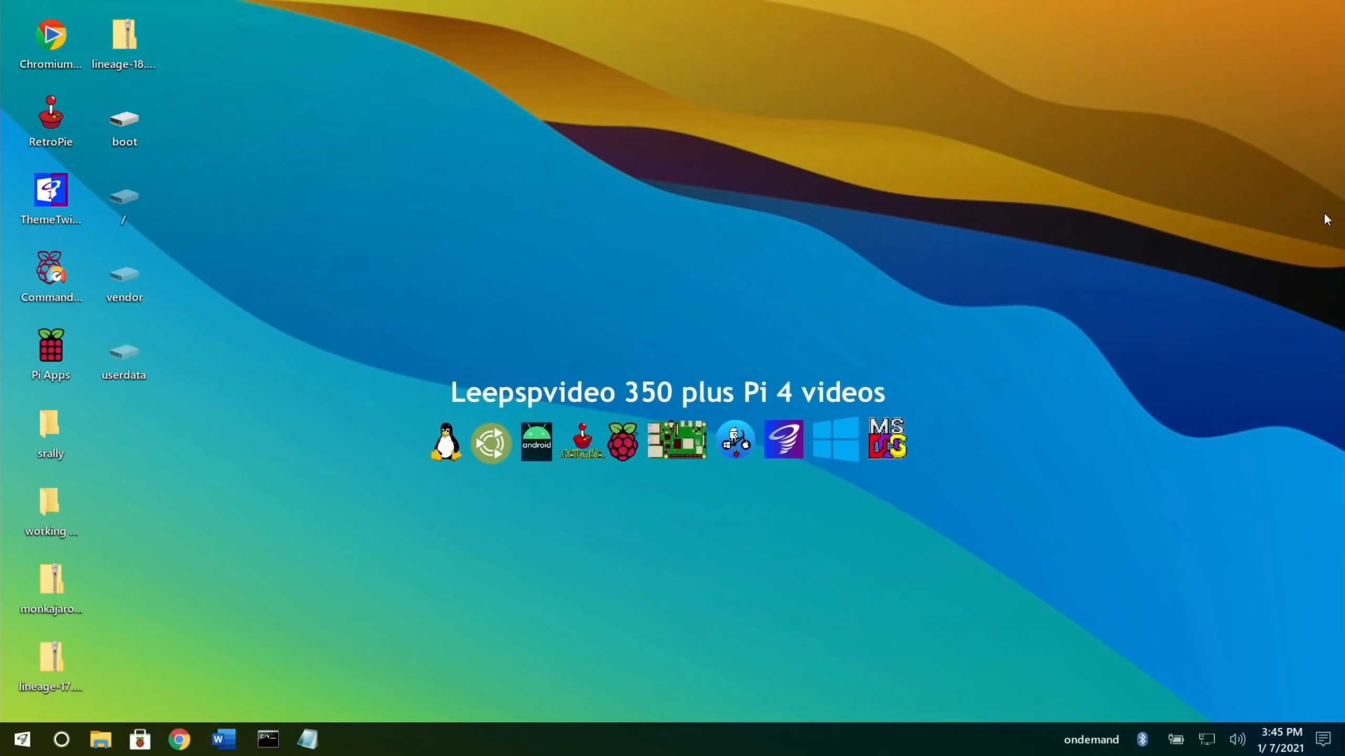
mouse_move(232, 666)
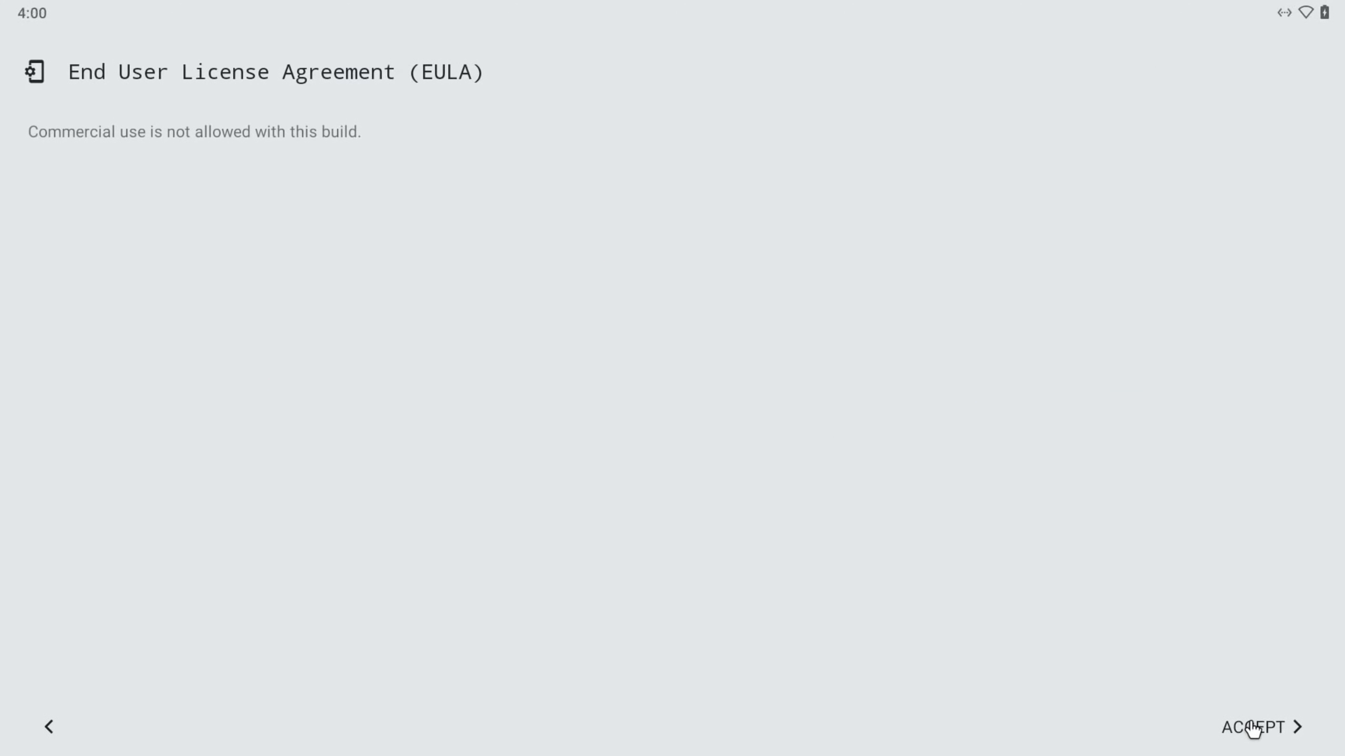
Step: Accept the EULA, keep London time zone and location, set a PIN, skip restore, finish to the app drawer
left_click(1258, 726)
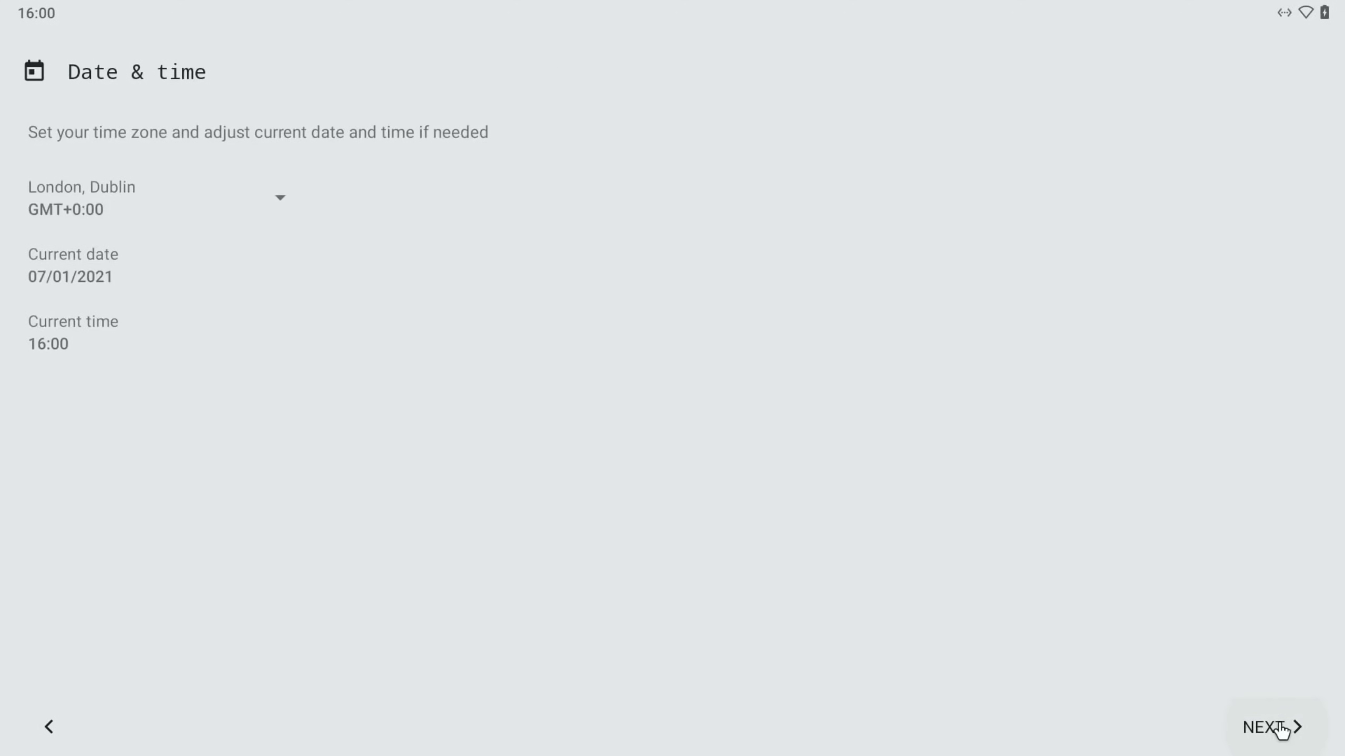
left_click(1269, 726)
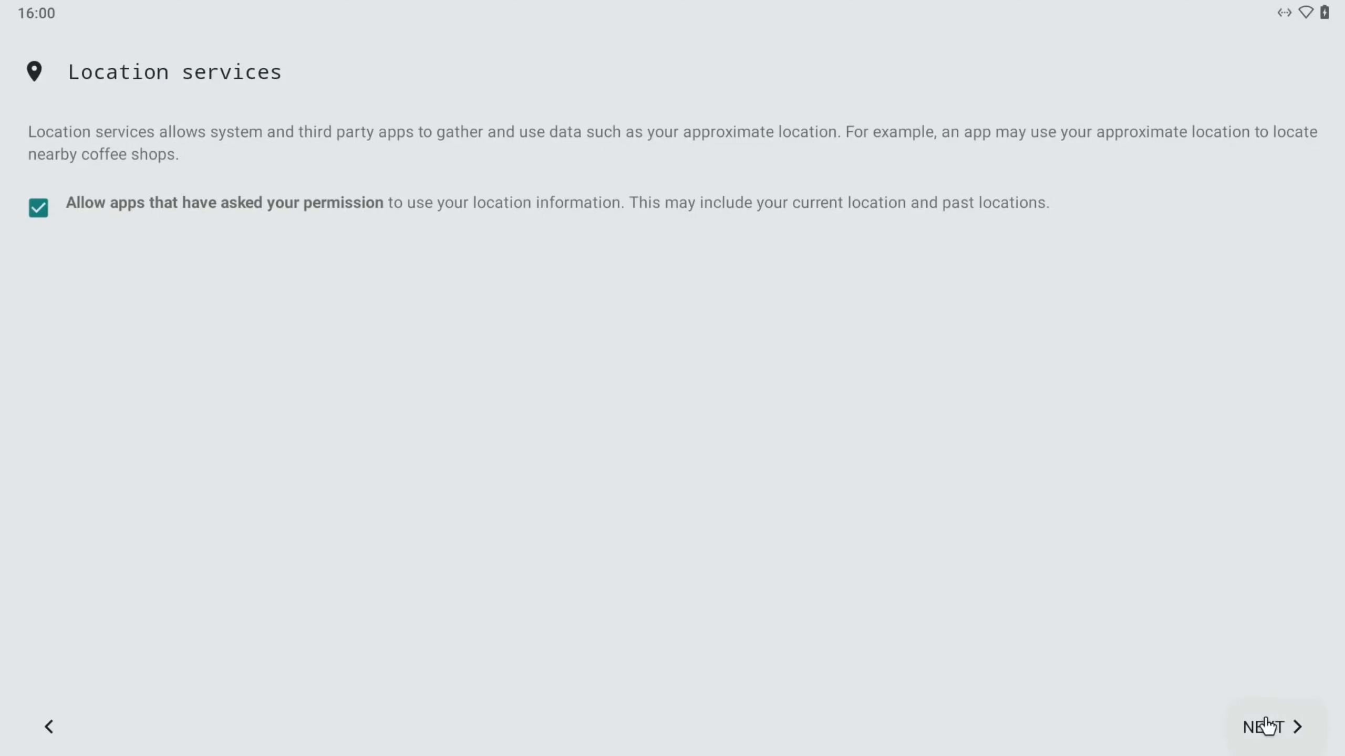
left_click(1268, 726)
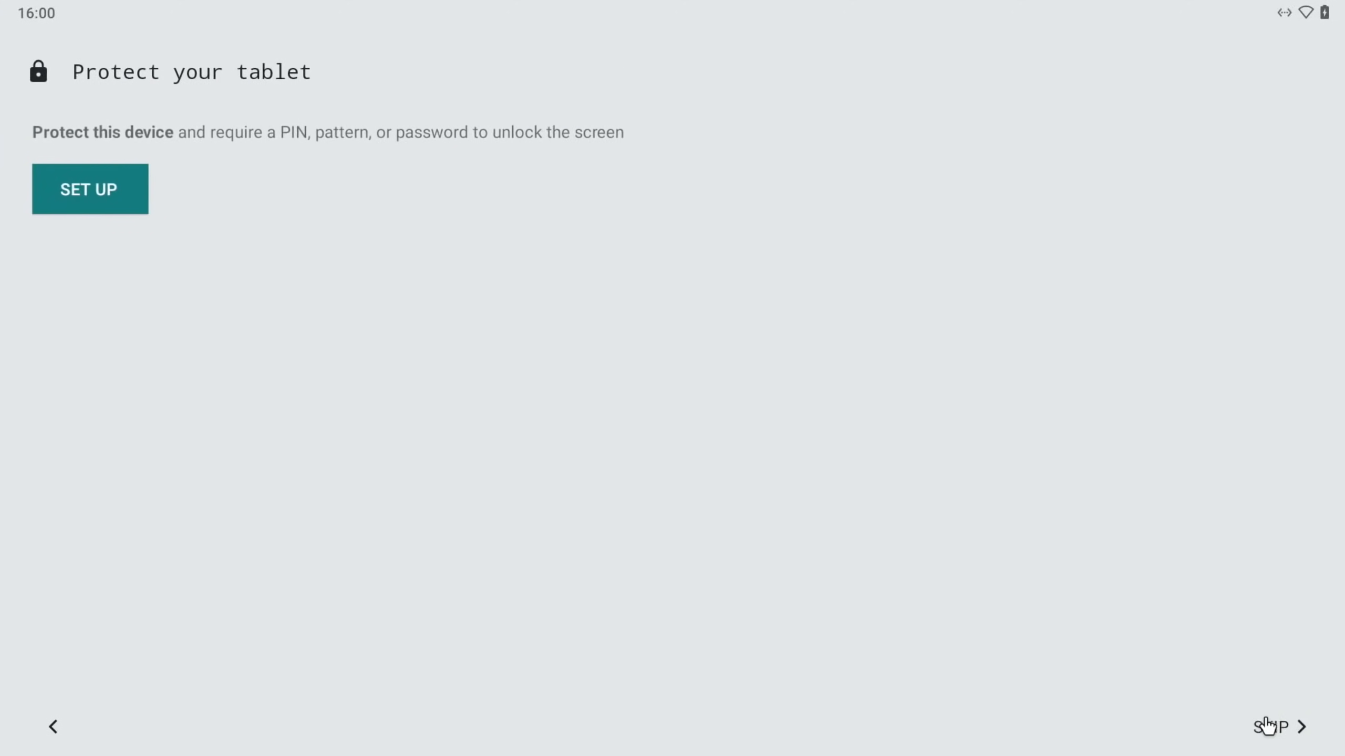
left_click(89, 189)
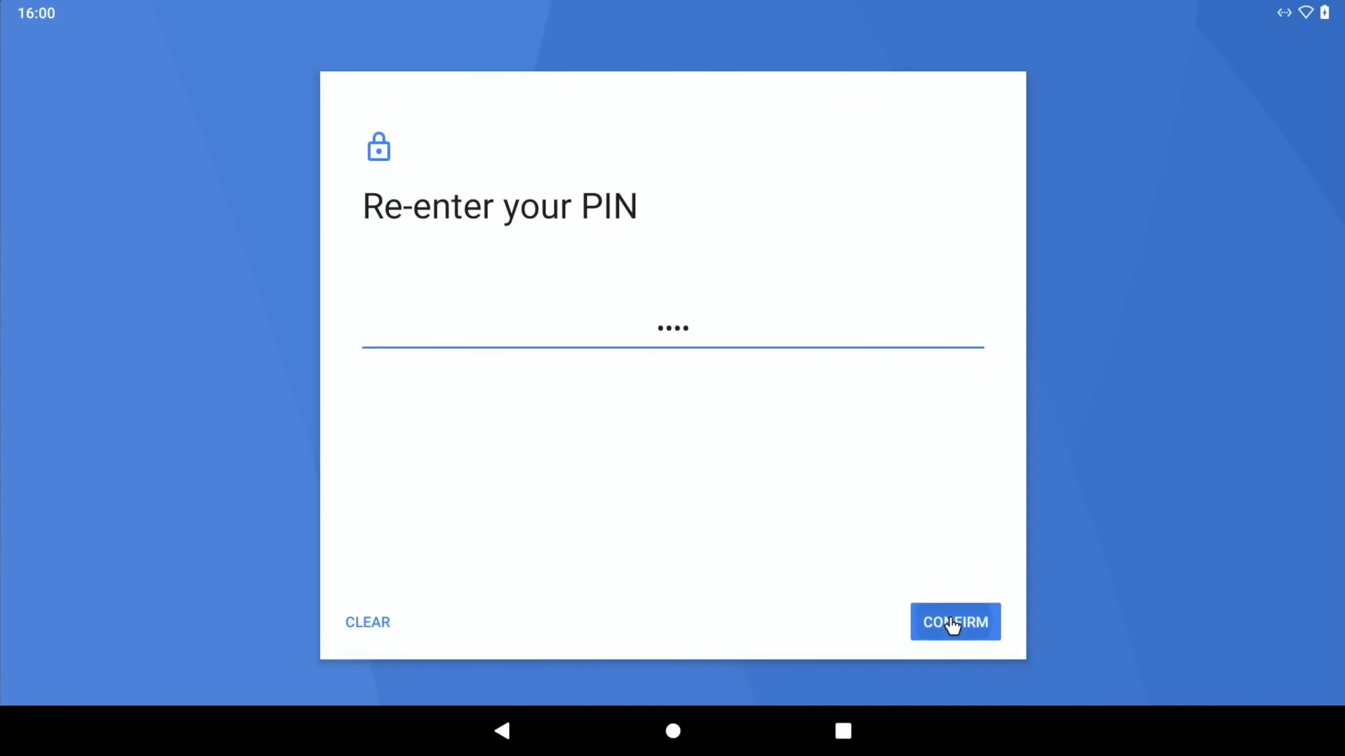
left_click(954, 622)
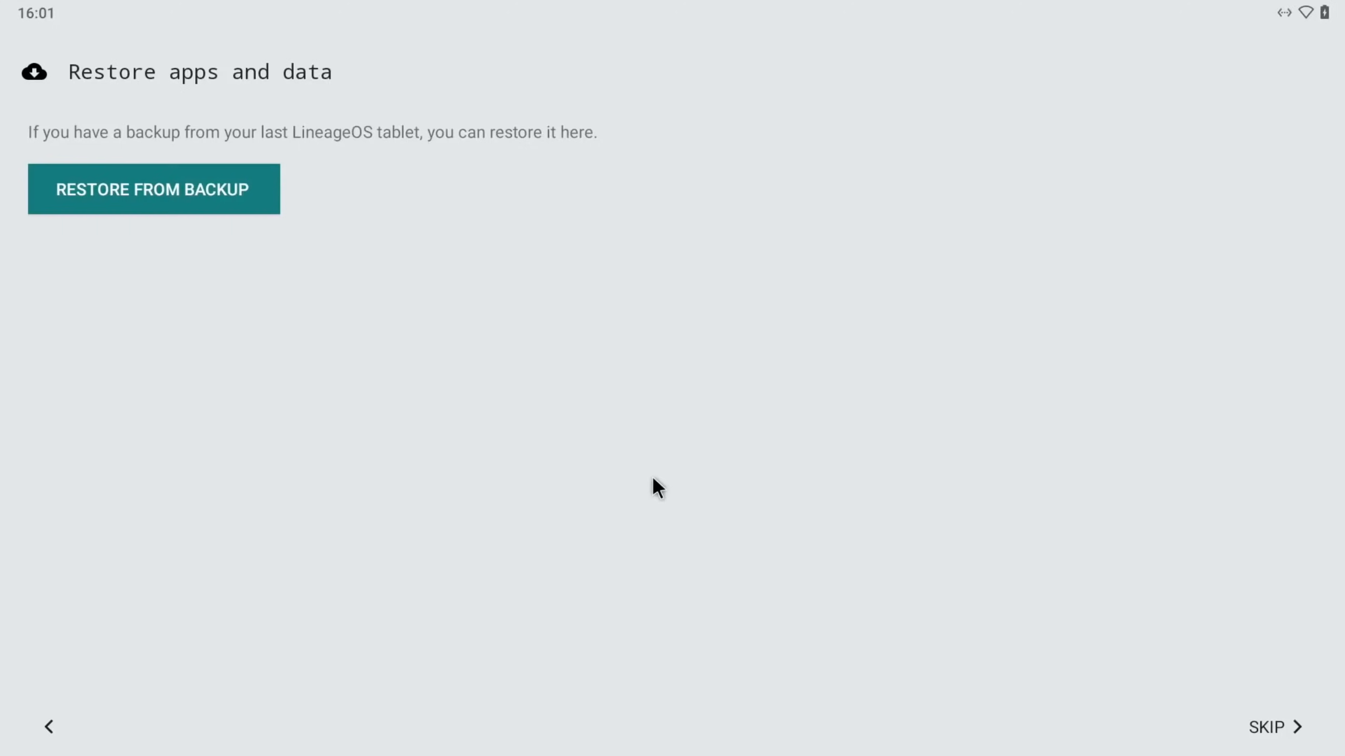
mouse_move(1277, 732)
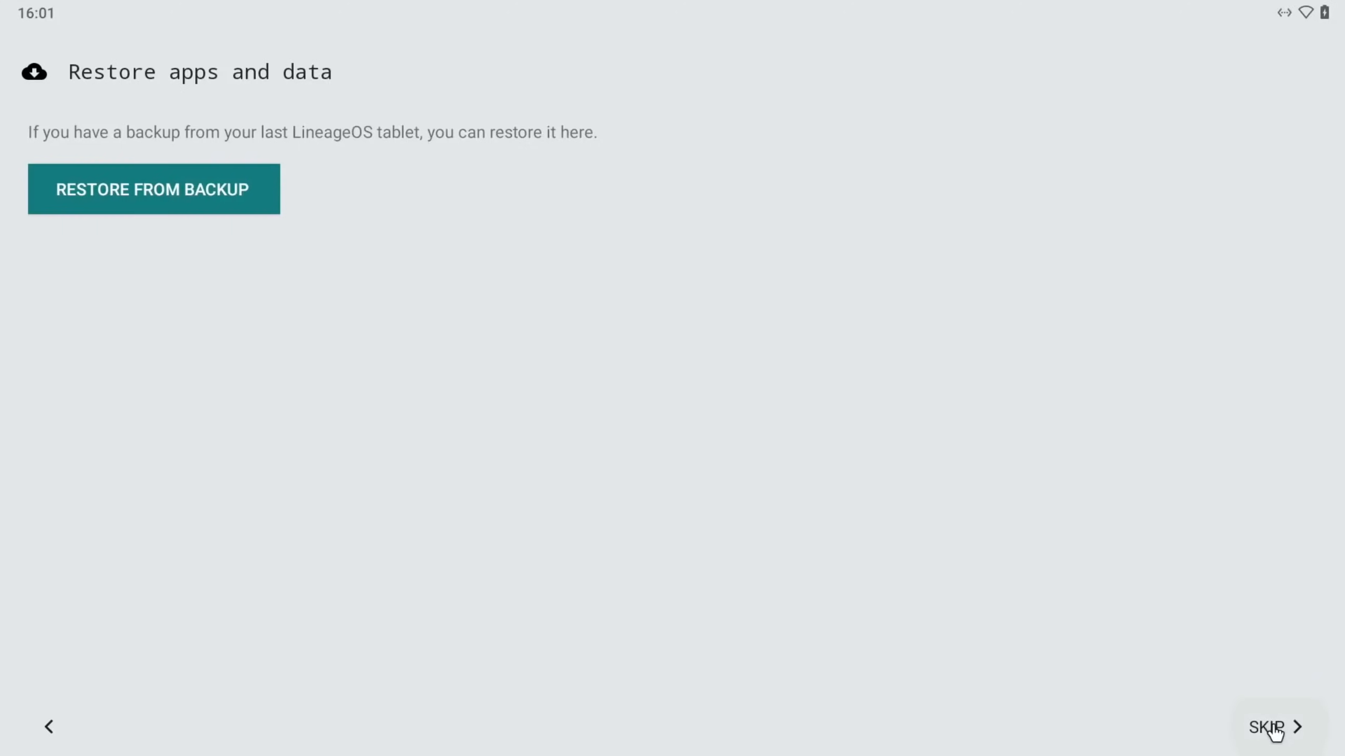
left_click(1266, 726)
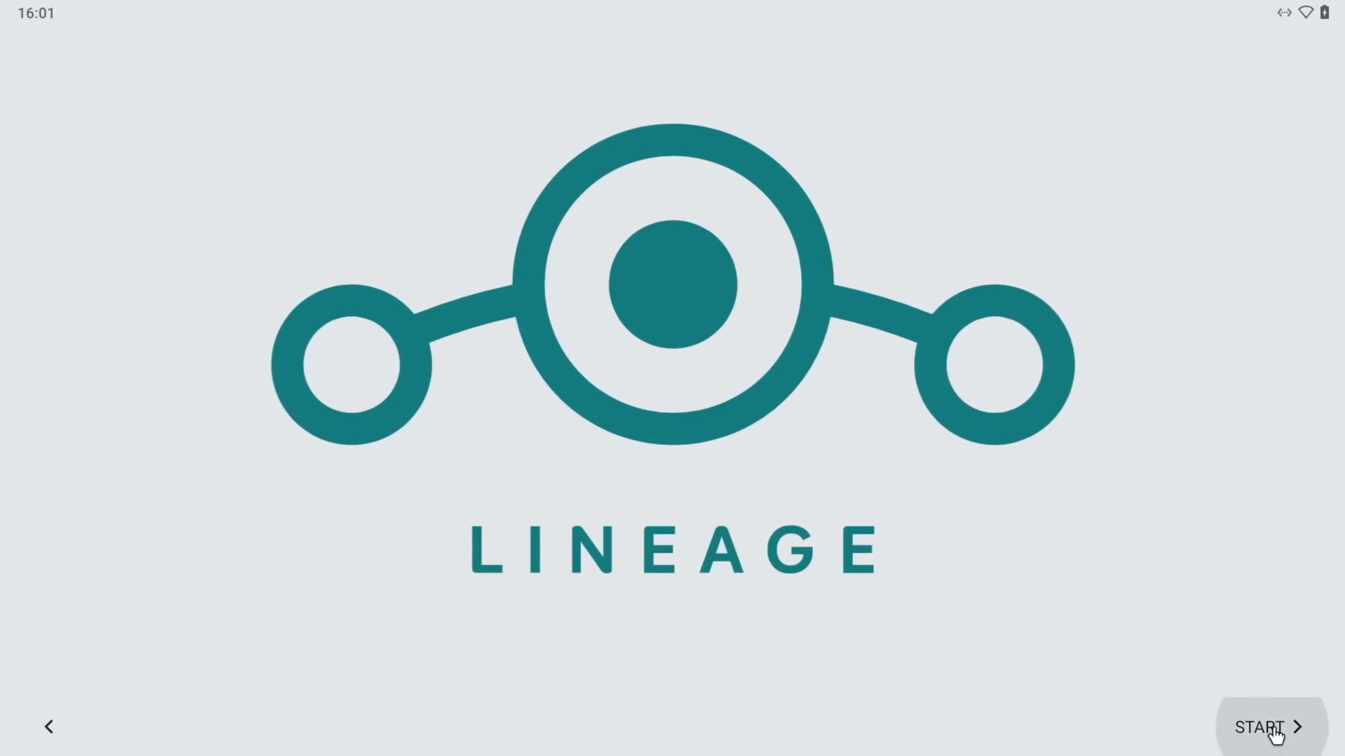
left_click(1269, 726)
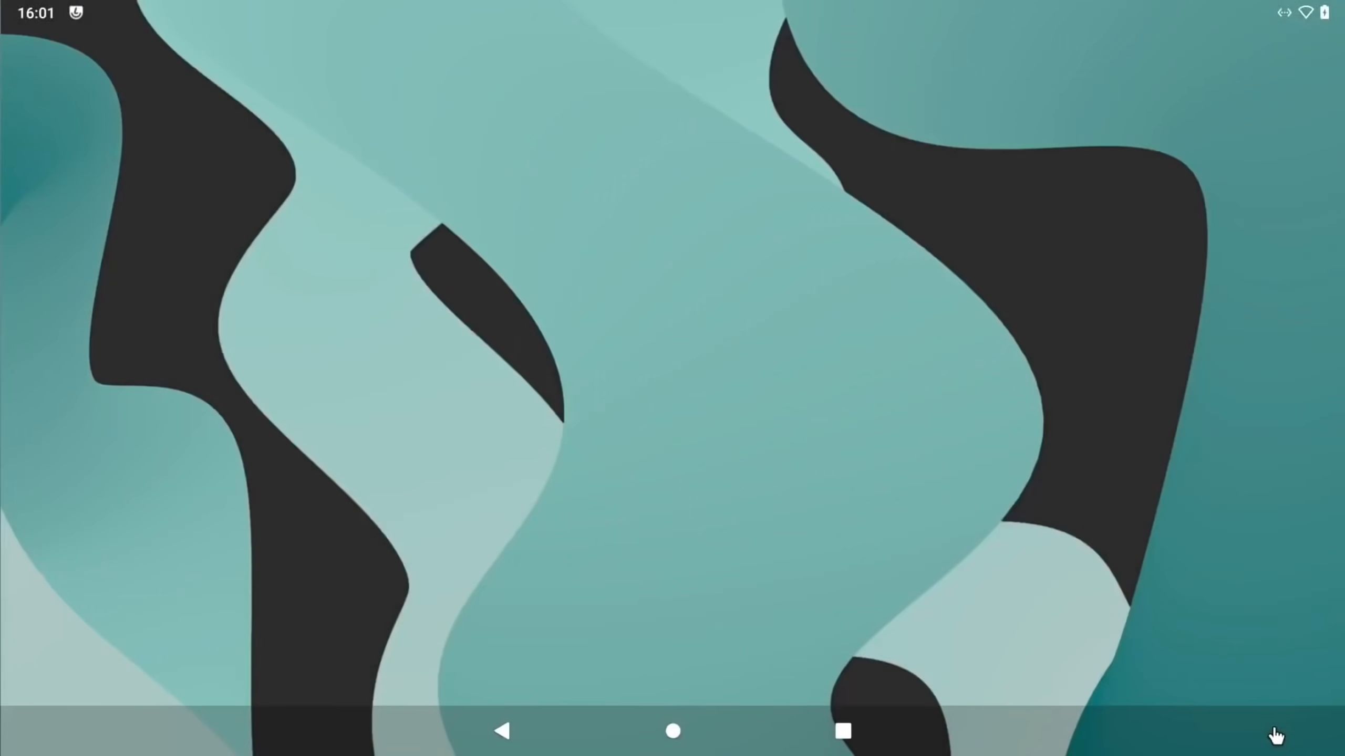
left_click(673, 731)
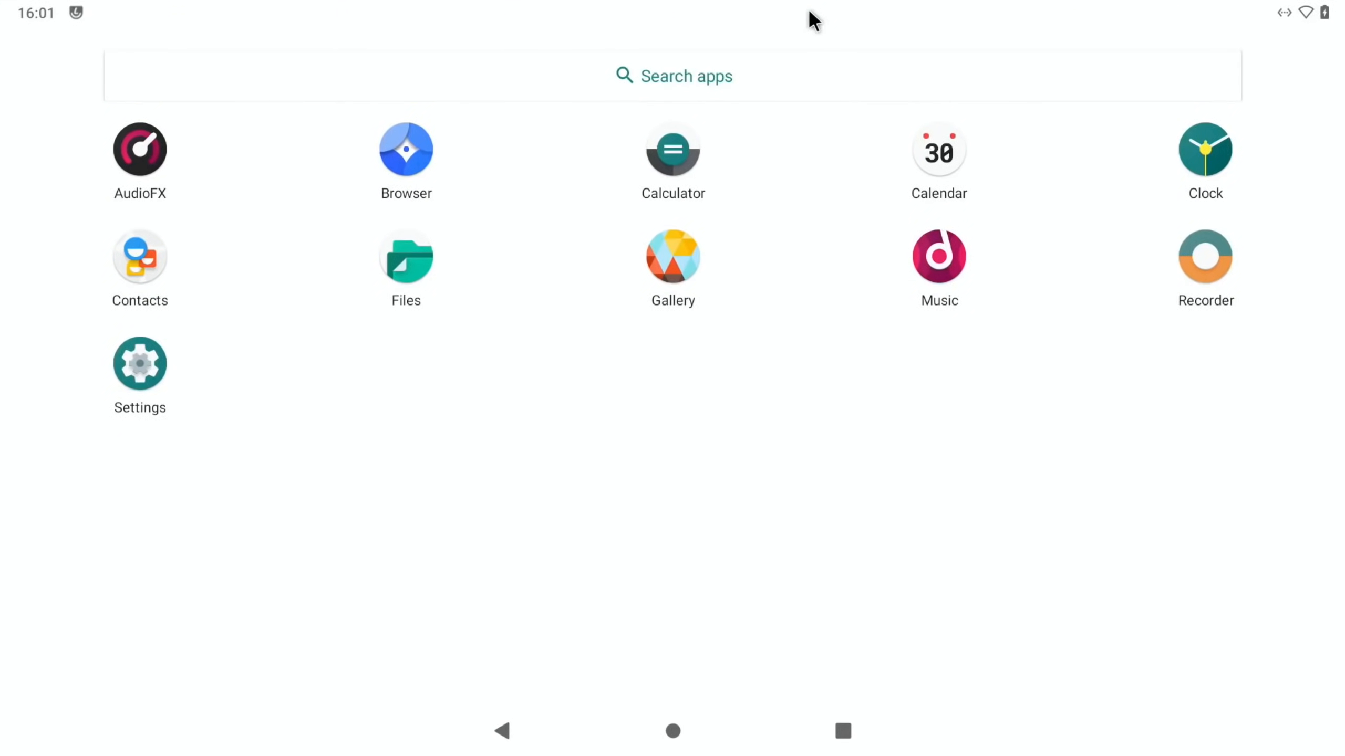
mouse_move(352, 323)
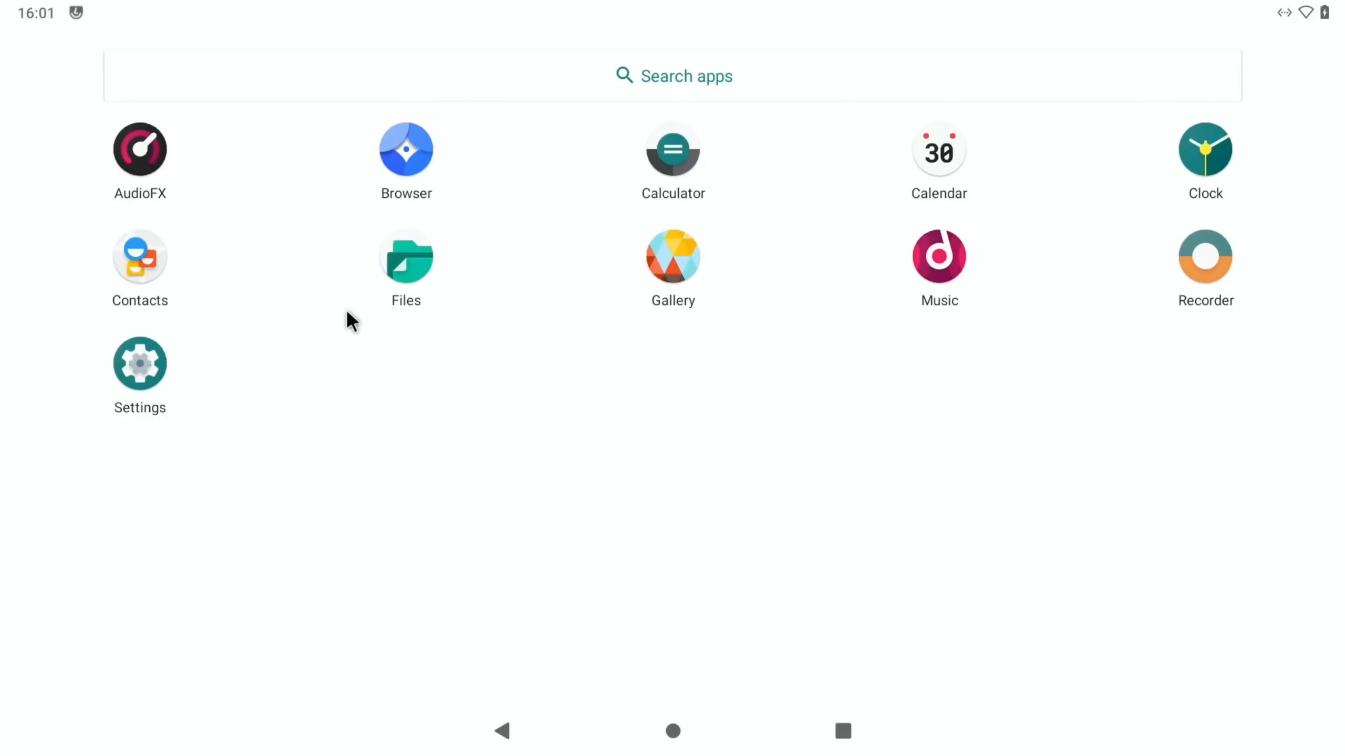
Step: Go into Settings and reach the About tablet device information page
left_click(673, 732)
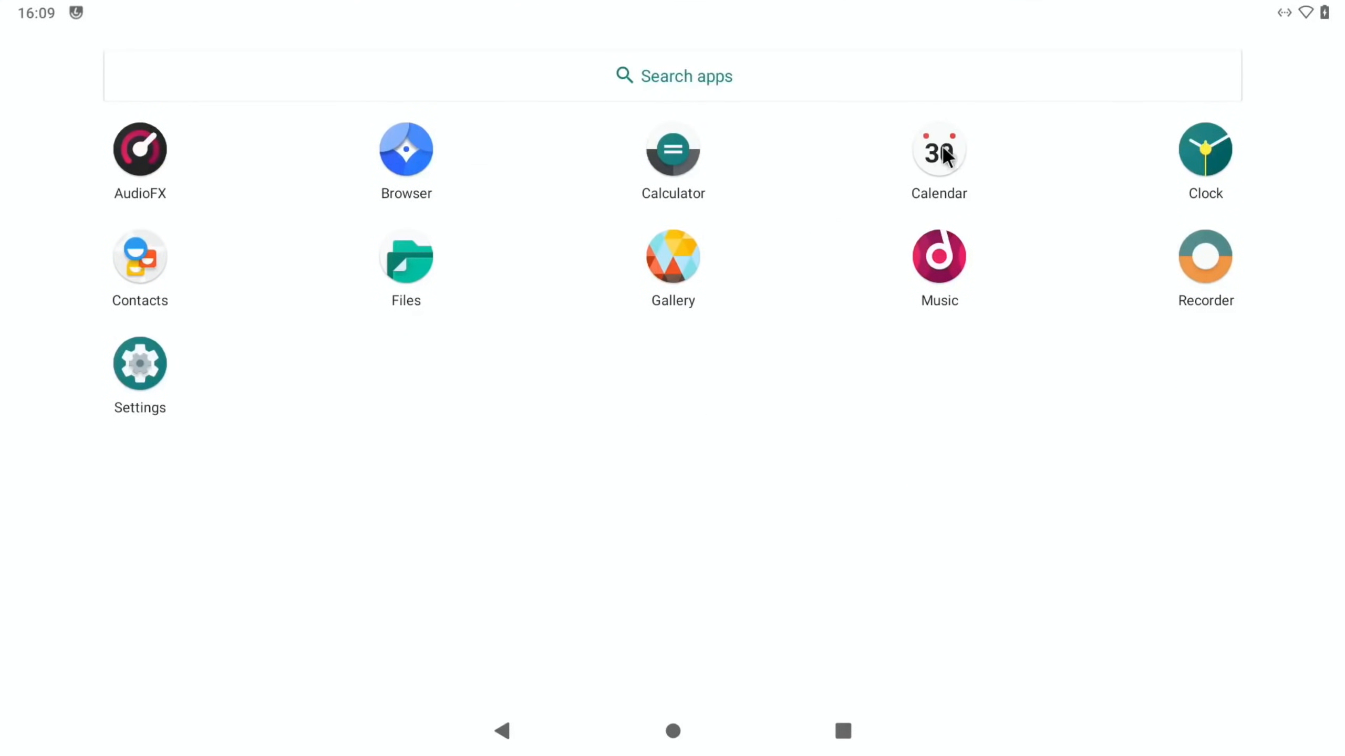
mouse_move(139, 362)
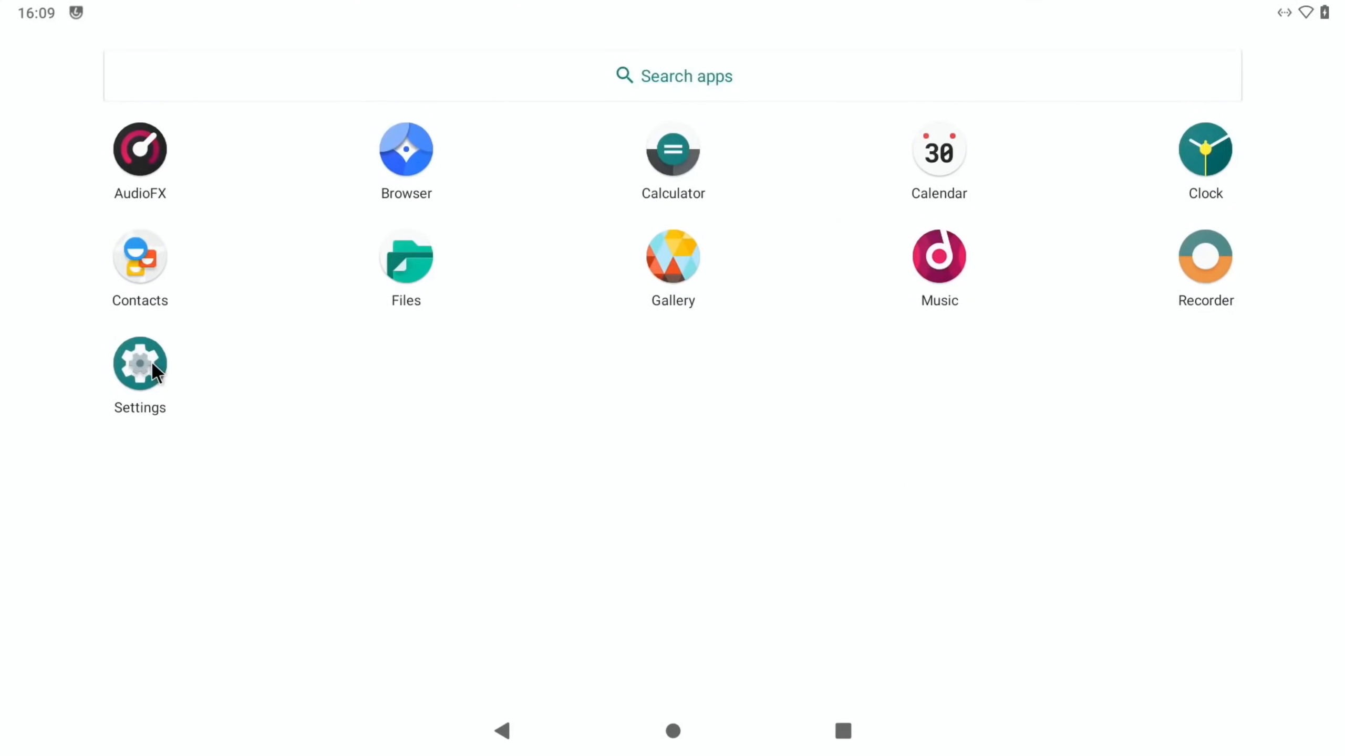
left_click(139, 361)
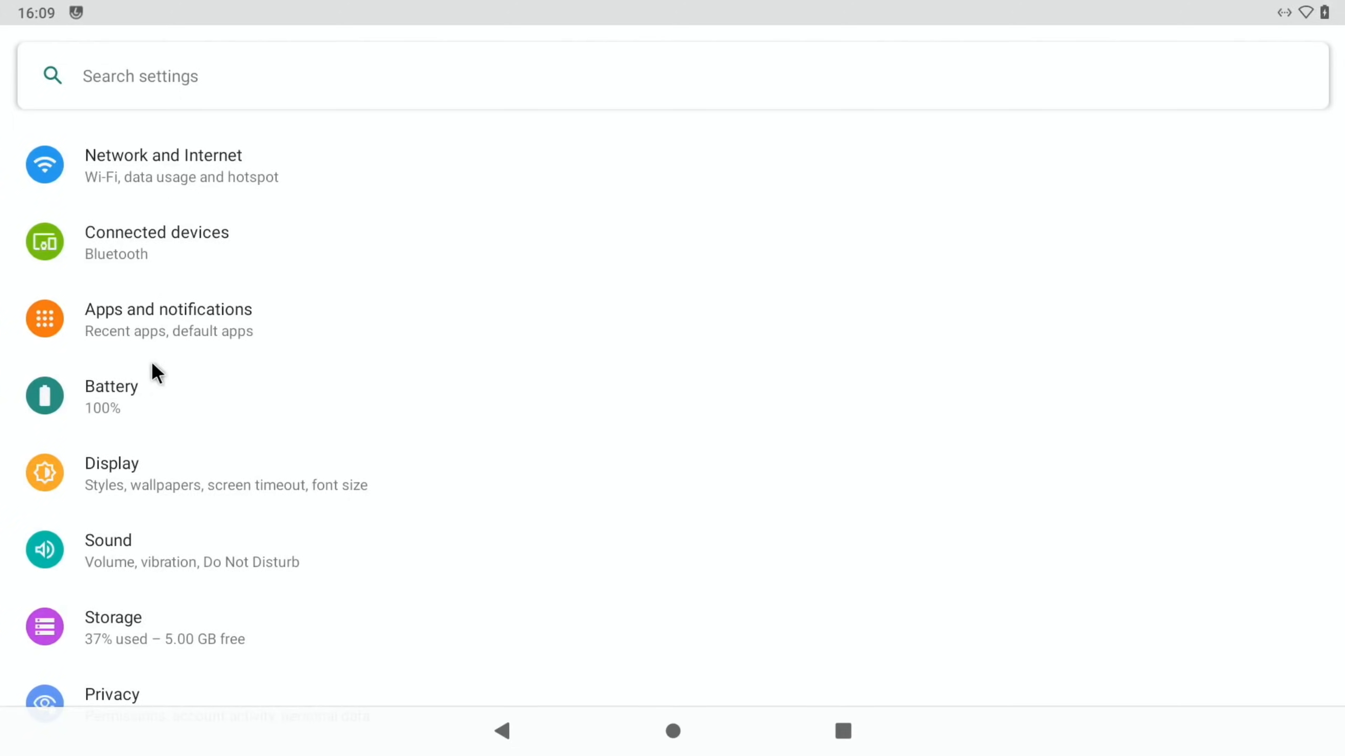
scroll("down", 3)
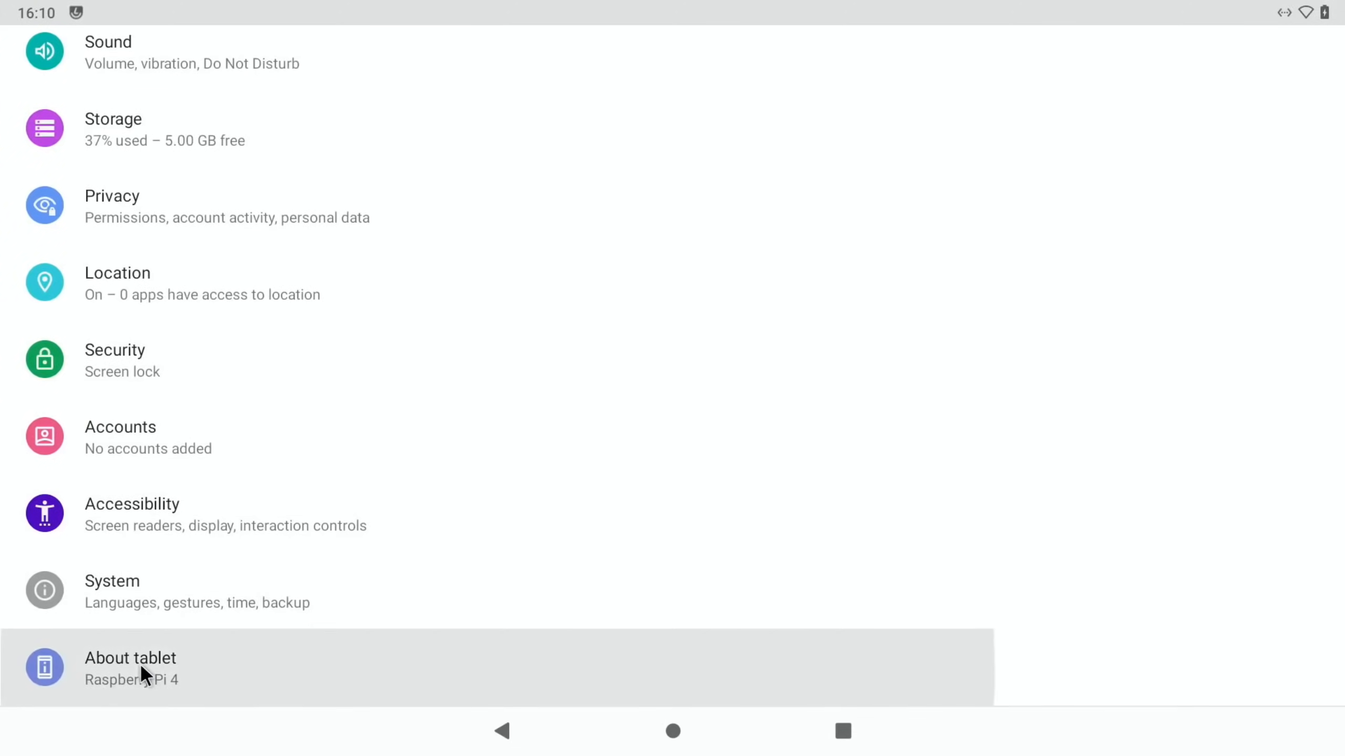
left_click(130, 668)
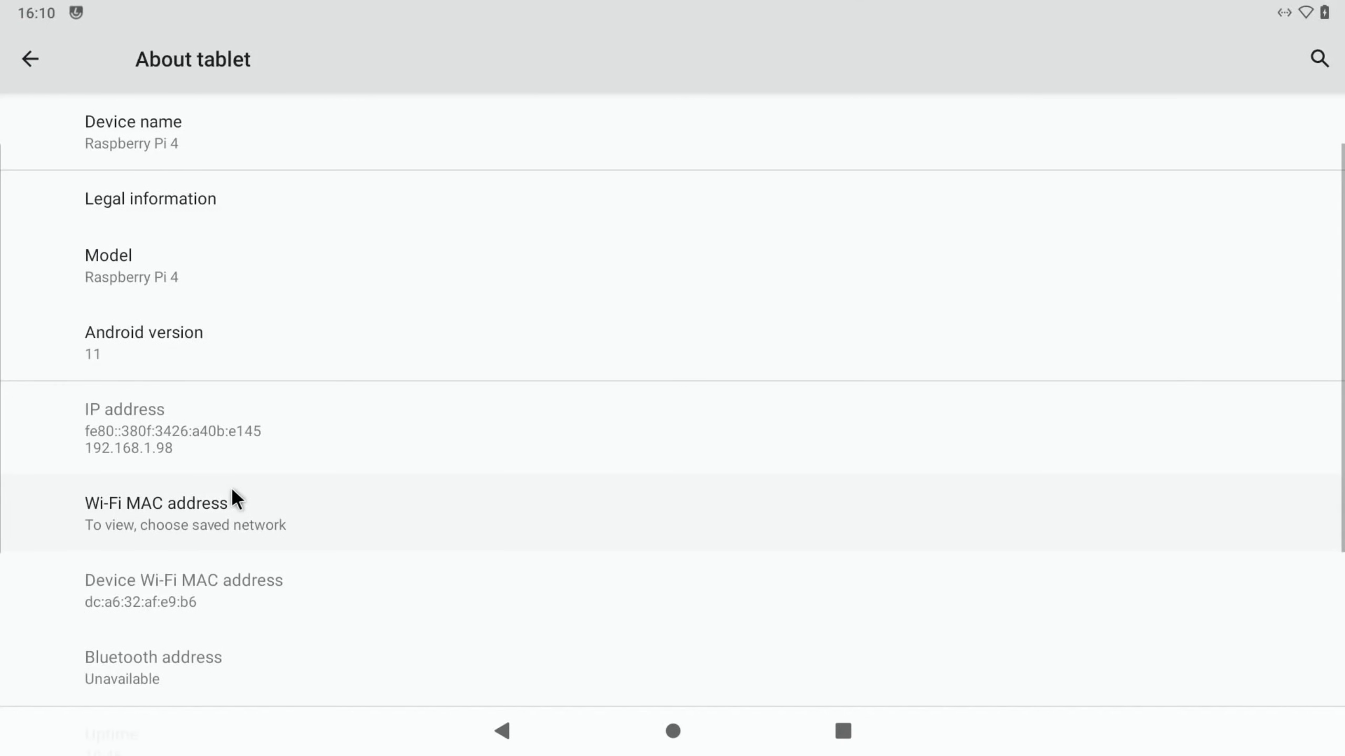
Step: Tap Build number repeatedly until developer settings unlock, then return to System settings
scroll("down", 3)
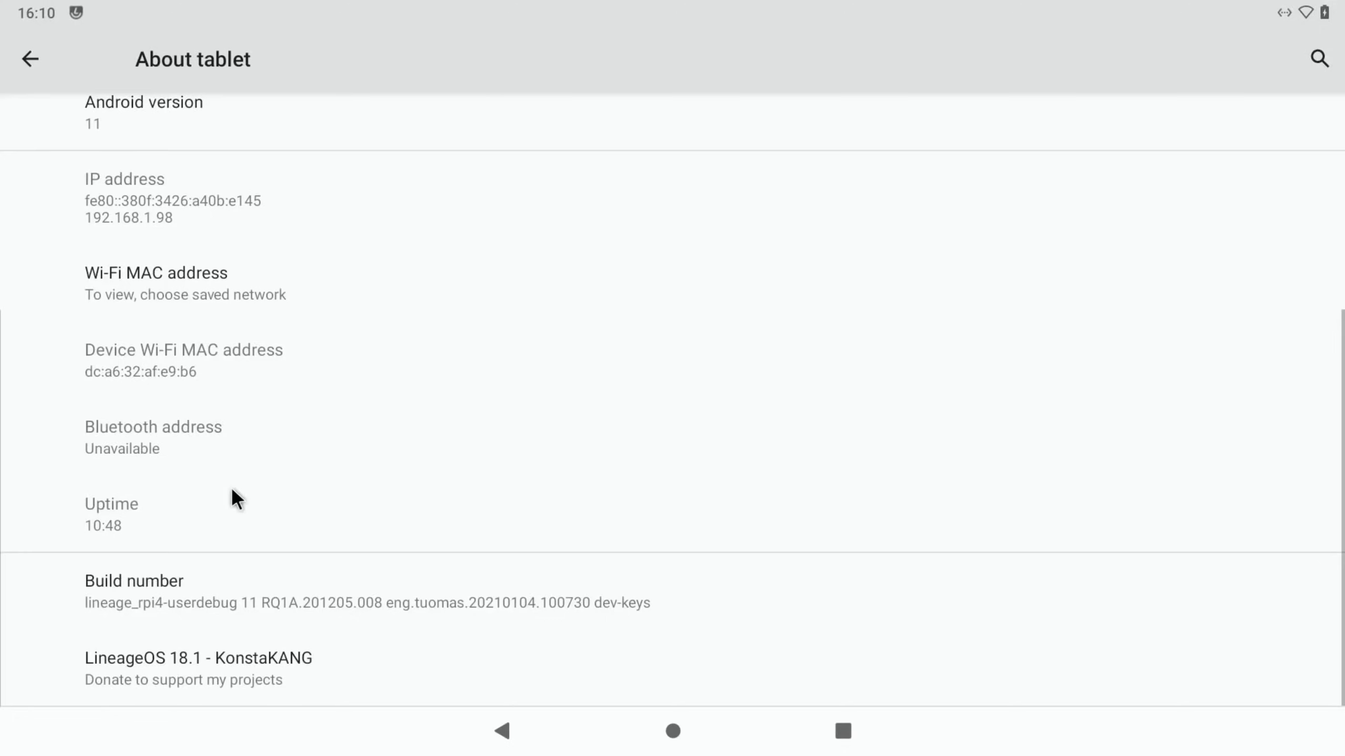
left_click(134, 591)
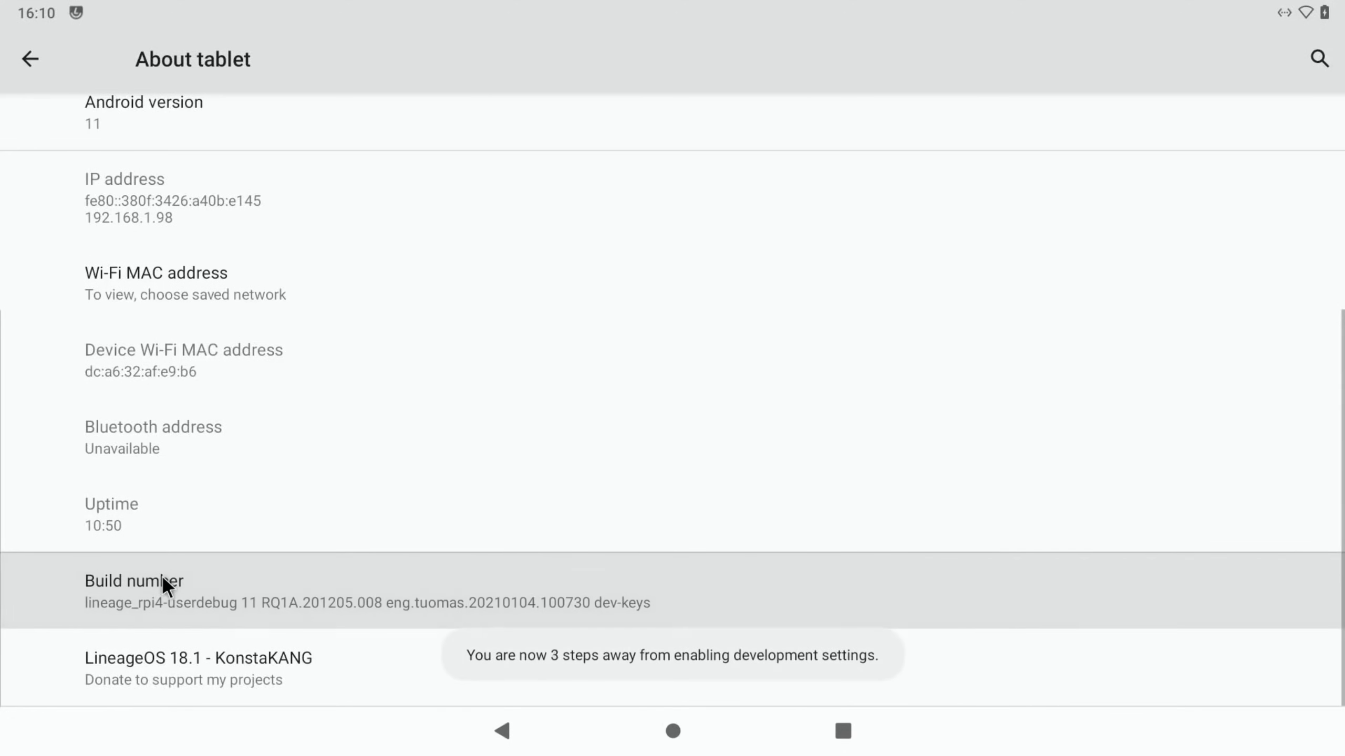
left_click(134, 581)
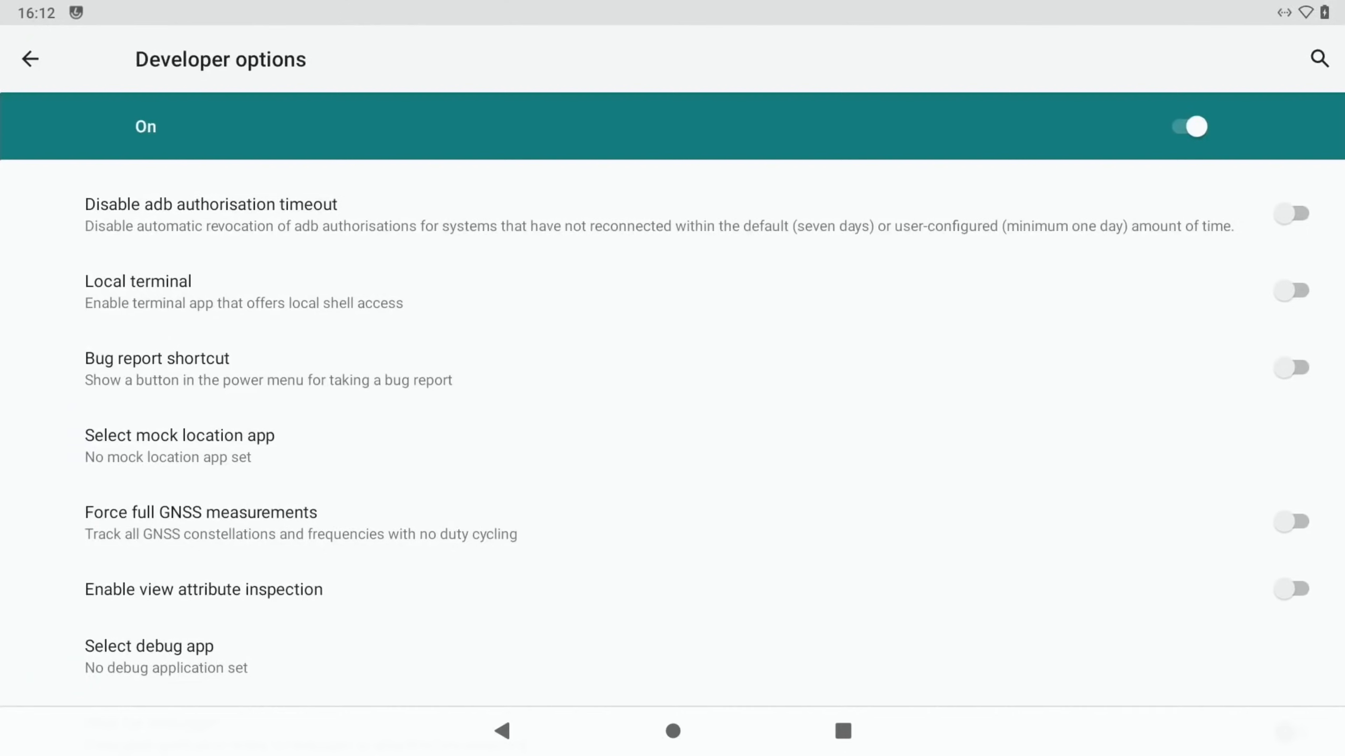
mouse_move(1175, 596)
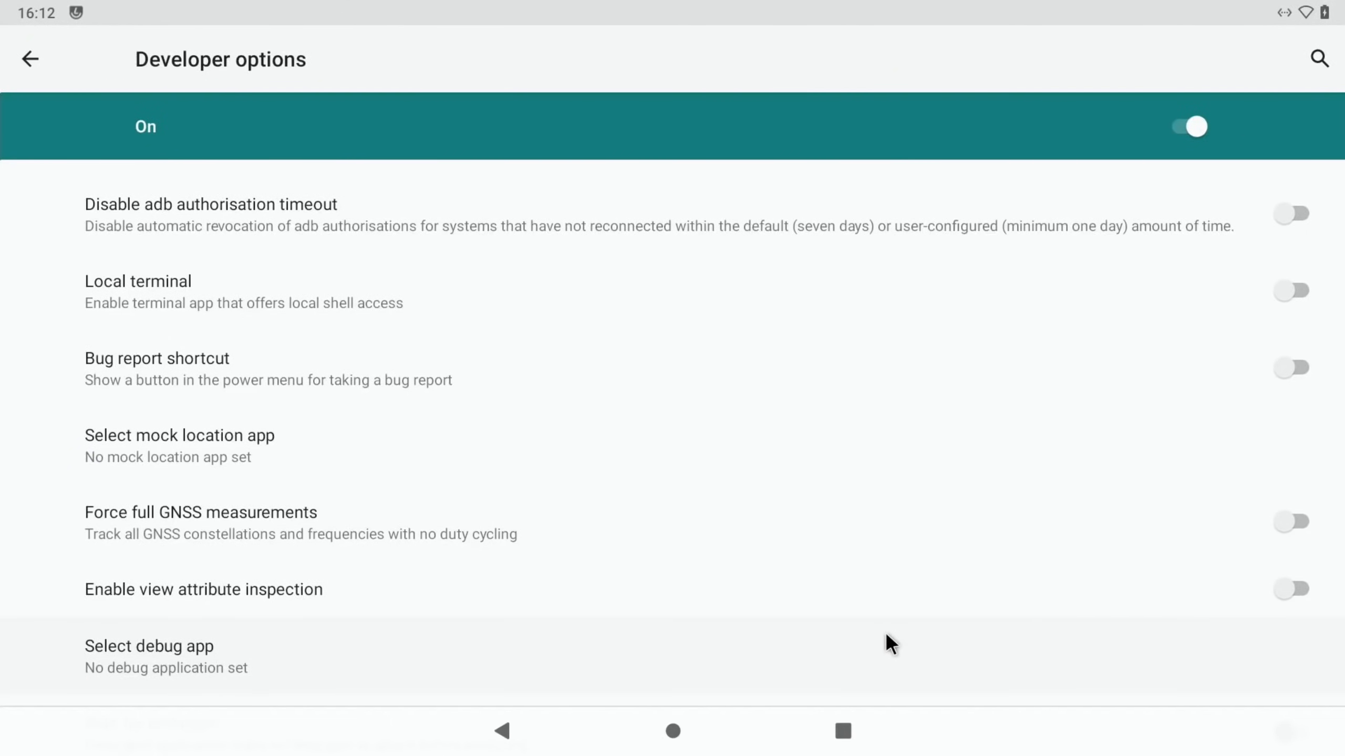
mouse_move(718, 684)
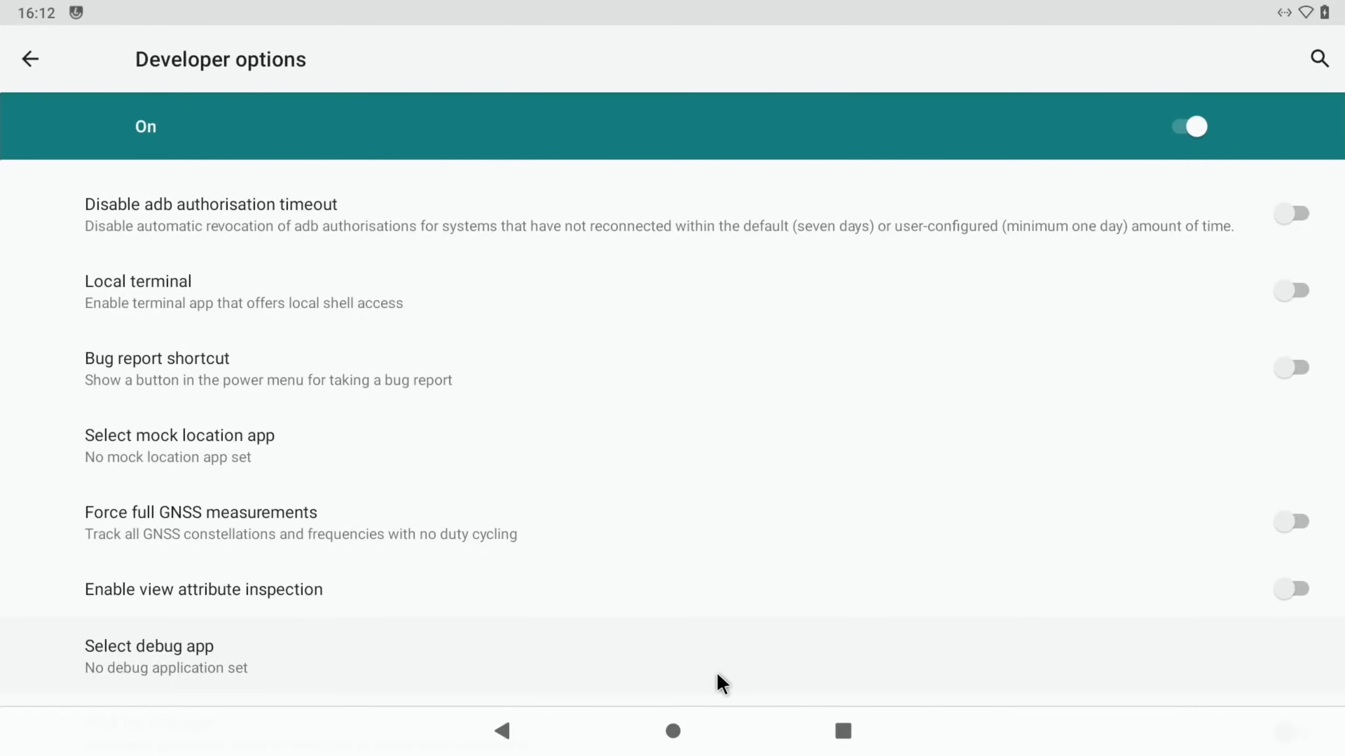
left_click(502, 731)
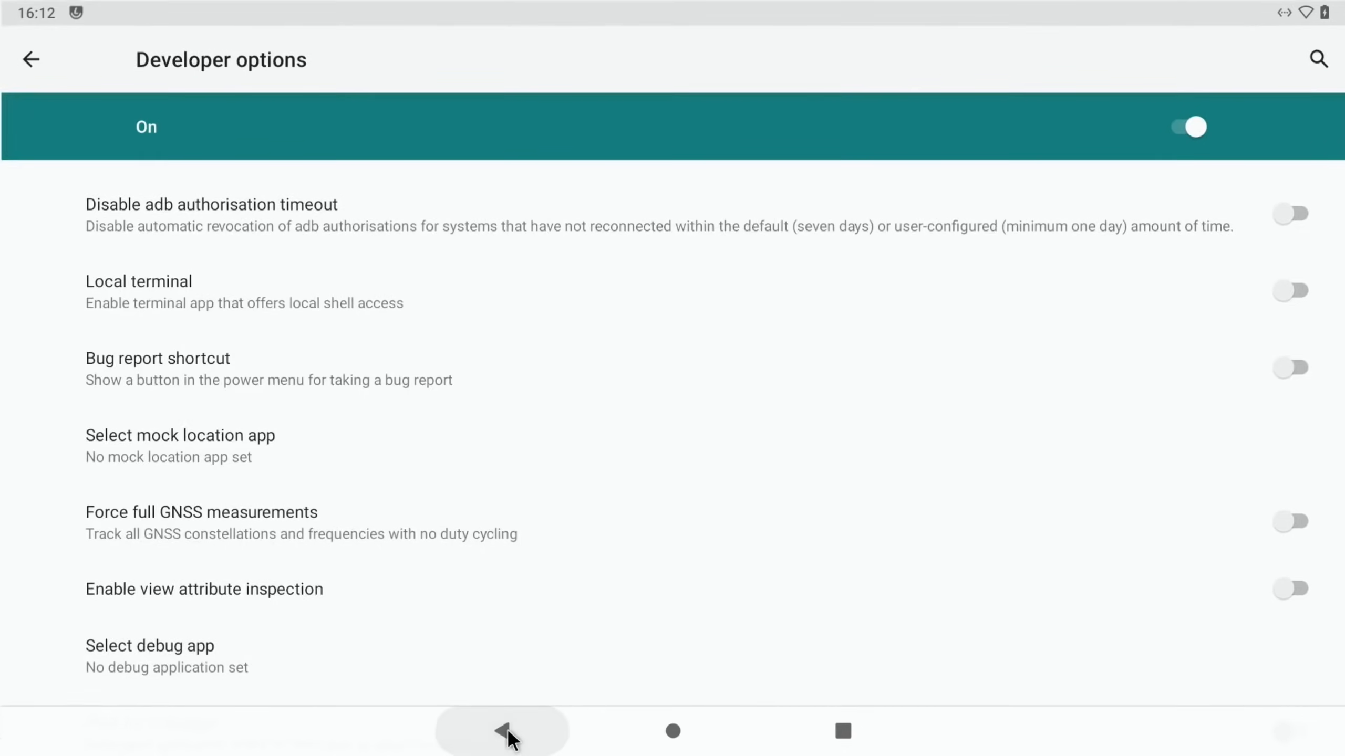
Step: In Advanced settings, set display resolution to 1280x720 and audio device to the 3.5mm jack
left_click(503, 732)
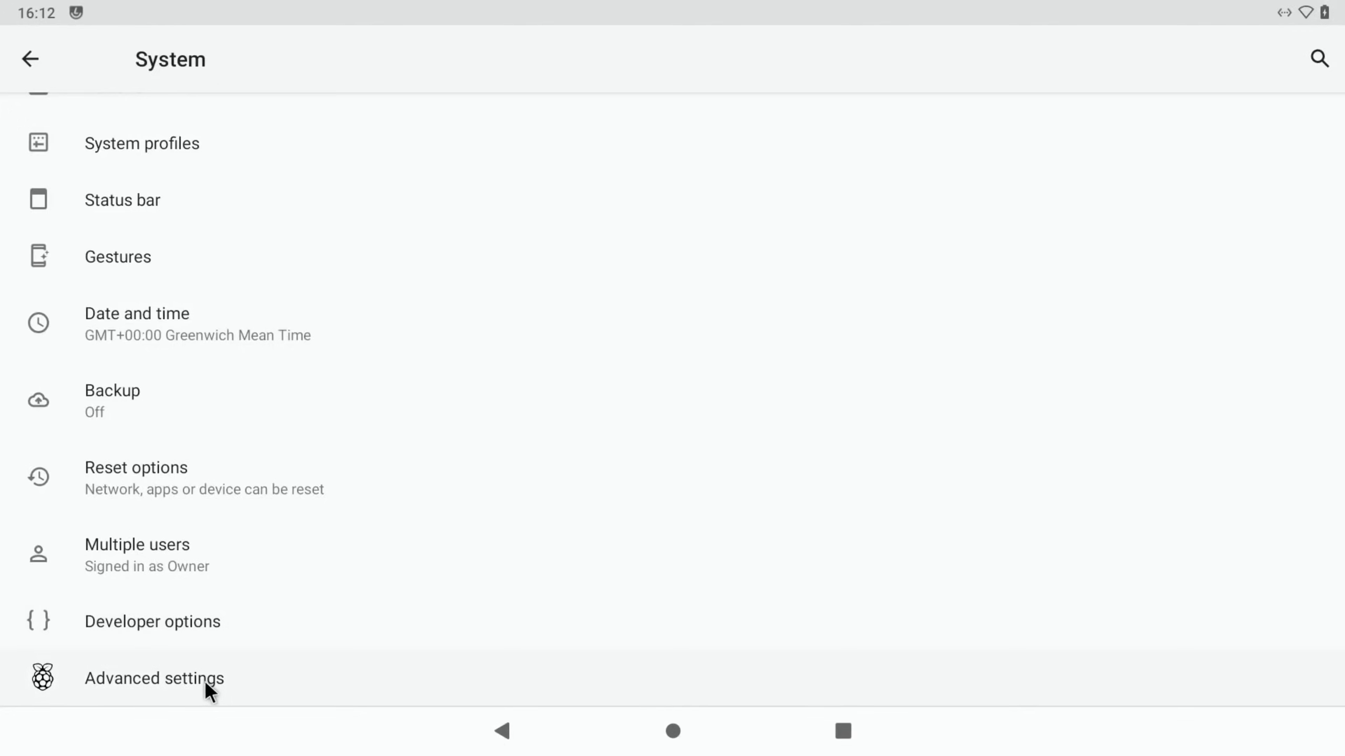
left_click(153, 679)
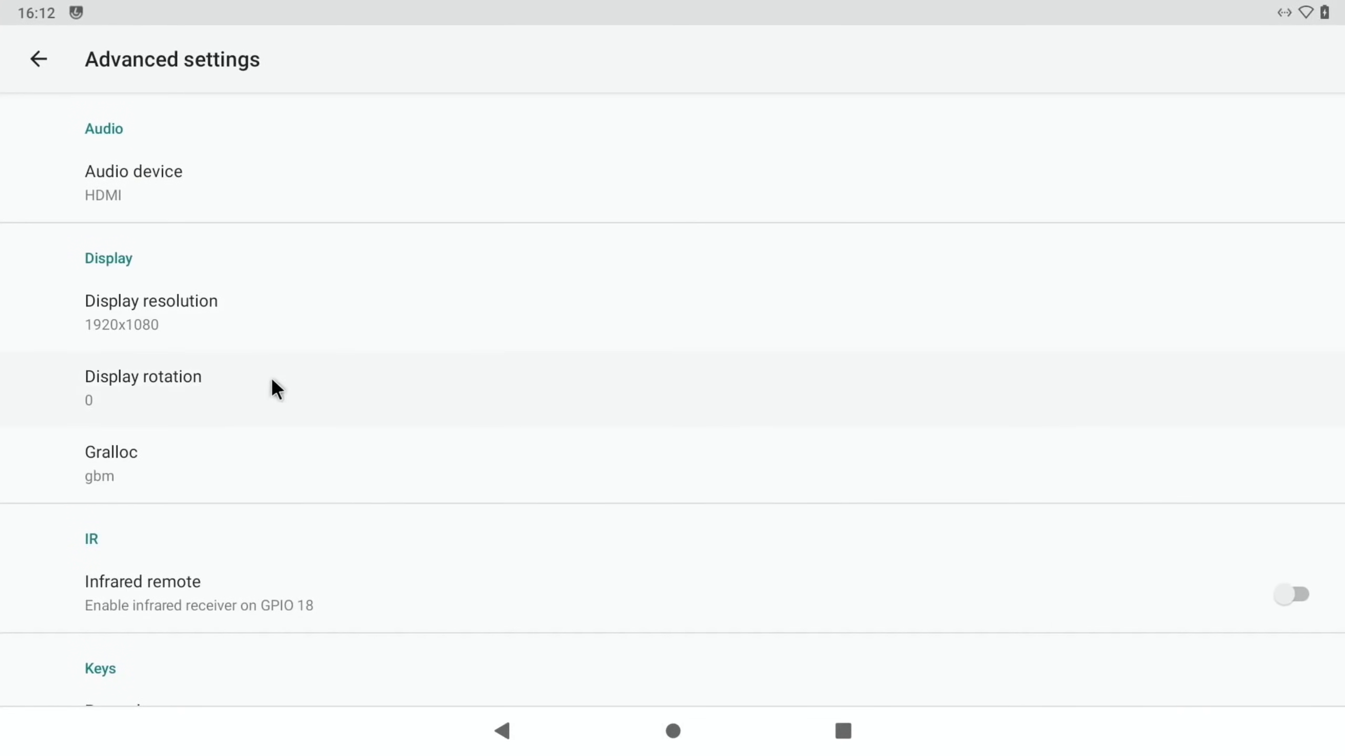
left_click(151, 311)
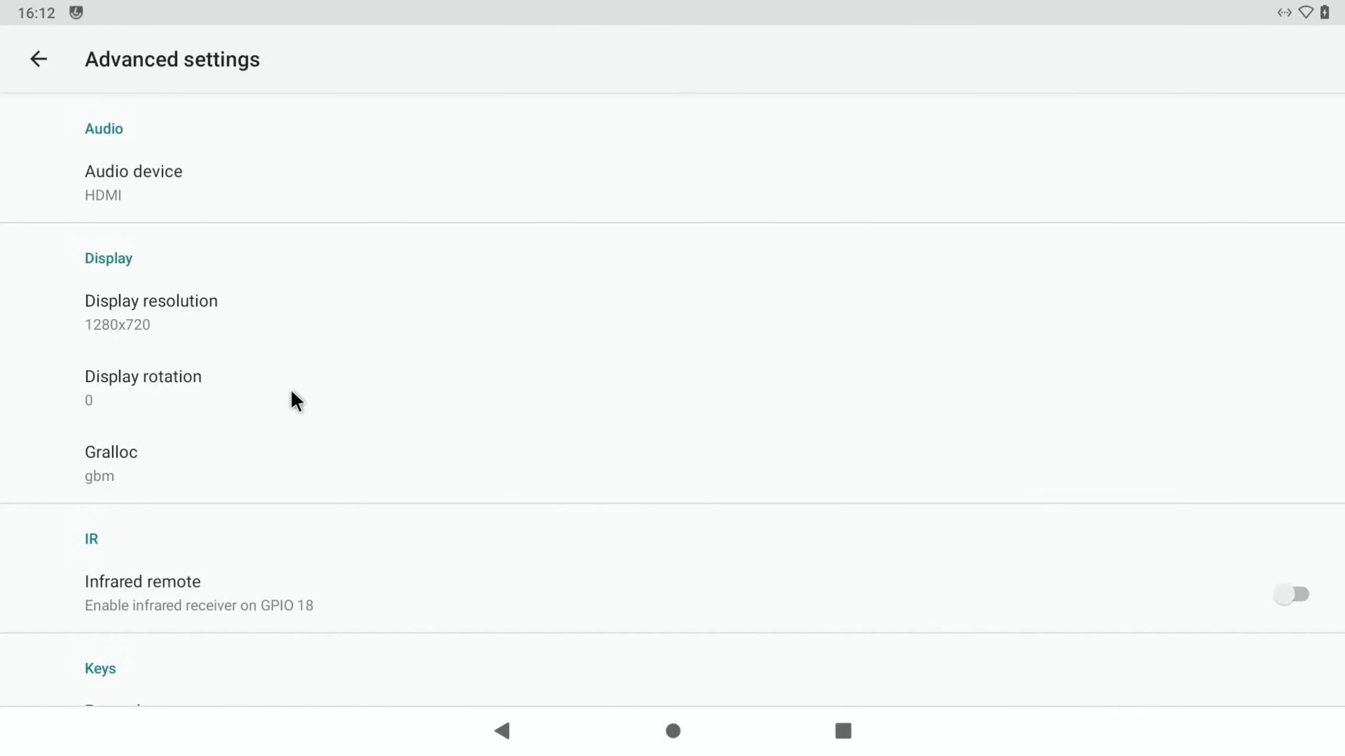
mouse_move(180, 313)
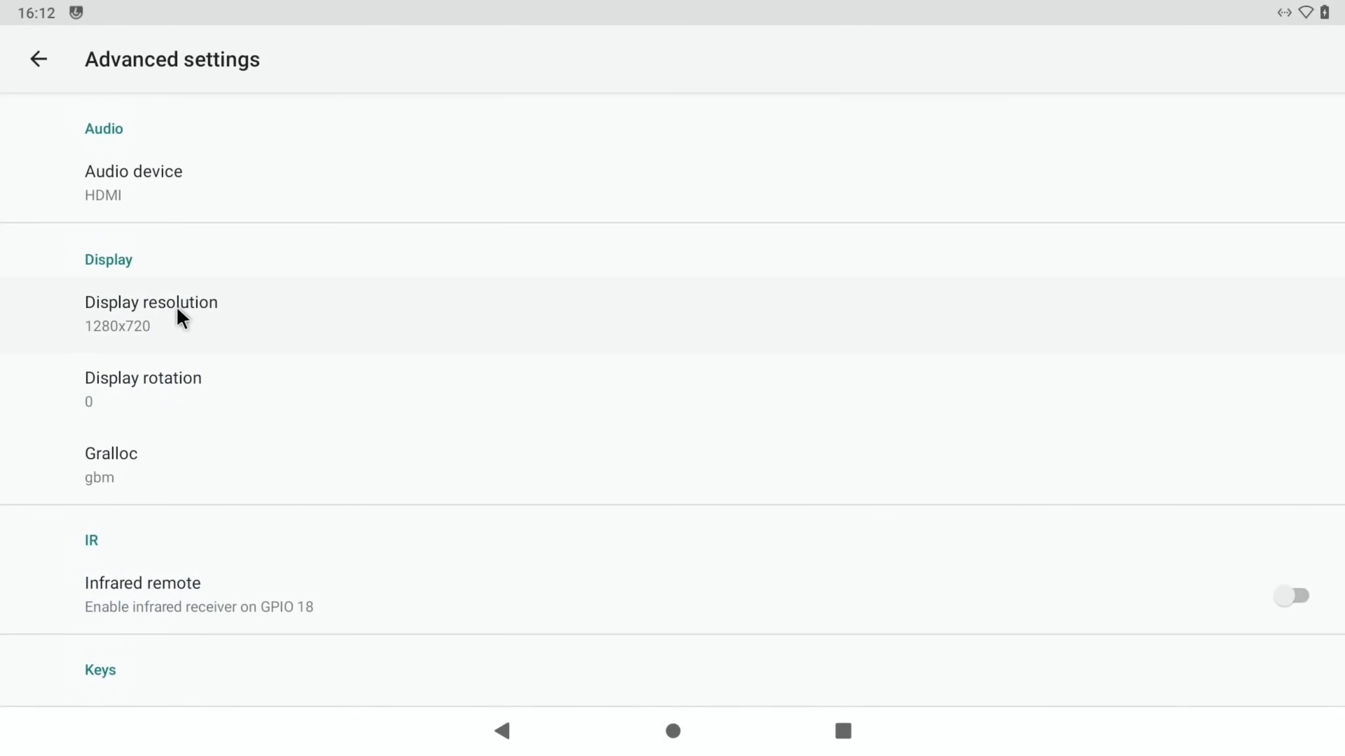
mouse_move(151, 195)
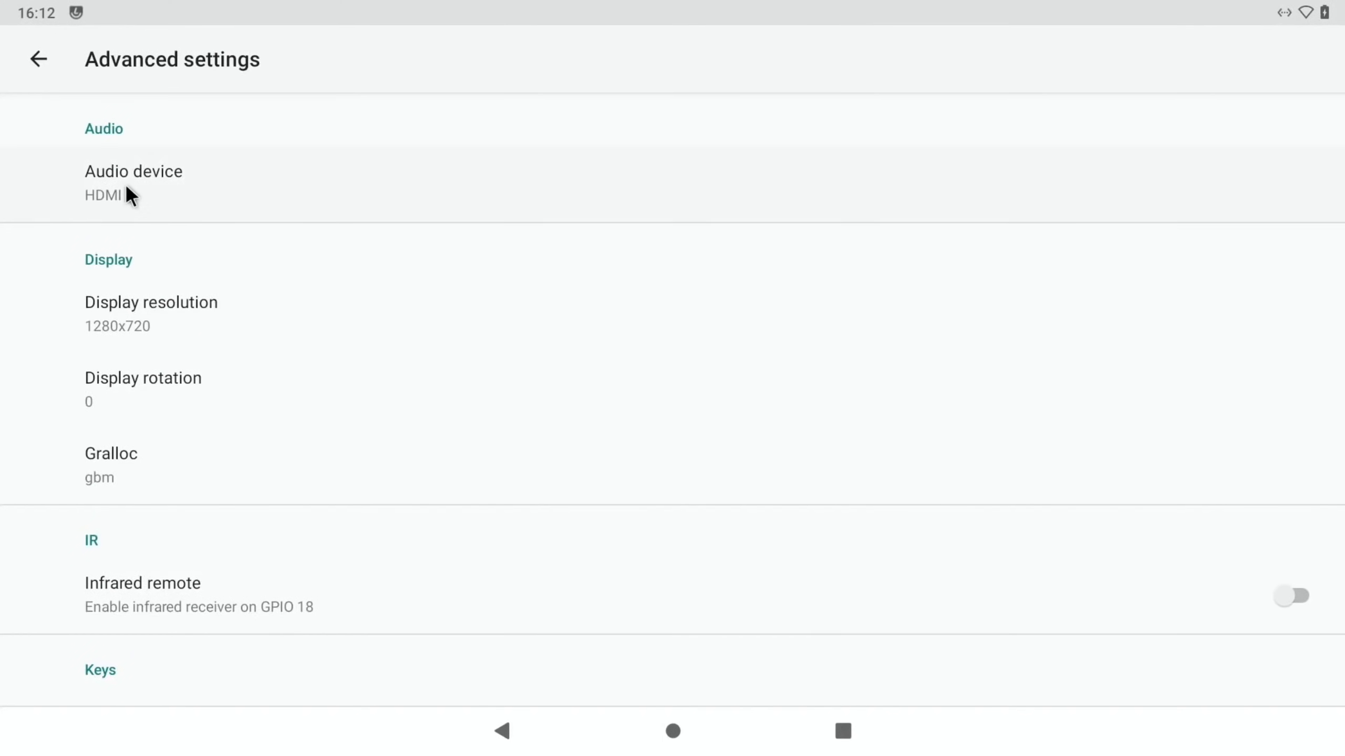
left_click(133, 183)
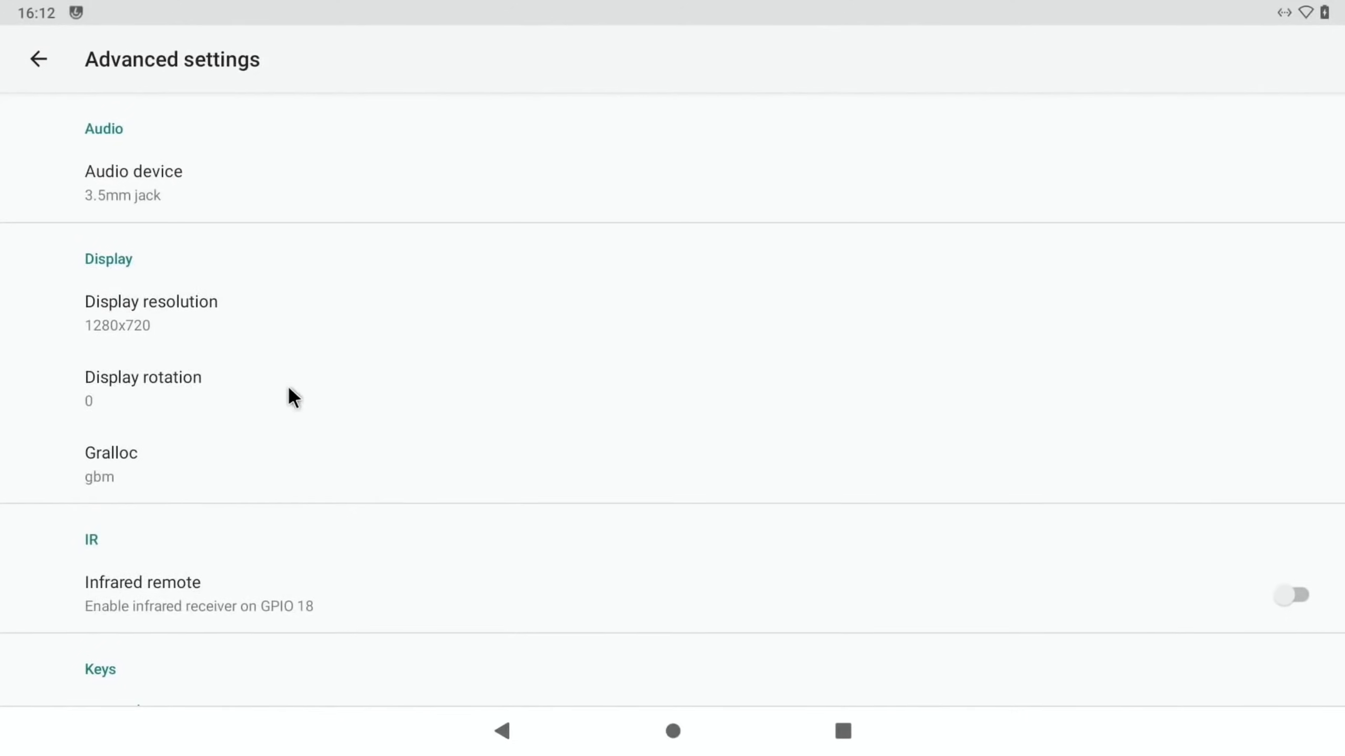
Step: Raise the maximum CPU frequency to 2000 MHz
scroll("down", 3)
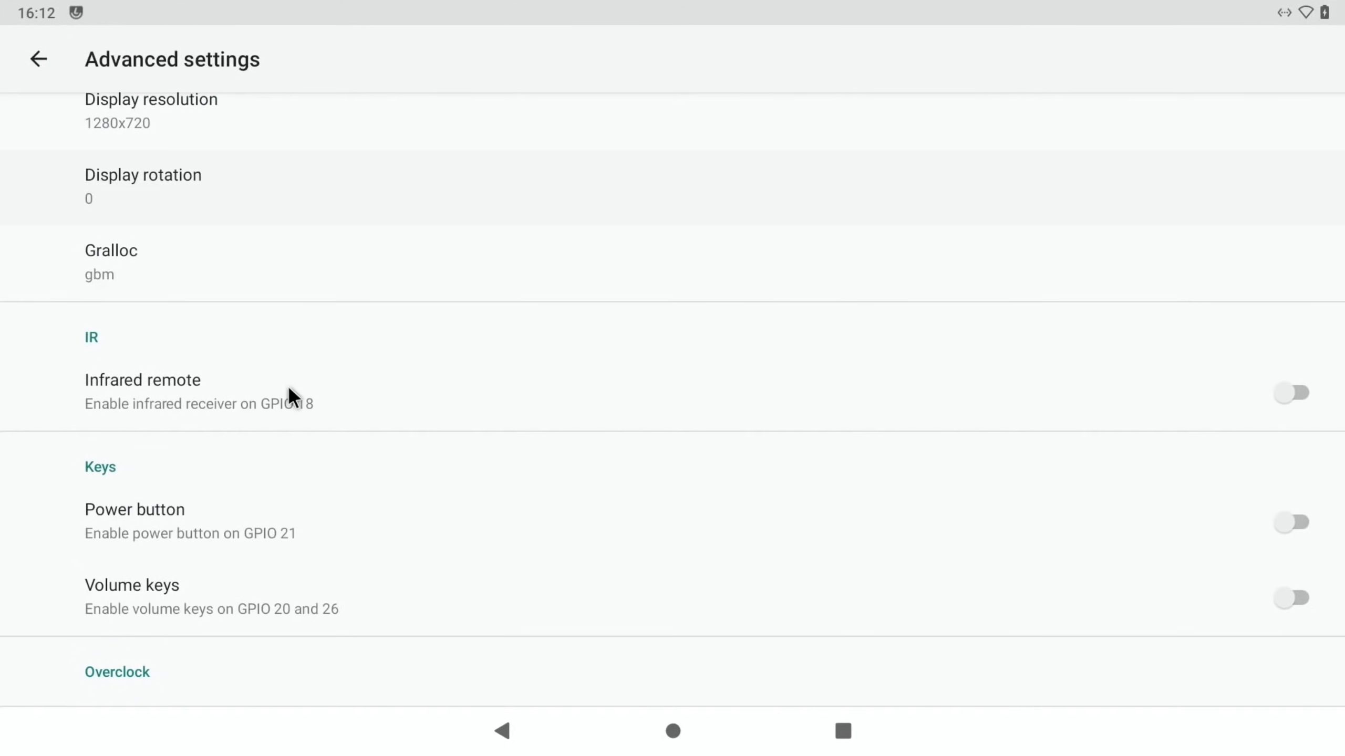
scroll("down", 3)
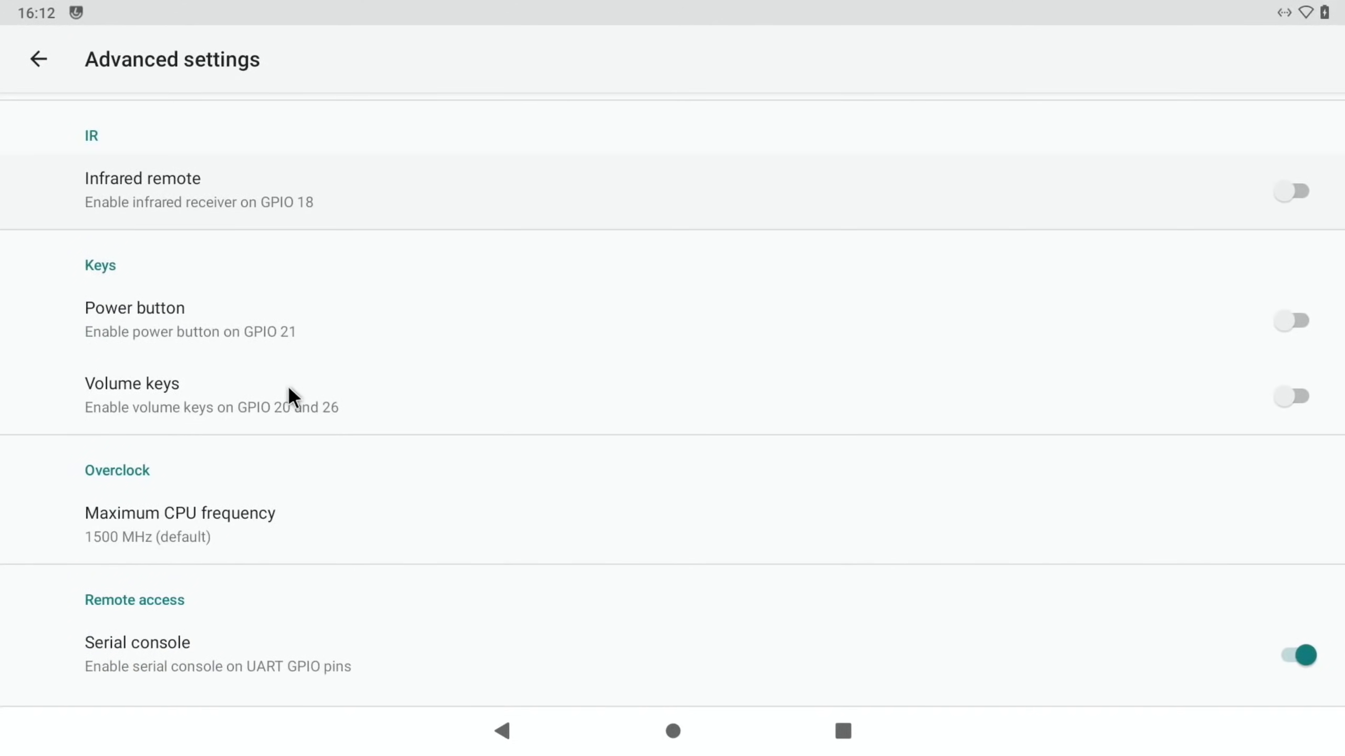
scroll("down", 3)
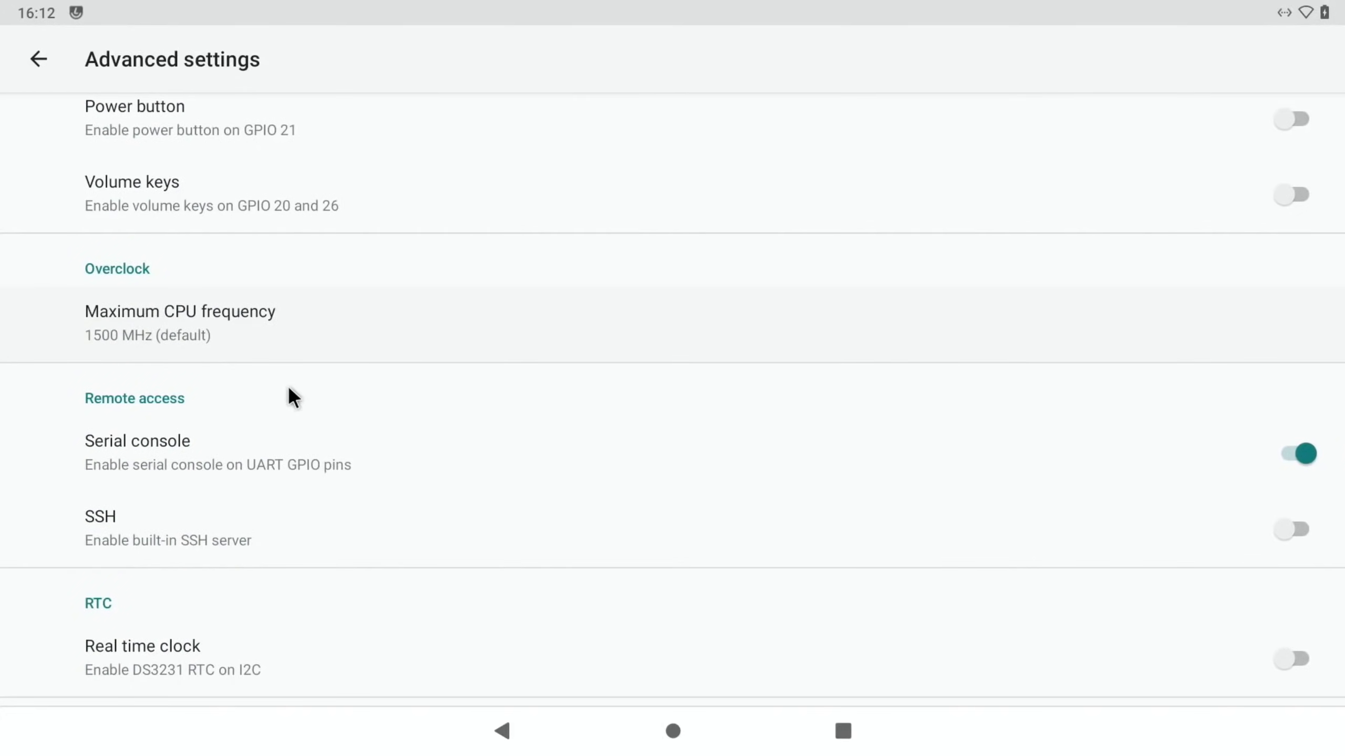
left_click(179, 321)
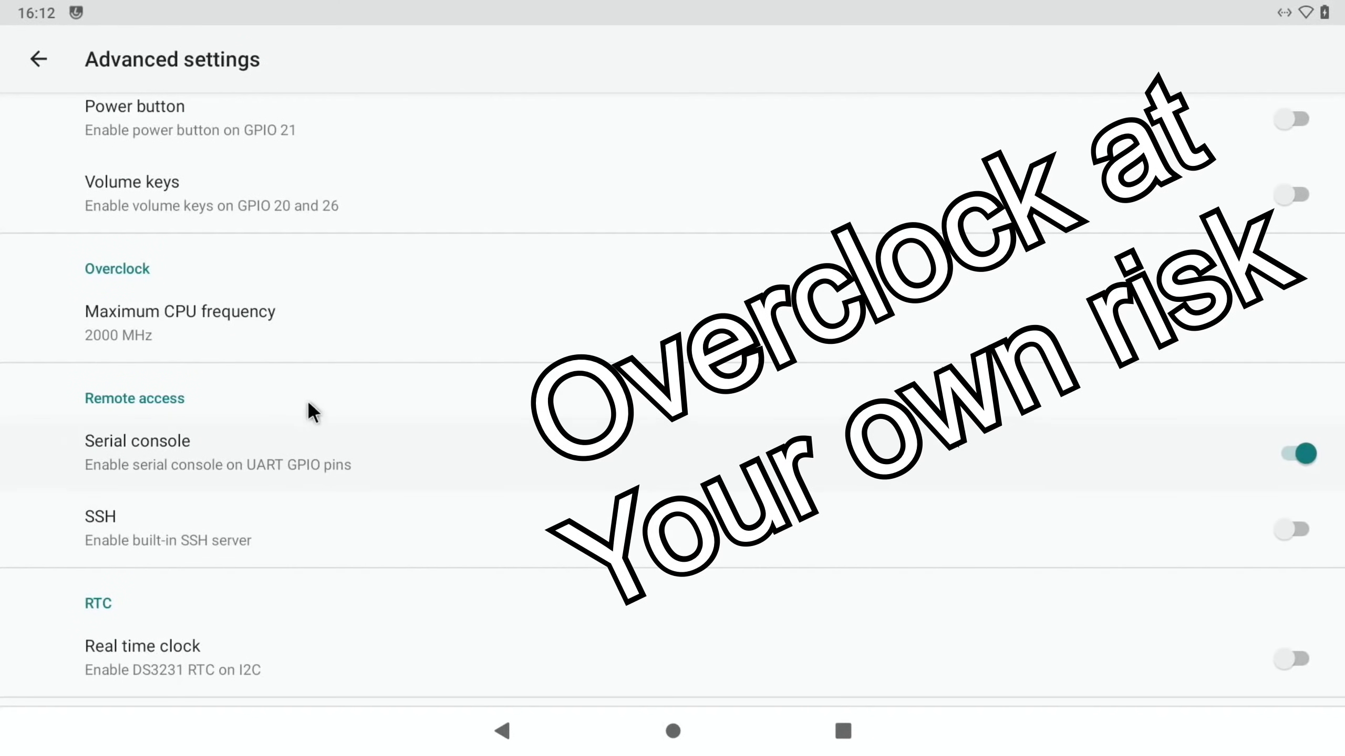
mouse_move(277, 307)
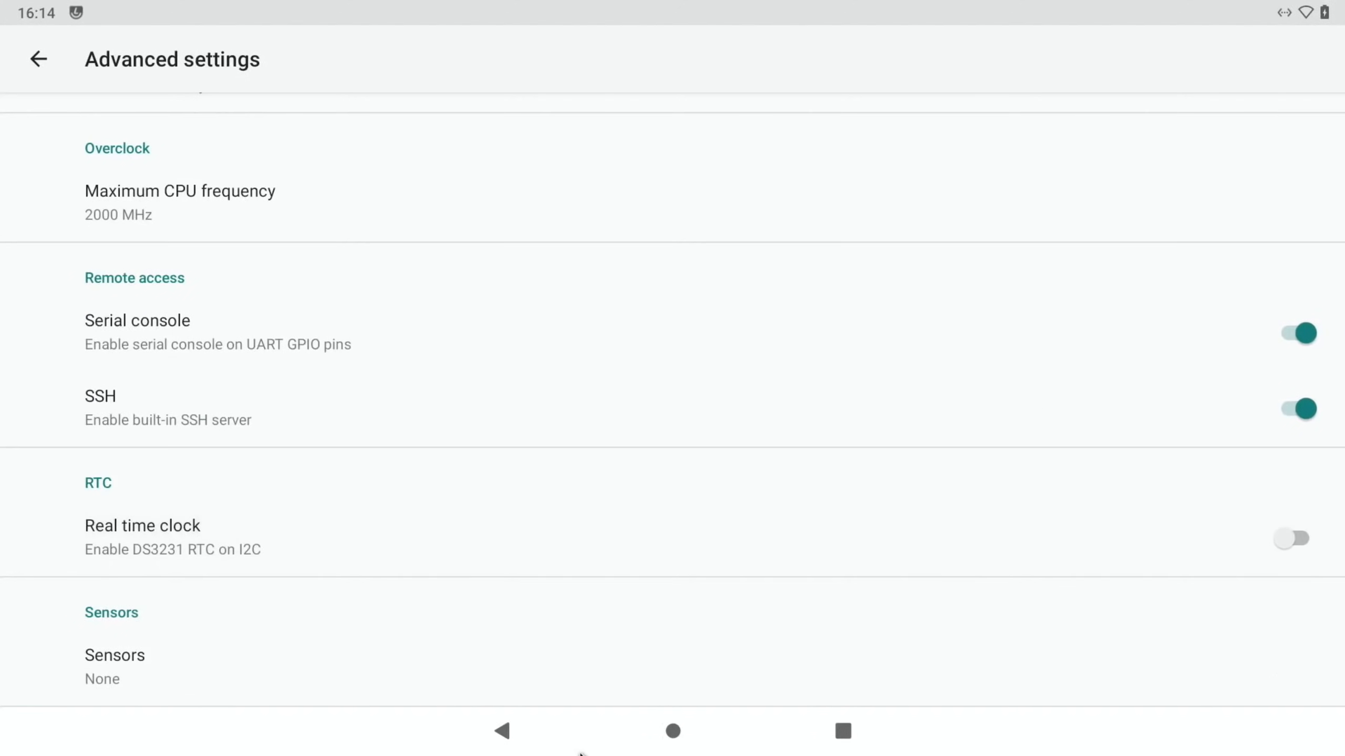
Step: Scroll the KonstaKANG page comments toward KonstaT's reply linking the BiTGApps XDA thread
left_click(672, 731)
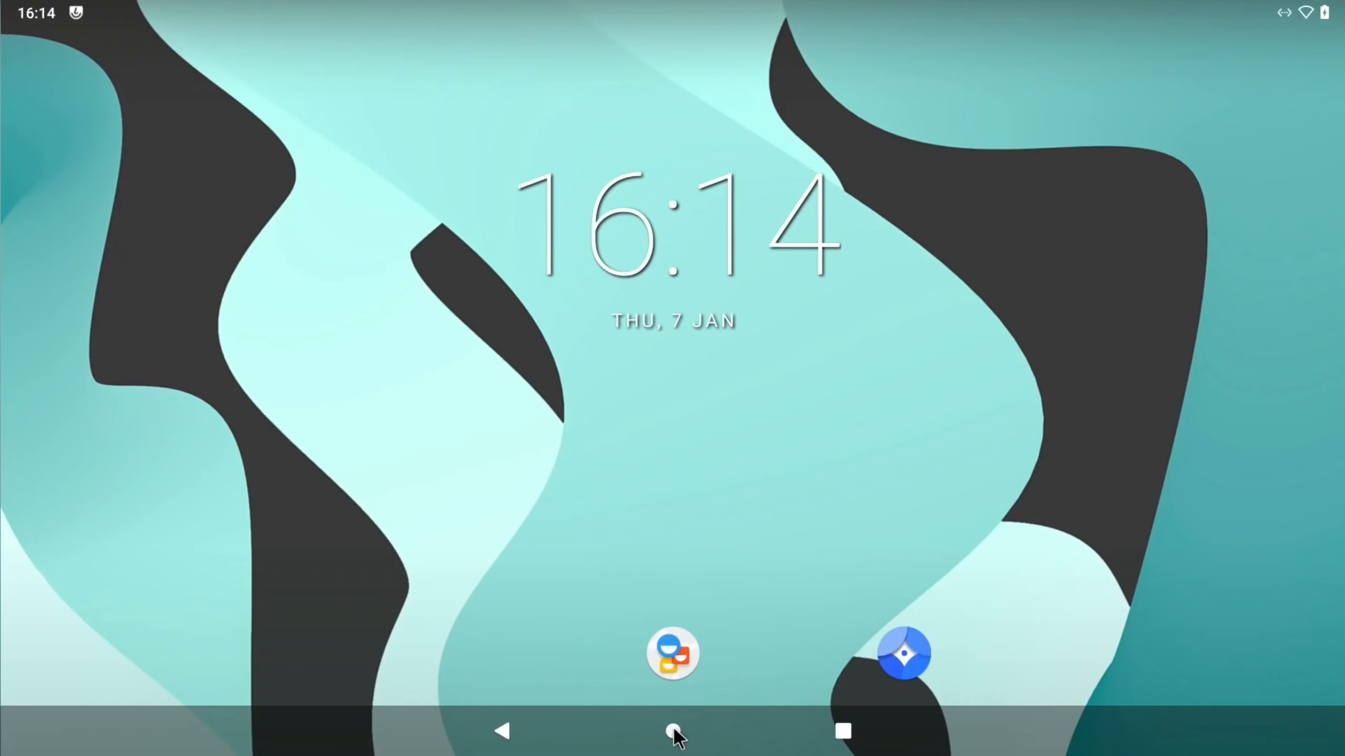
mouse_move(597, 649)
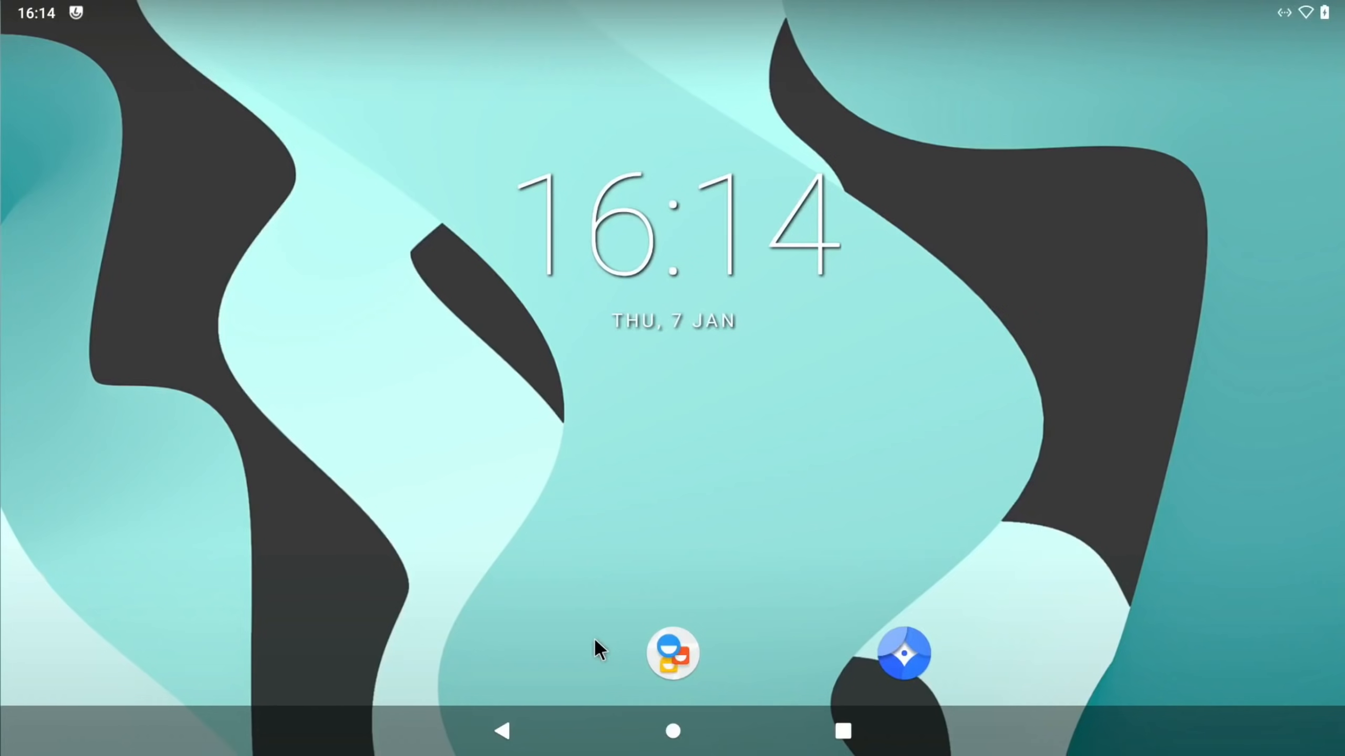
mouse_move(614, 647)
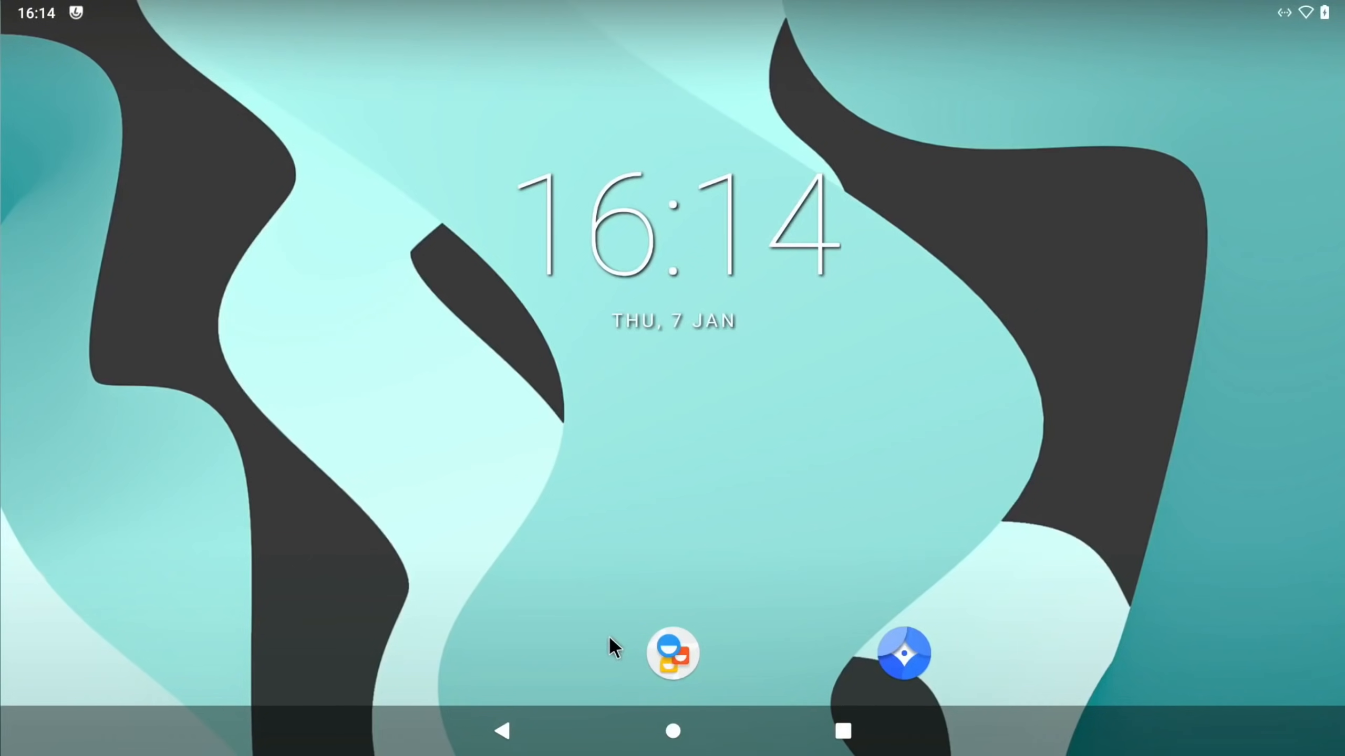
mouse_move(622, 740)
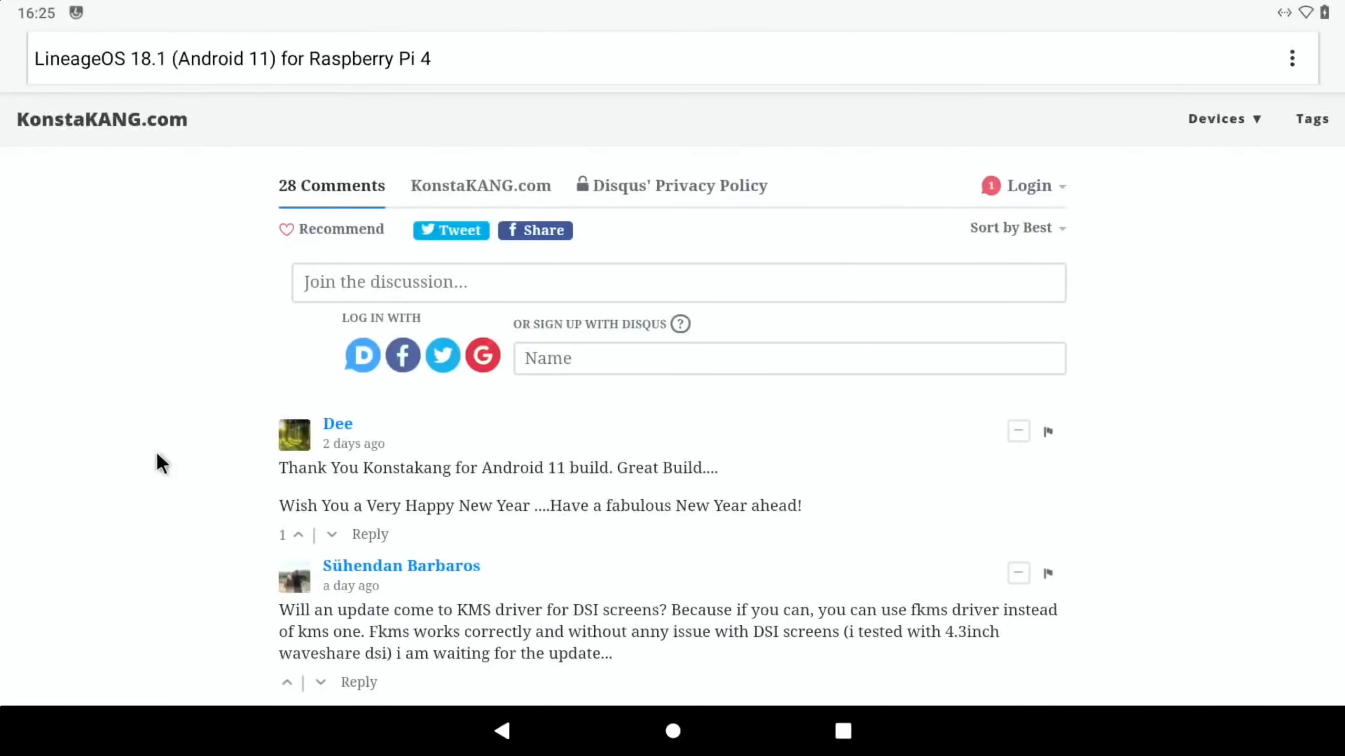
scroll("down", 3)
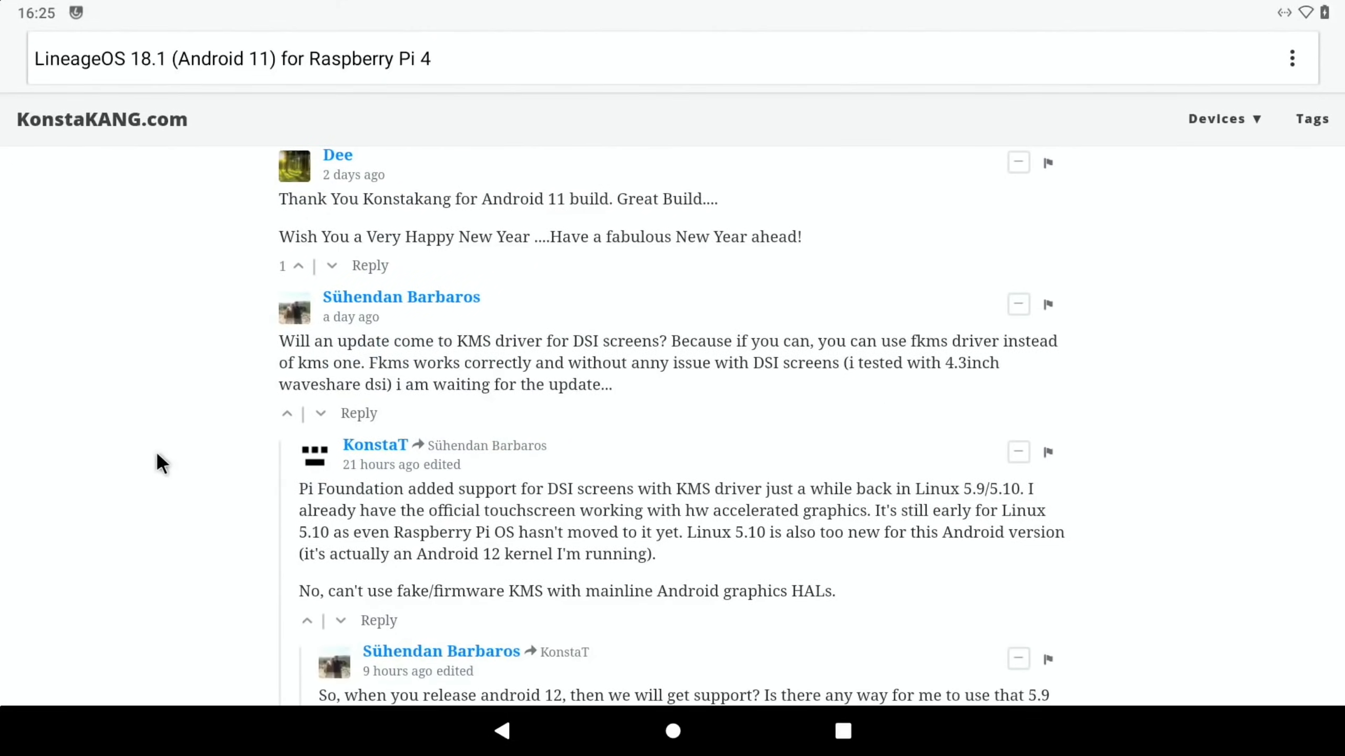
scroll("down", 3)
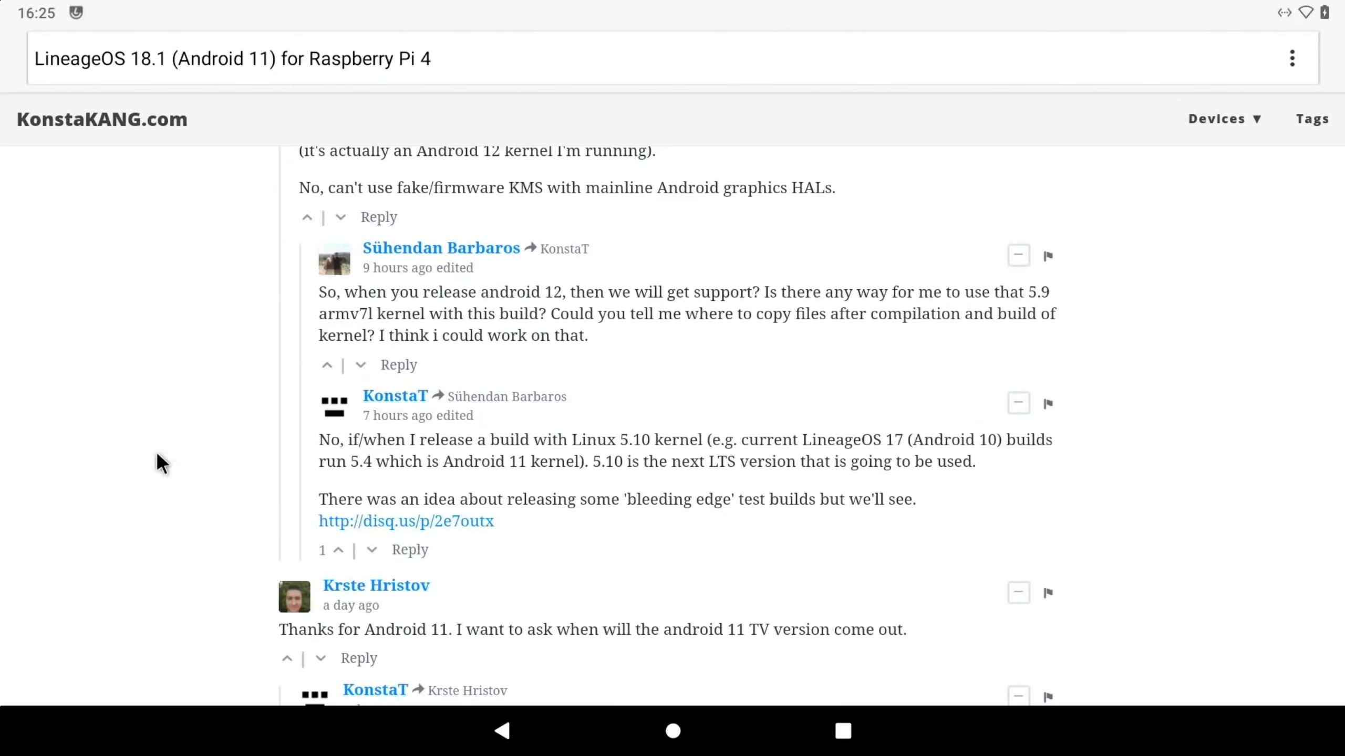
scroll("down", 3)
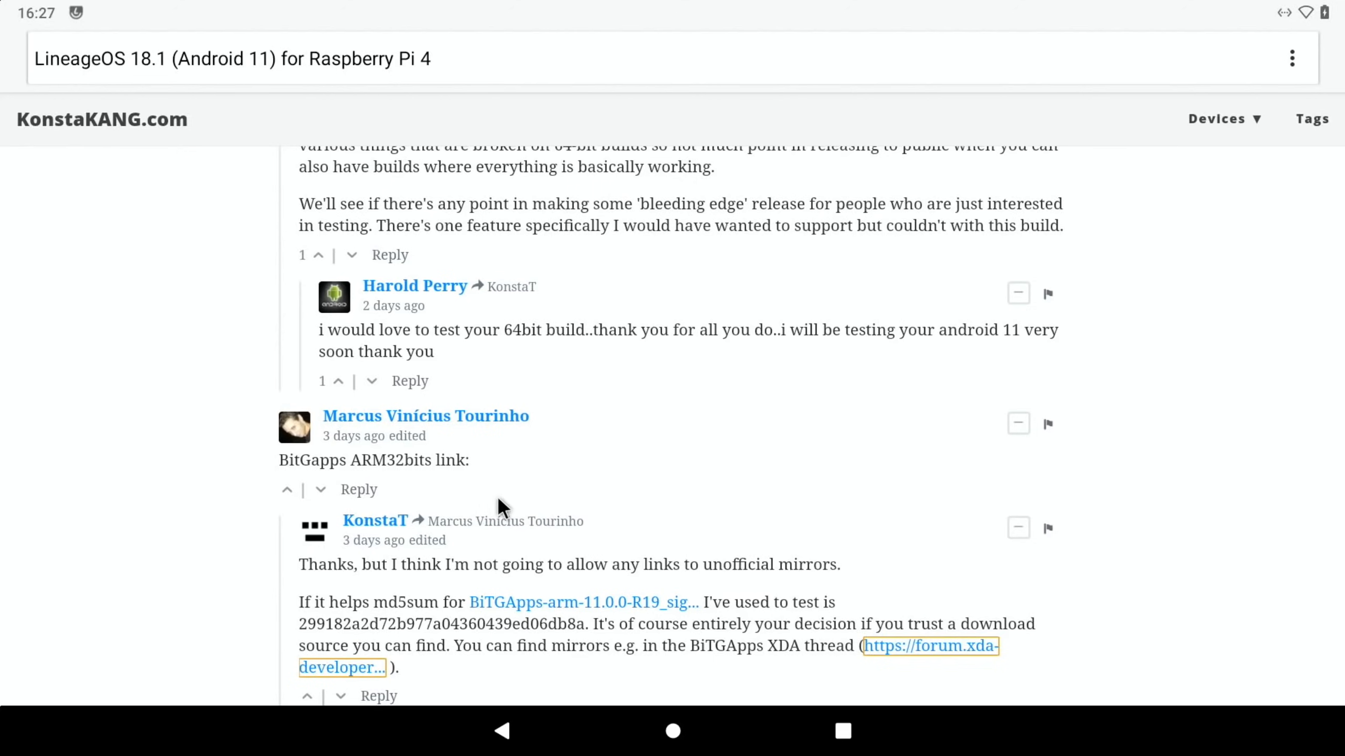
mouse_move(686, 564)
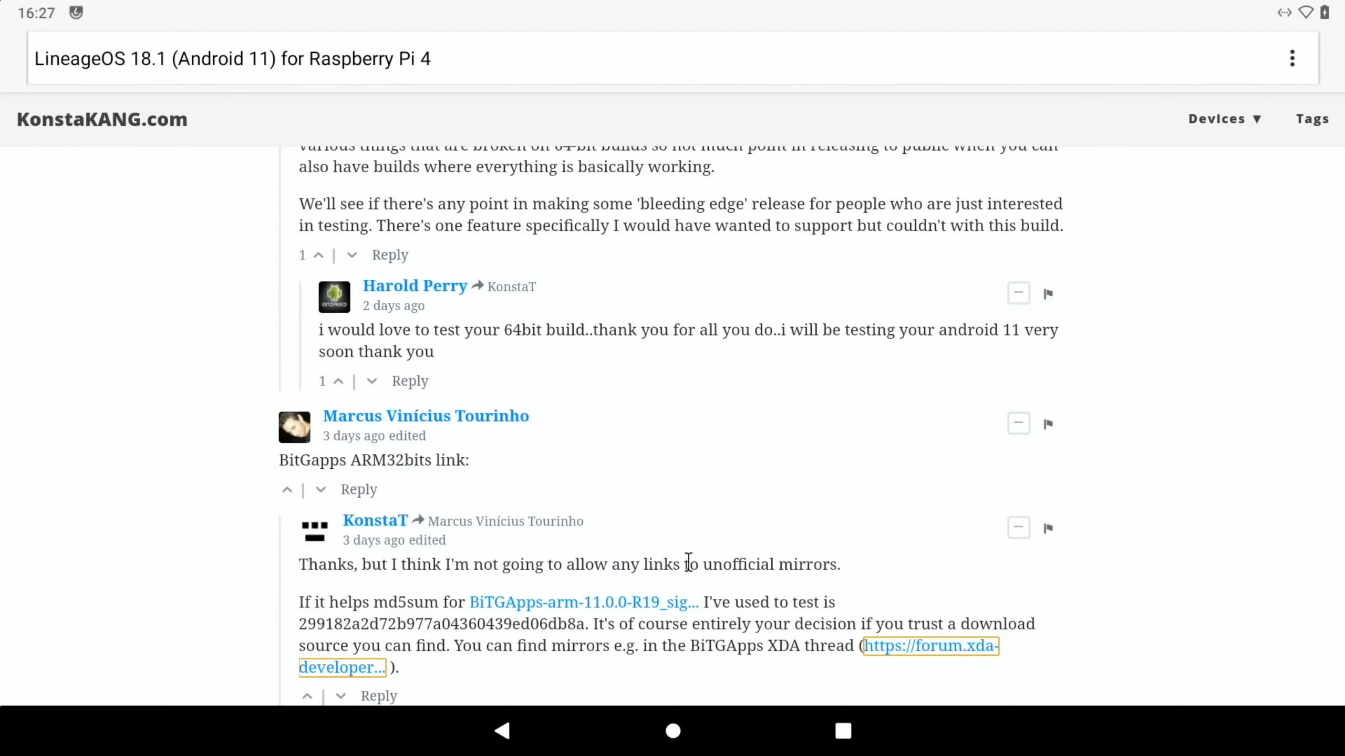
mouse_move(926, 570)
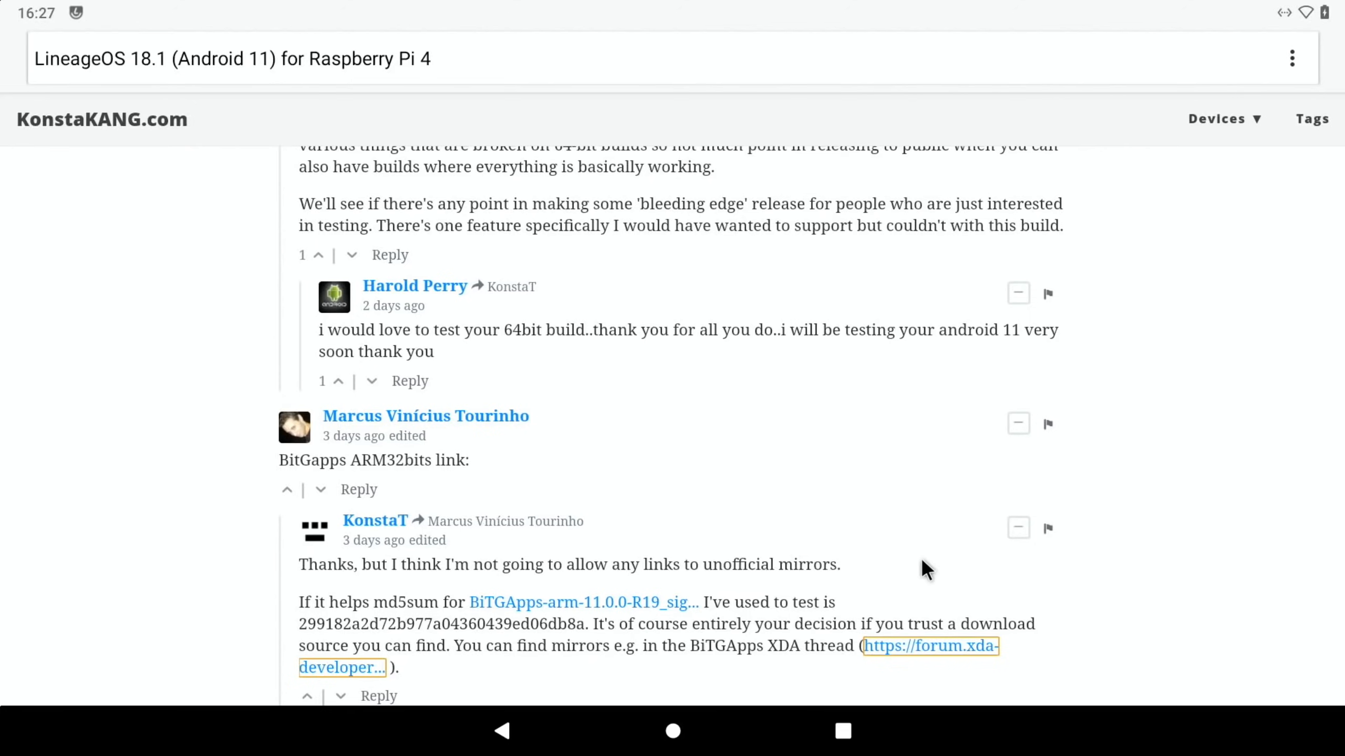
mouse_move(1013, 576)
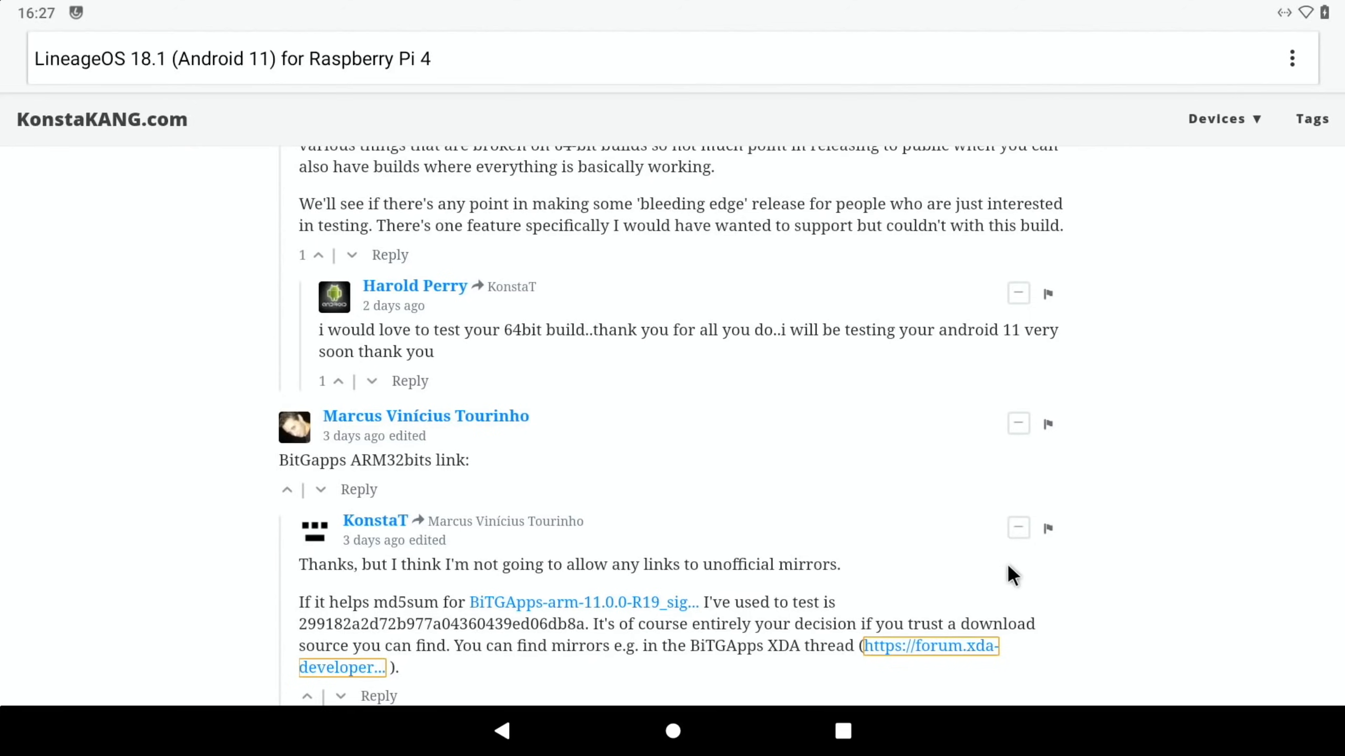
mouse_move(632, 610)
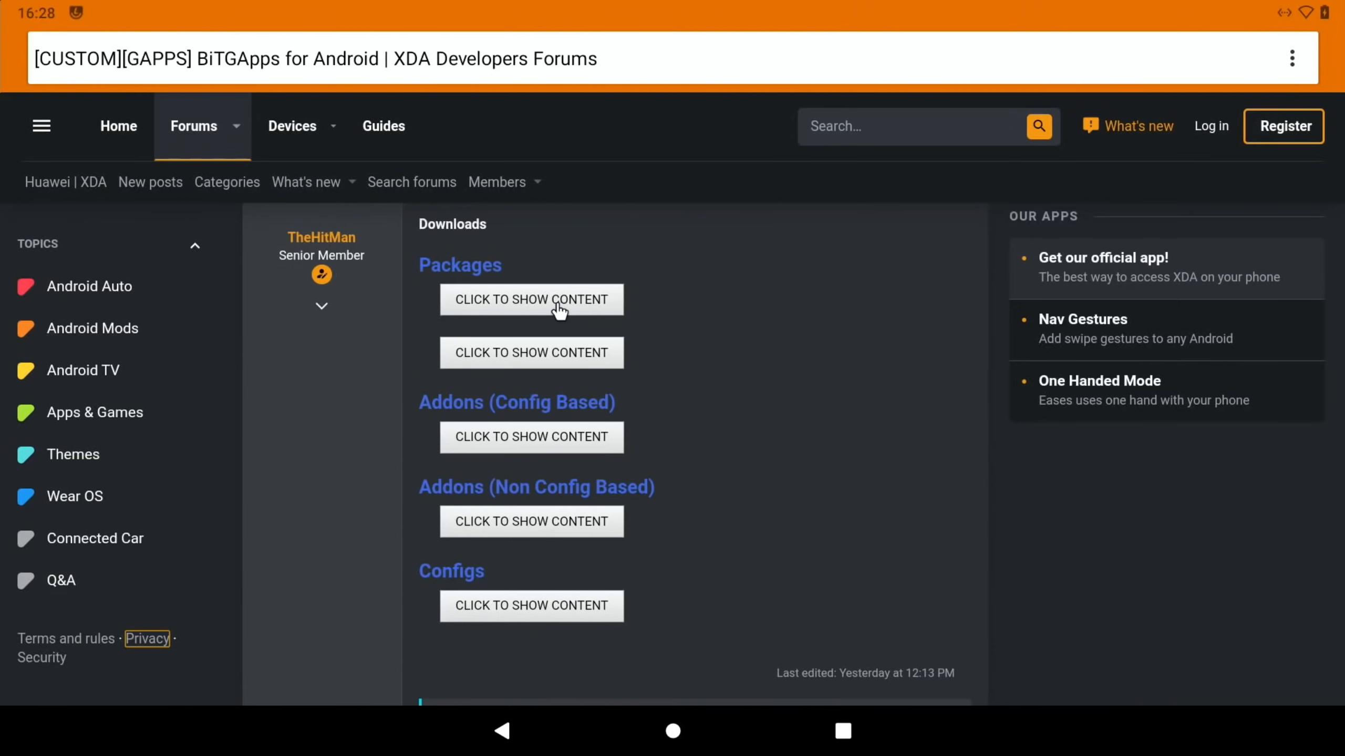
Step: Download BiTGApps-arm-11.0.0-R19_signed.zip from the XDA Packages list, allowing storage access, and check its notification
left_click(529, 300)
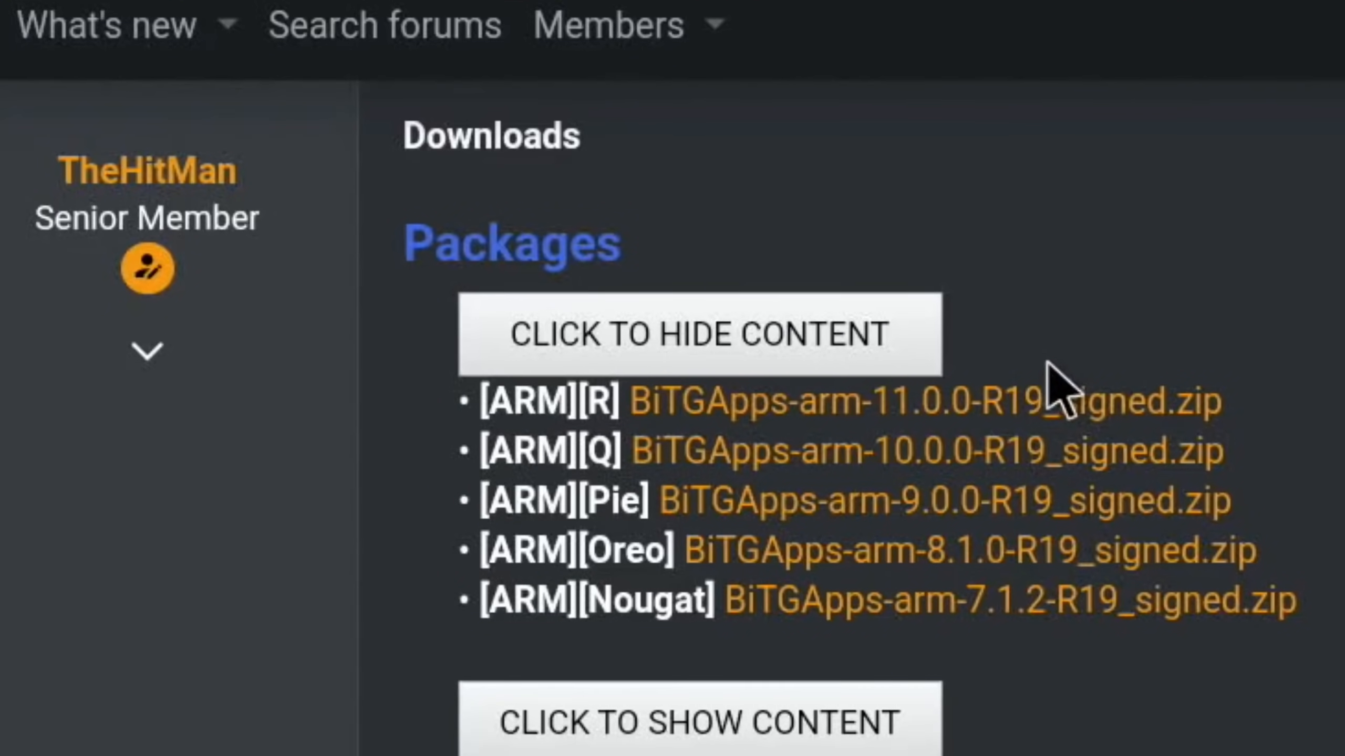
mouse_move(926, 401)
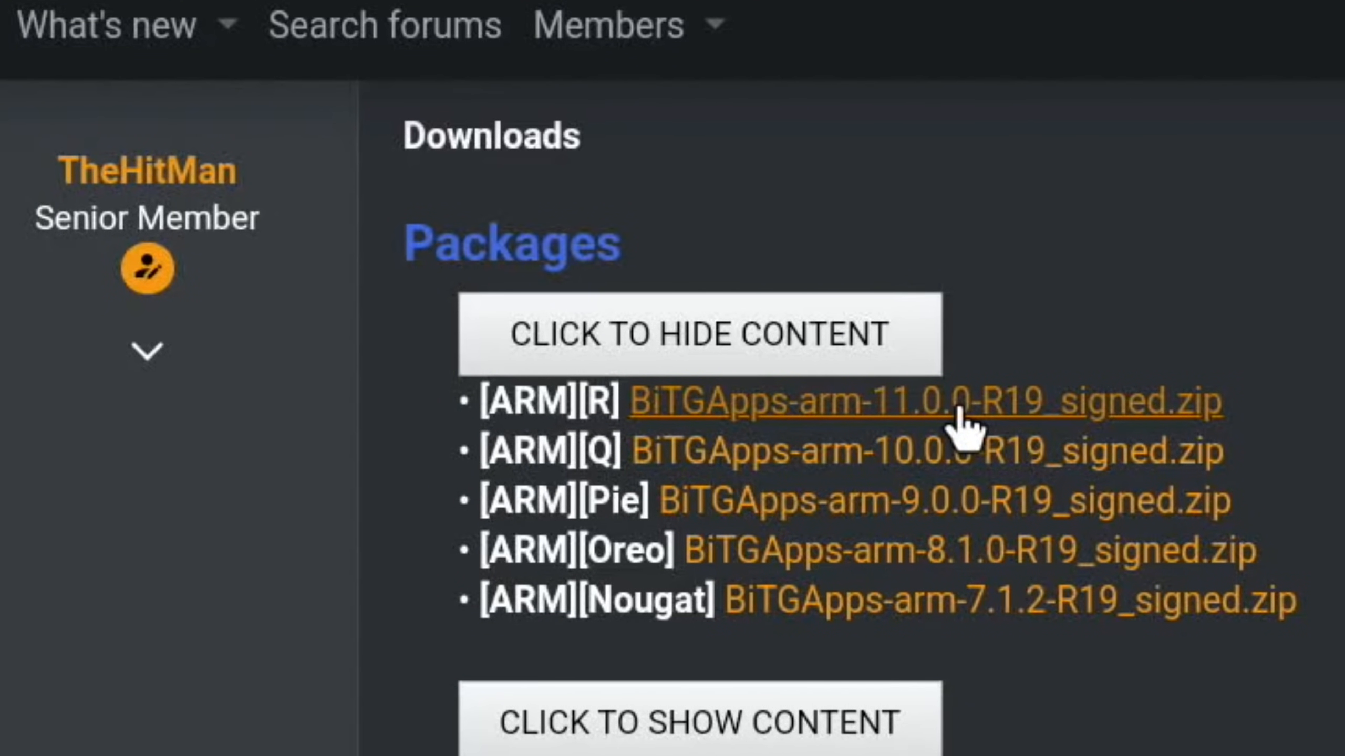
left_click(926, 402)
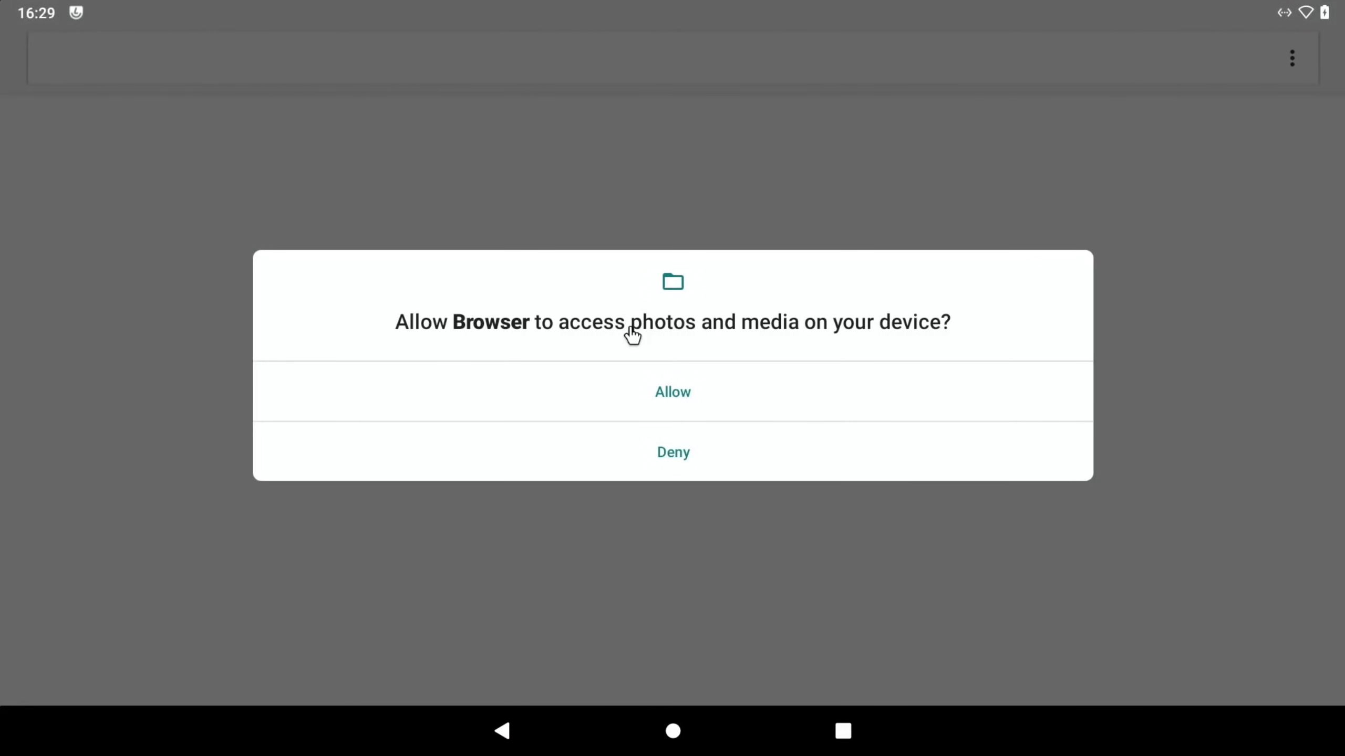
left_click(673, 392)
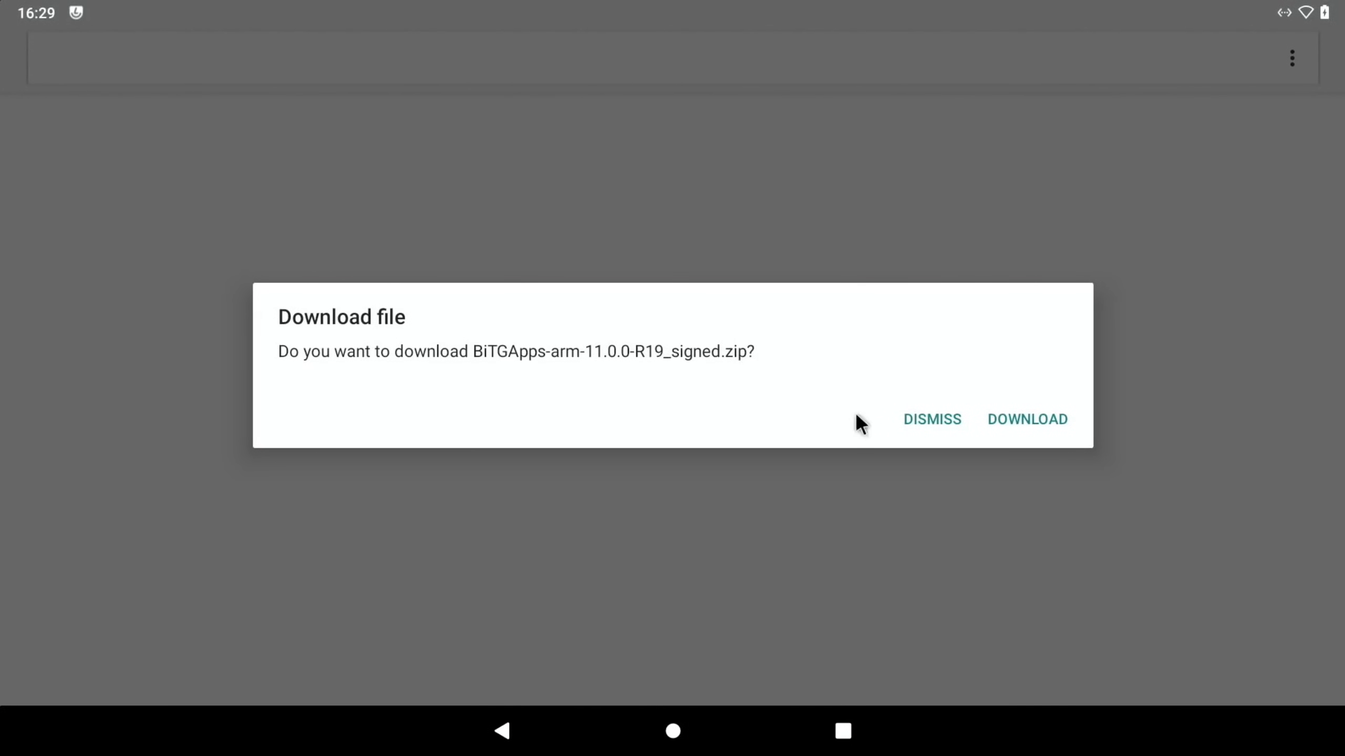
left_click(1026, 420)
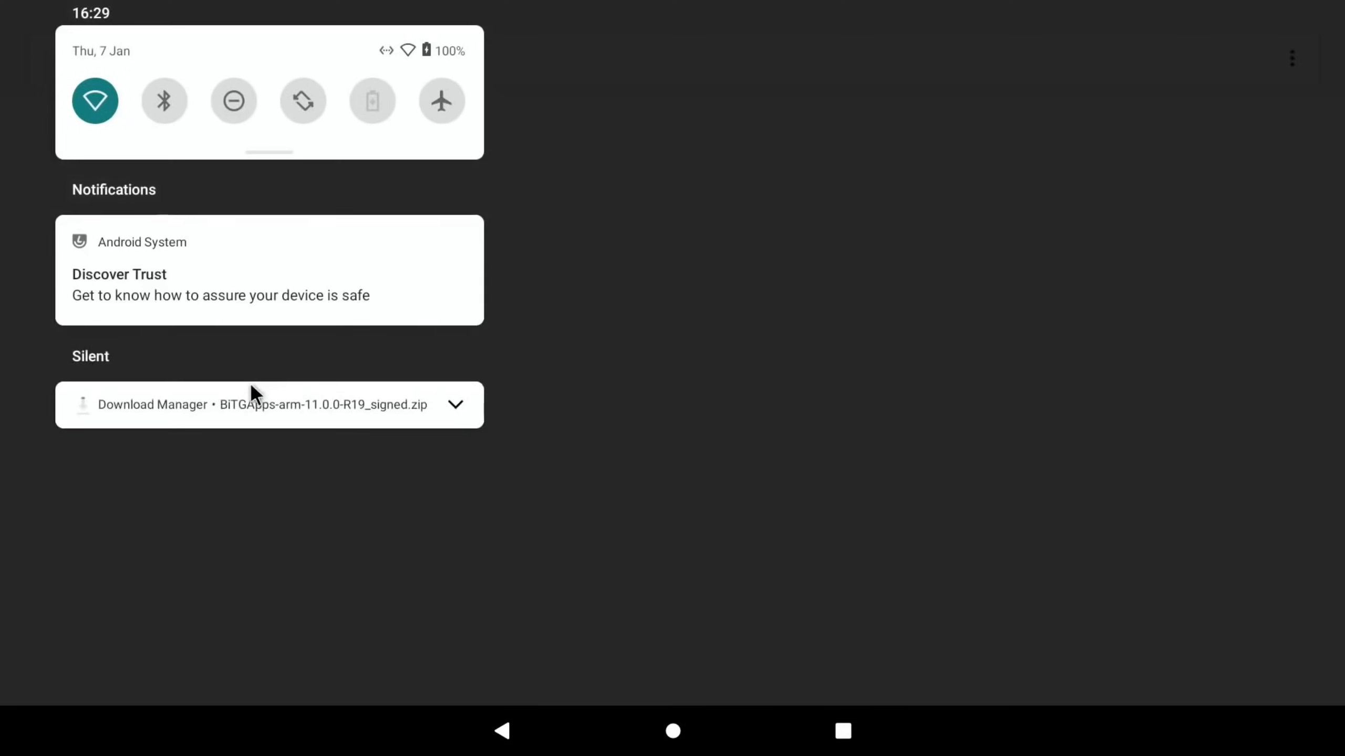
left_click(269, 405)
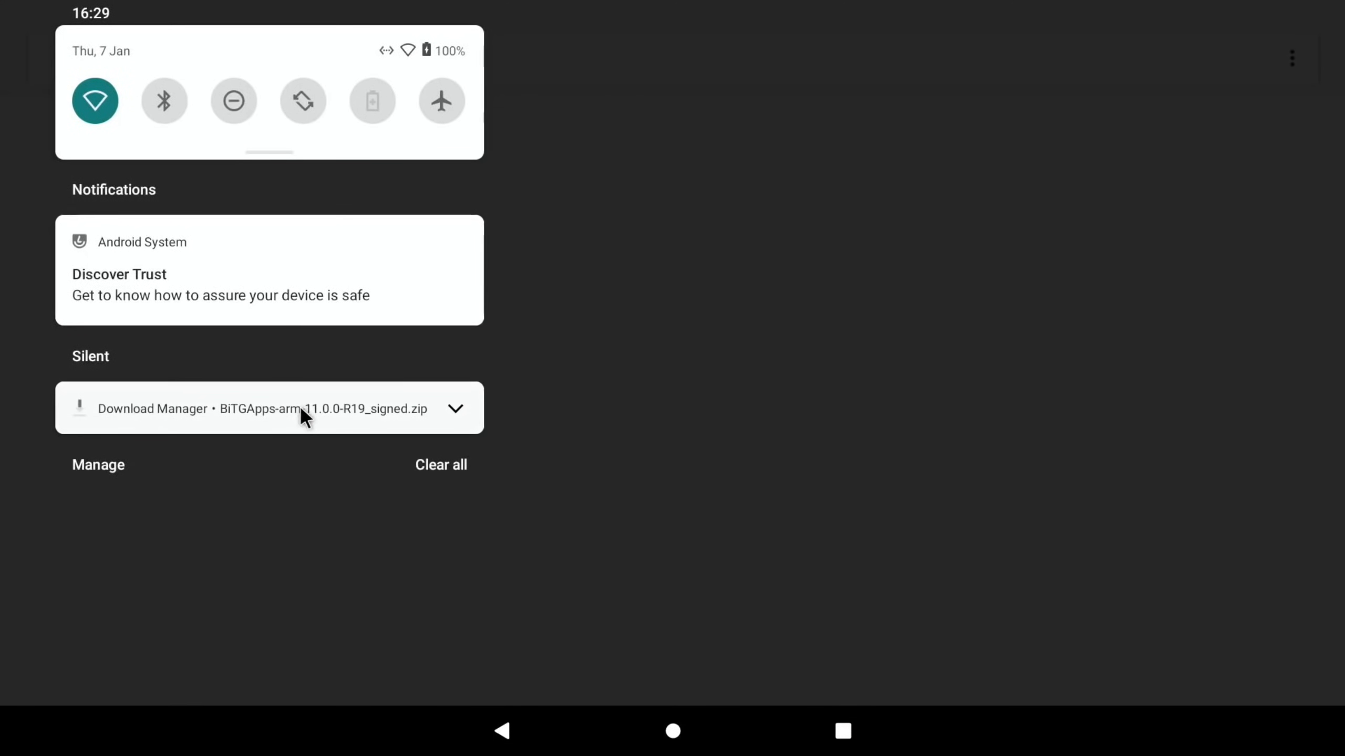
mouse_move(140, 9)
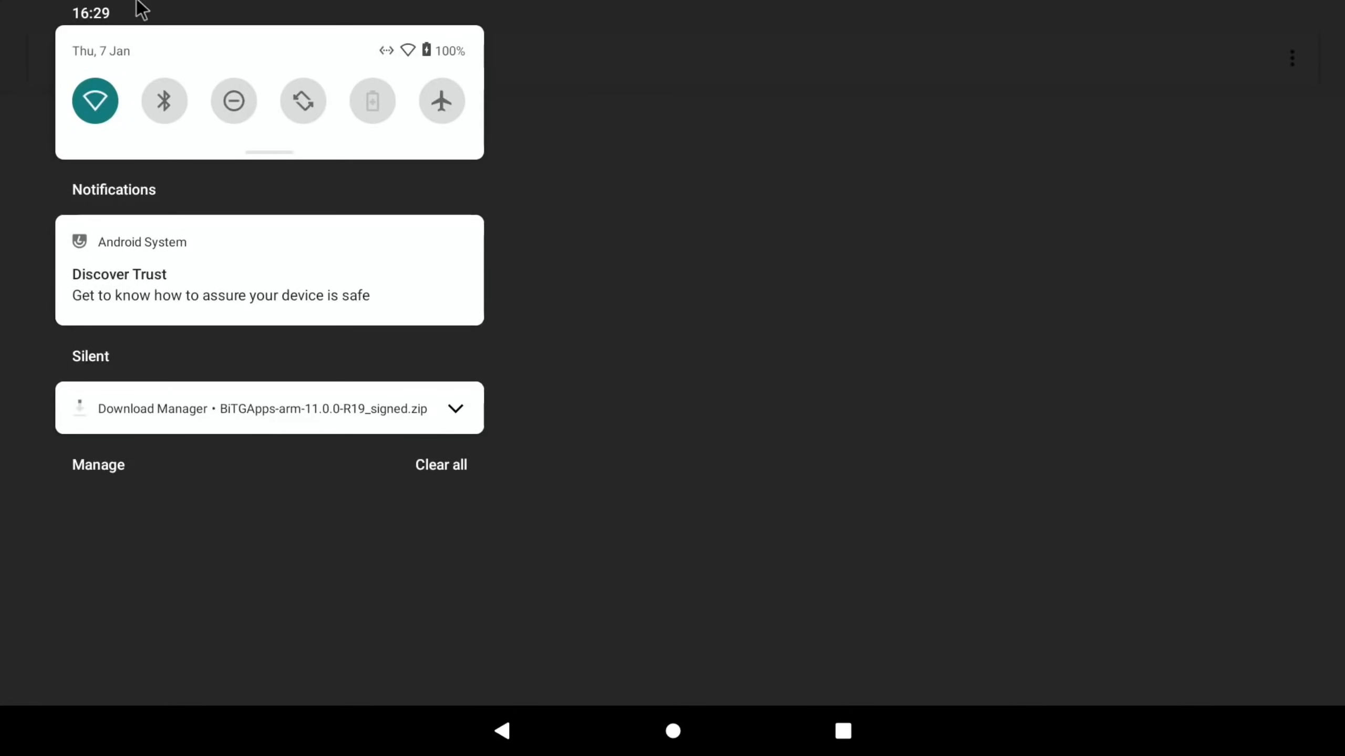
mouse_move(395, 165)
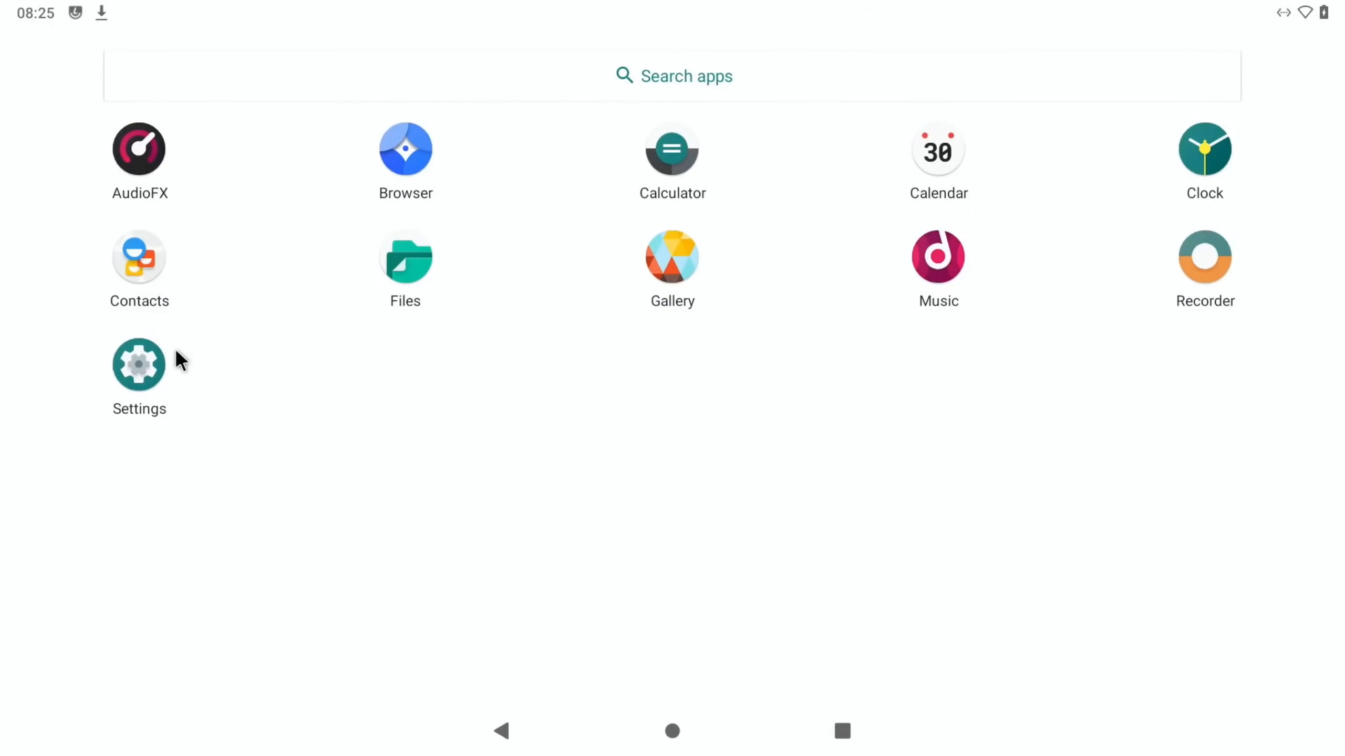
Step: In Settings, search 'recov' and switch on Advanced restart
left_click(138, 364)
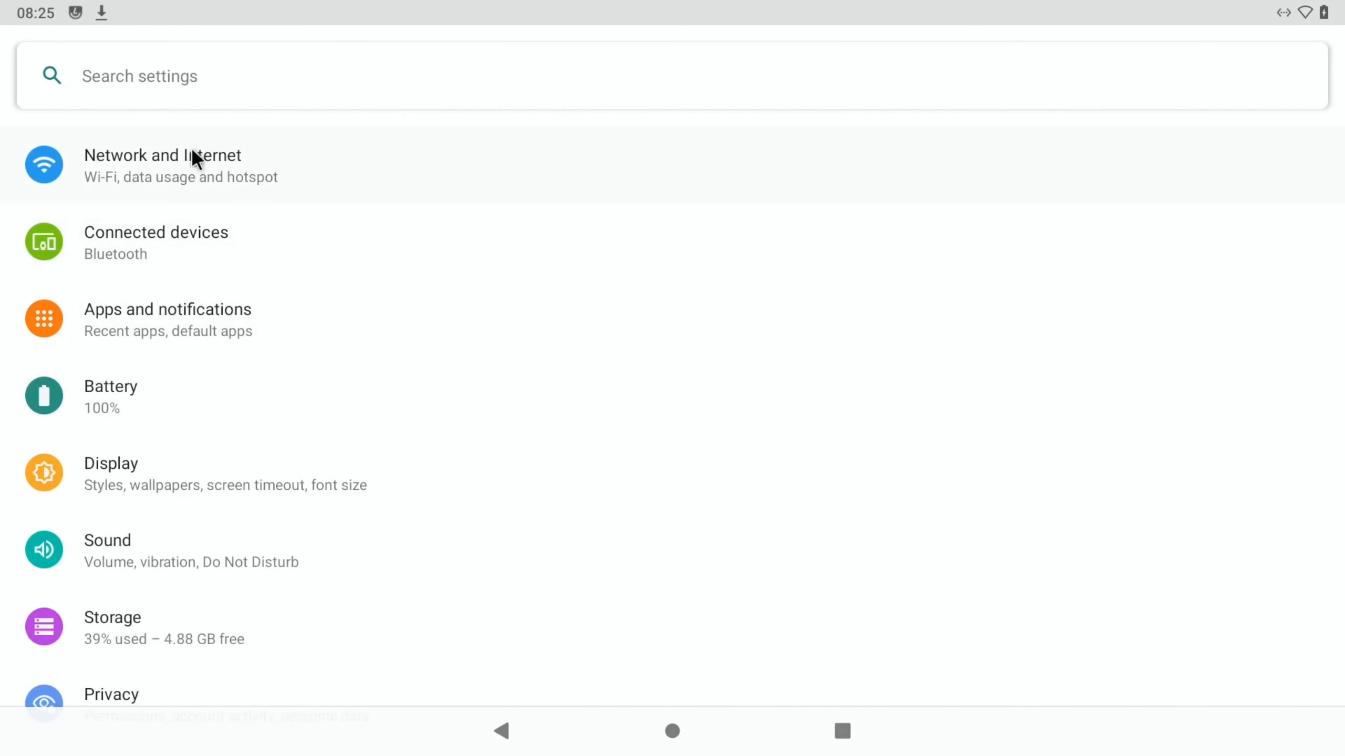
type("rec")
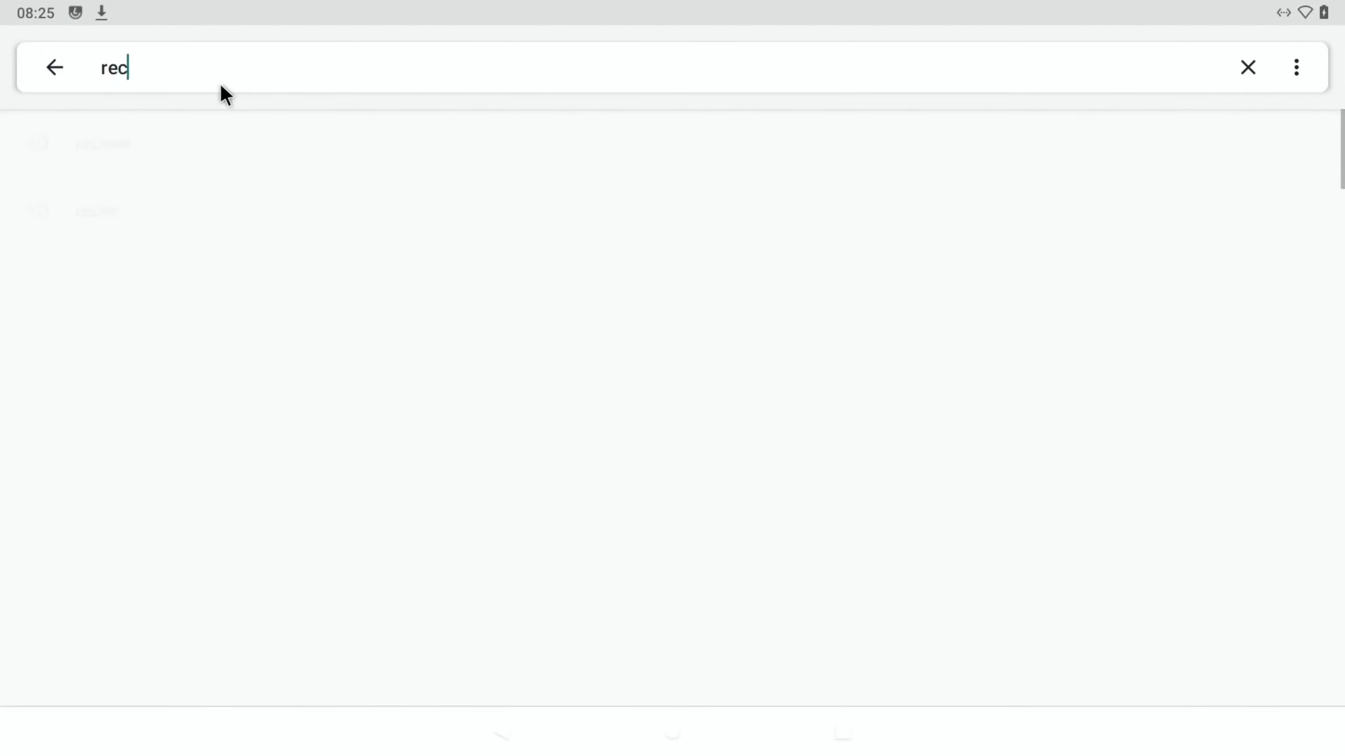
type("ov")
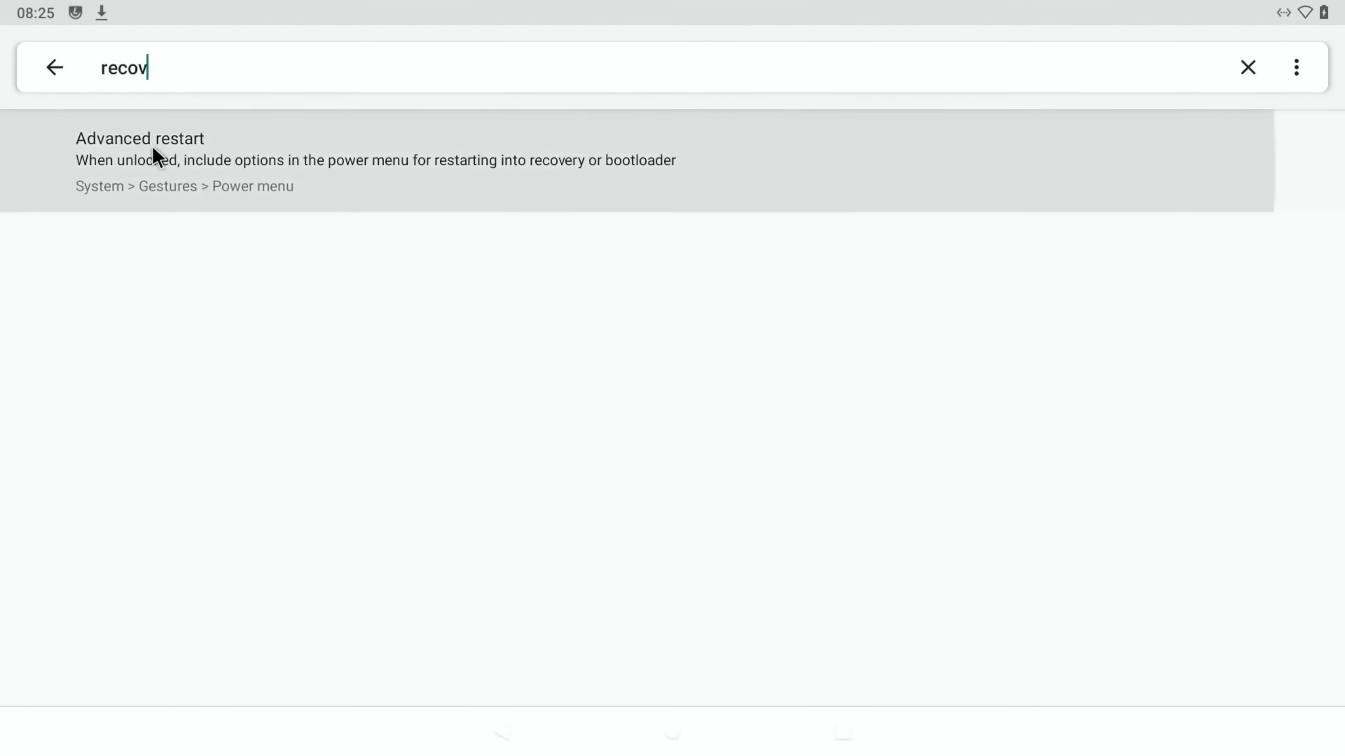
left_click(375, 161)
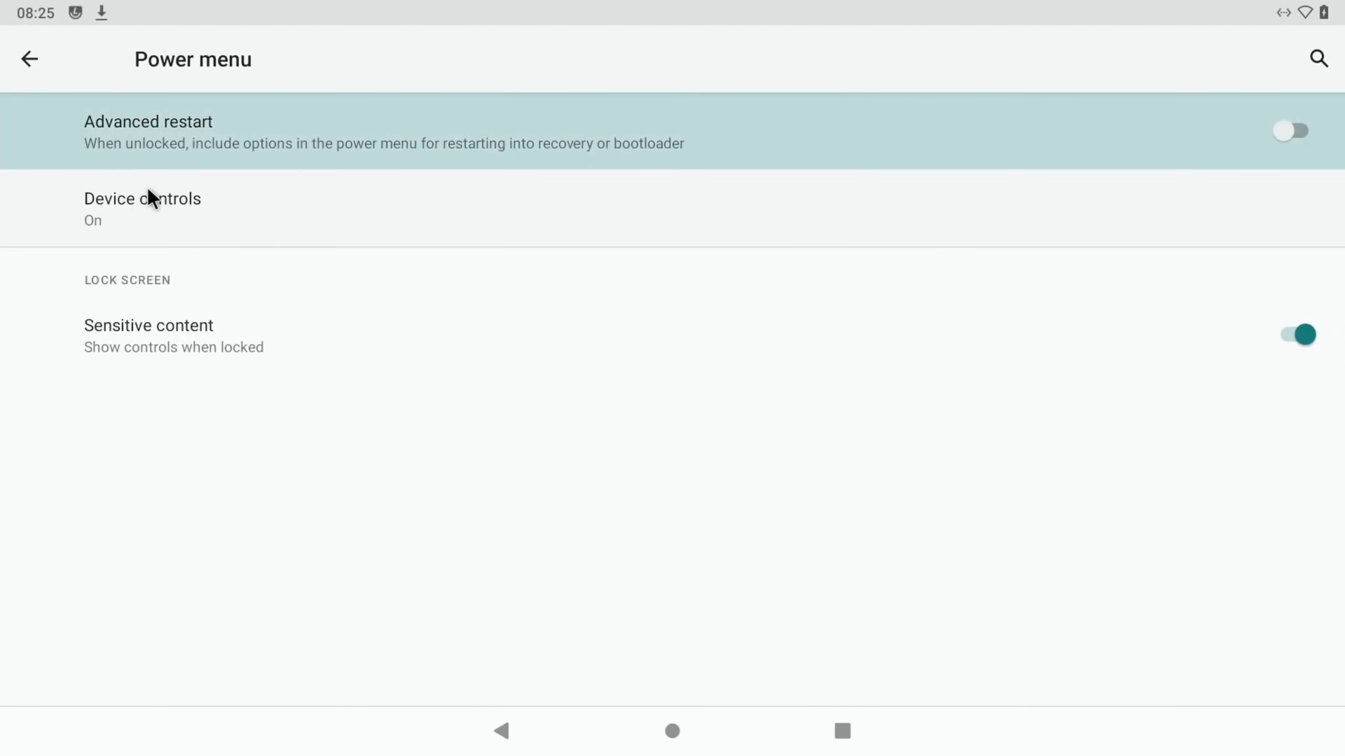
left_click(1291, 130)
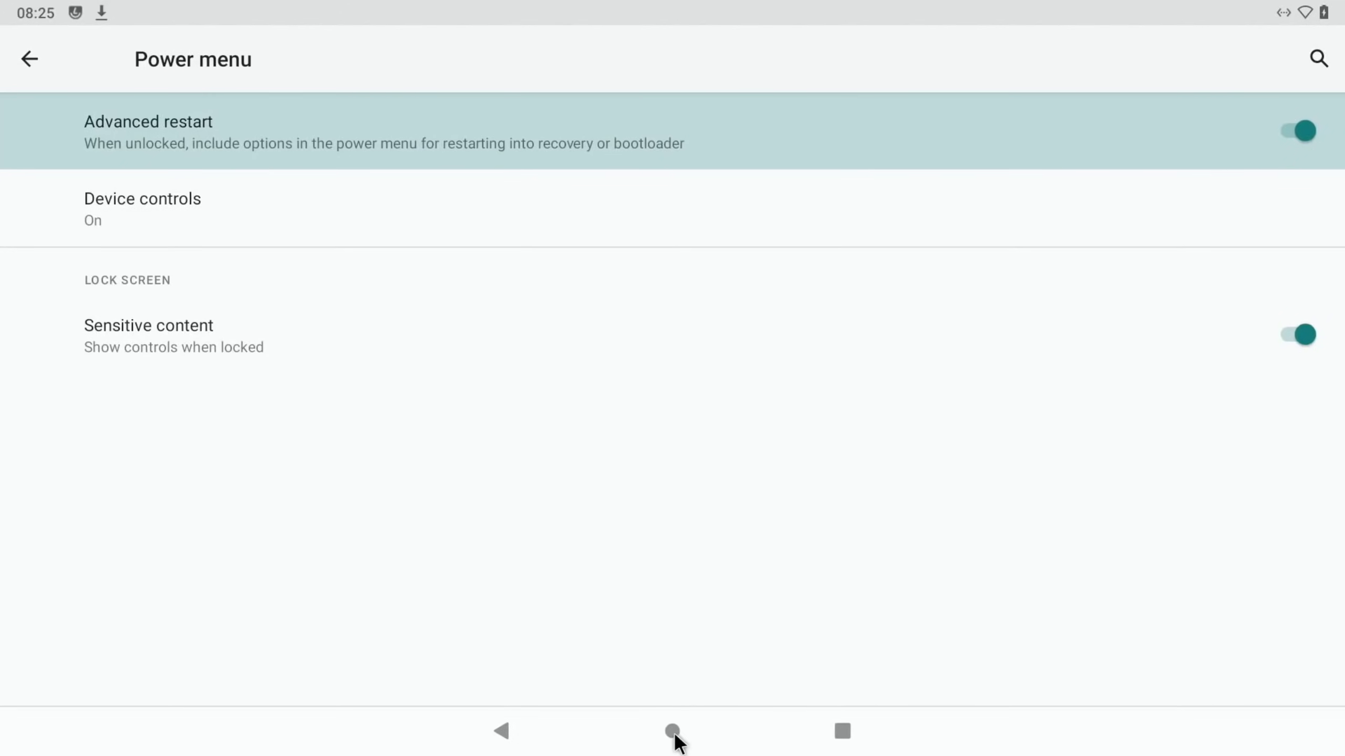
Step: Return home and bring up the restart menu with System and Recovery choices
left_click(672, 731)
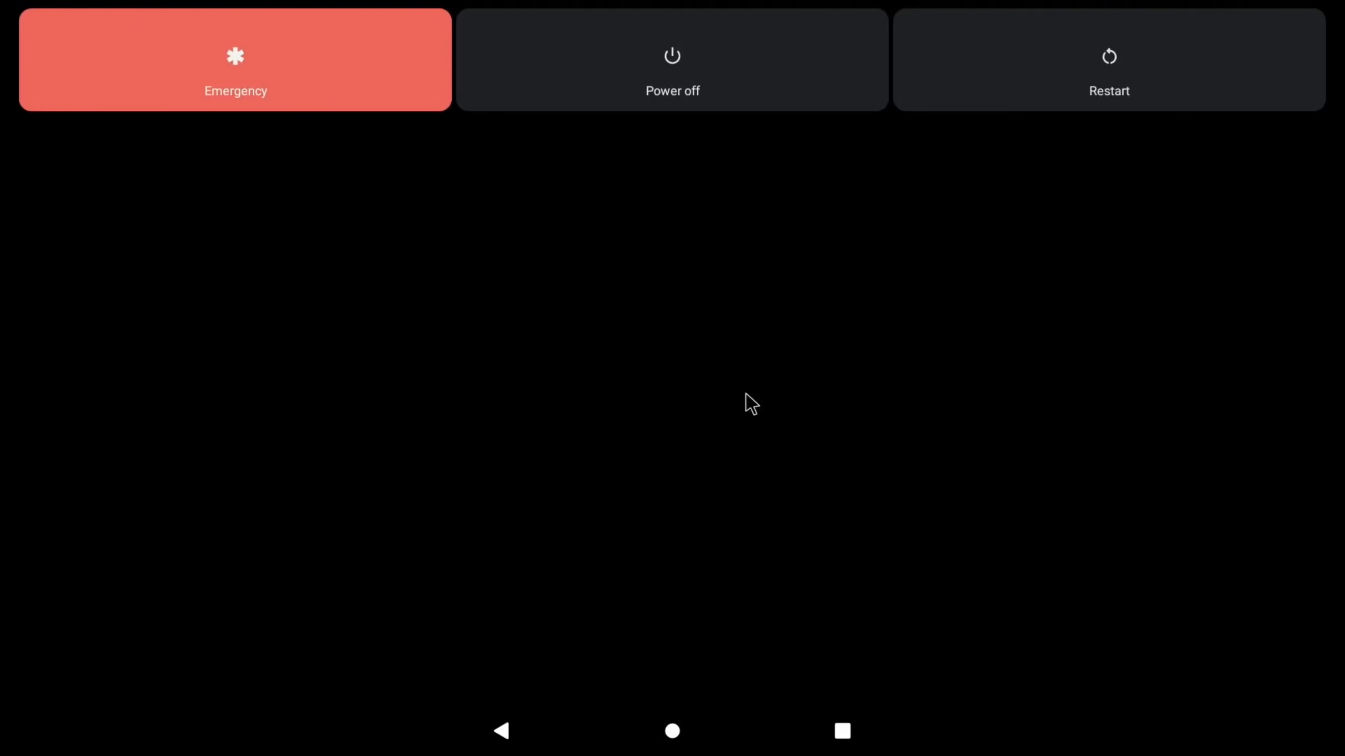
left_click(1108, 59)
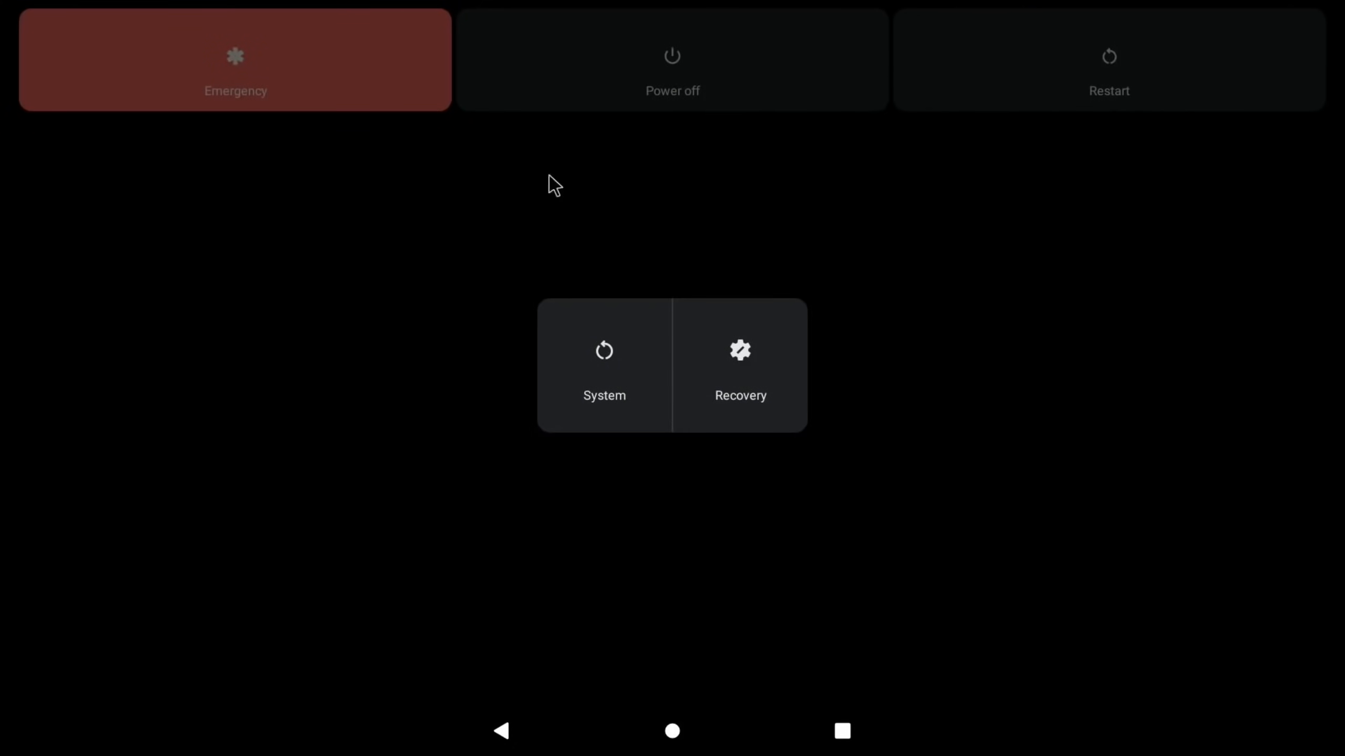
mouse_move(721, 361)
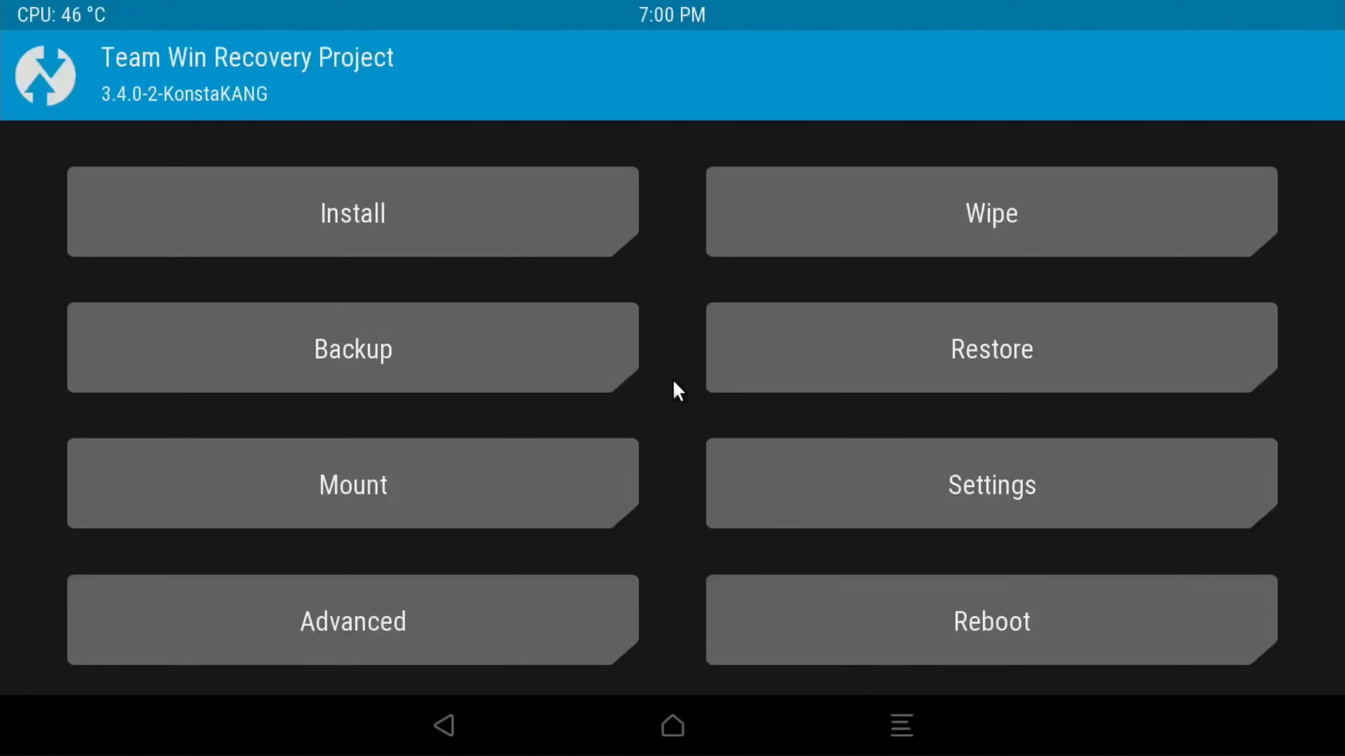
Step: In TWRP, flash the BiTGApps zip and wipe the Dalvik cache afterwards
left_click(352, 212)
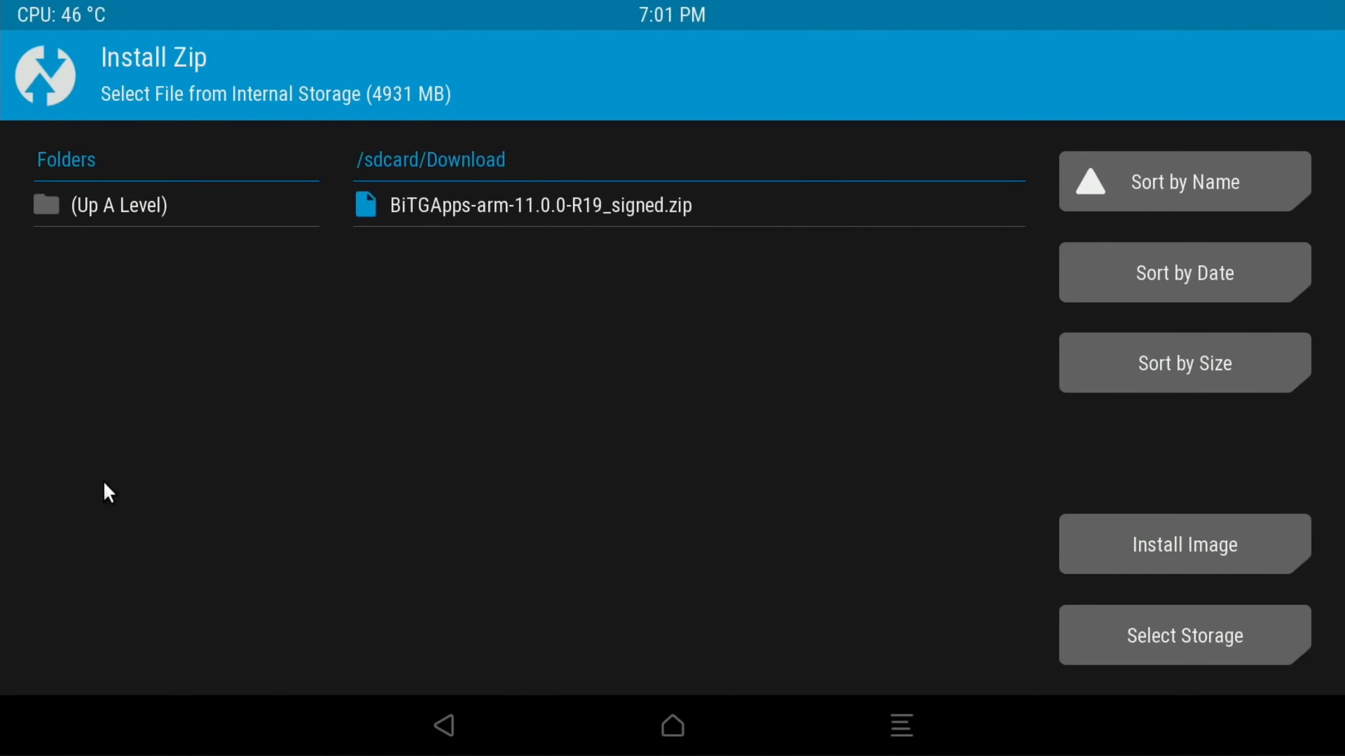
left_click(537, 205)
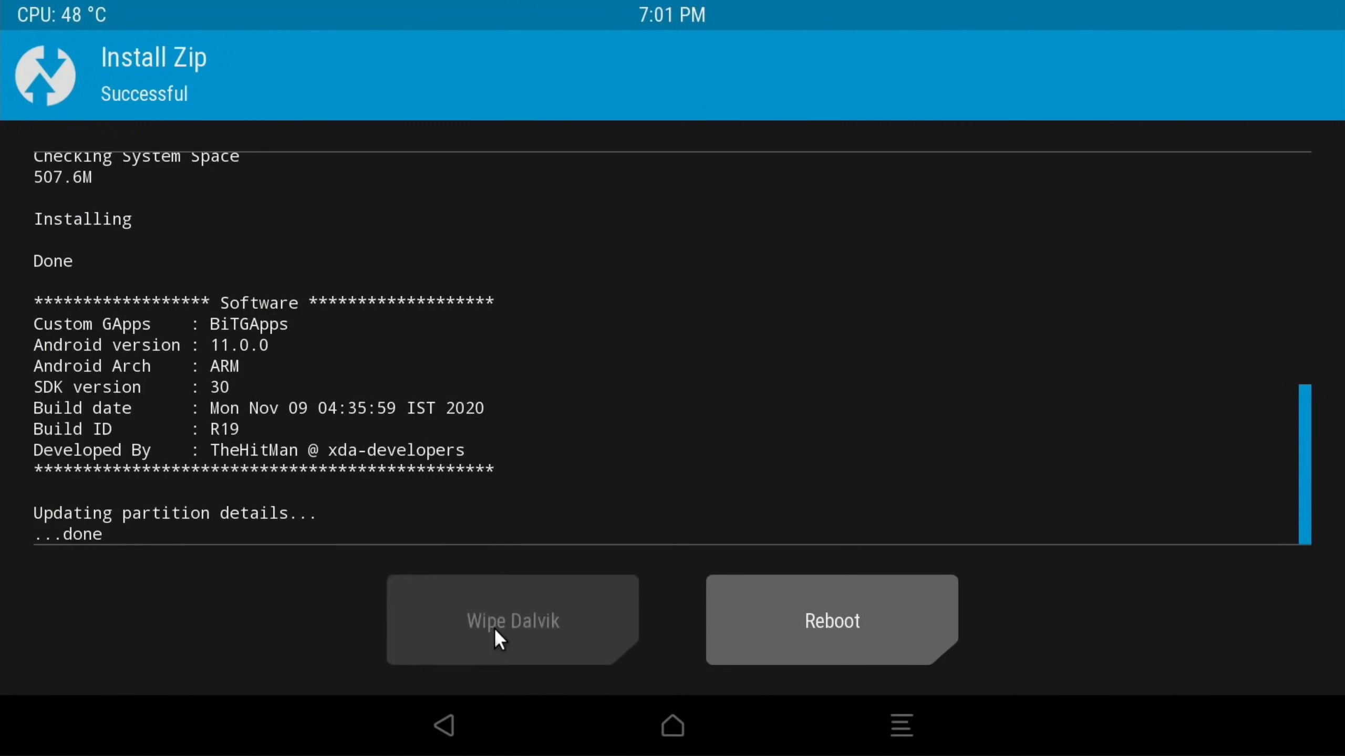
left_click(512, 620)
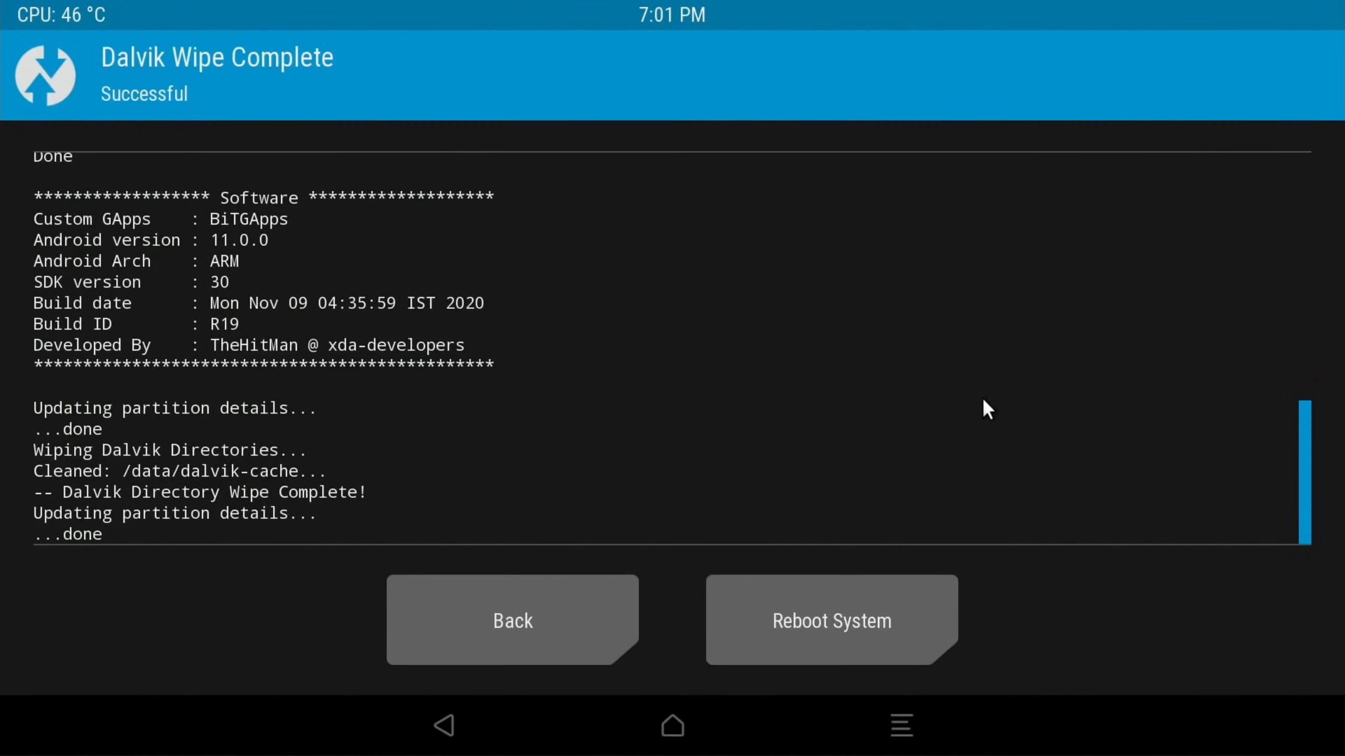
mouse_move(759, 623)
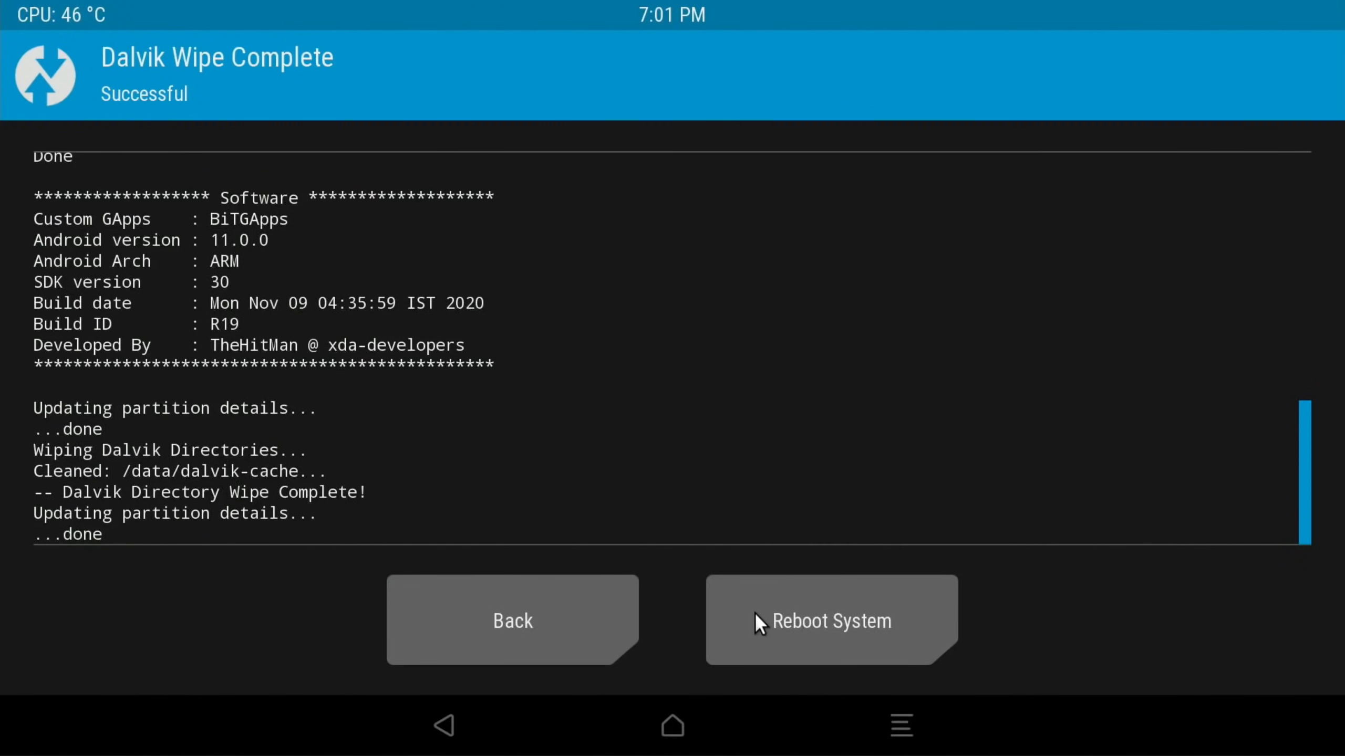
left_click(512, 619)
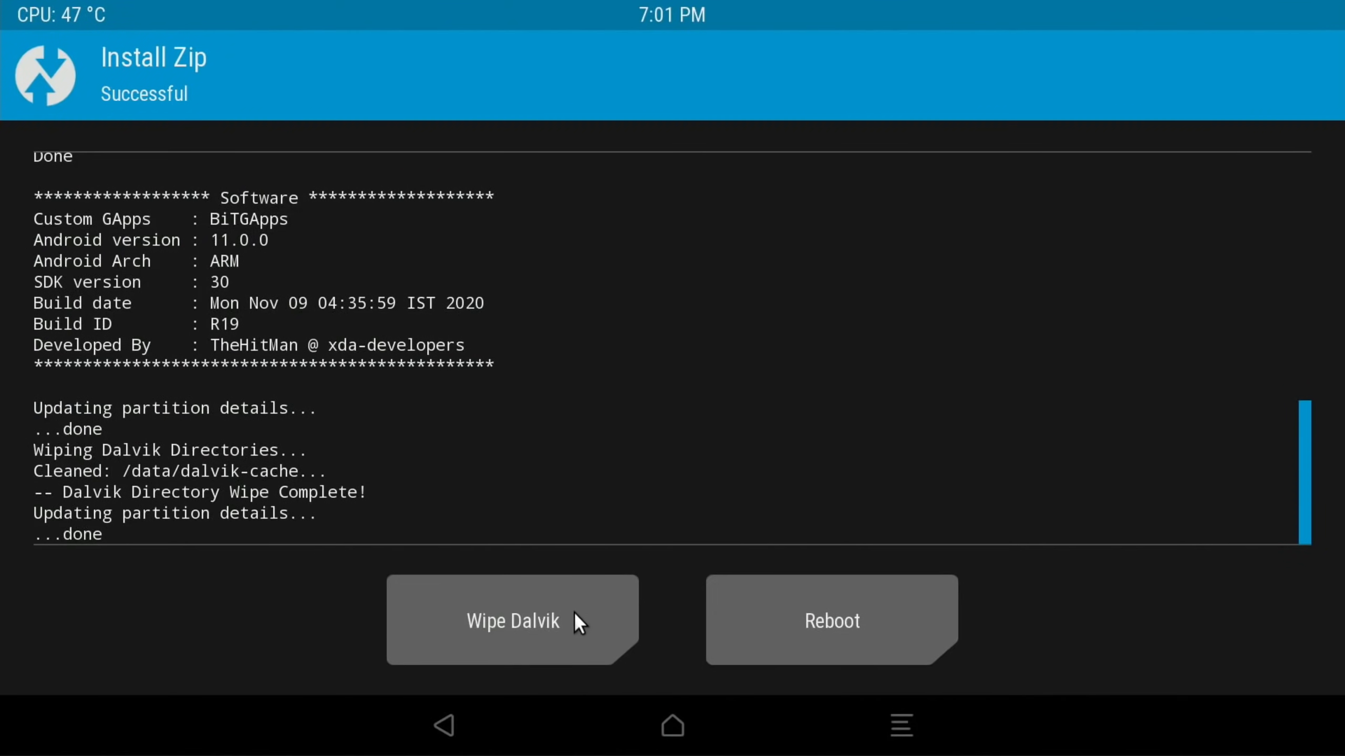
Step: Back out to the main recovery menu and reboot into the LineageOS system
left_click(442, 725)
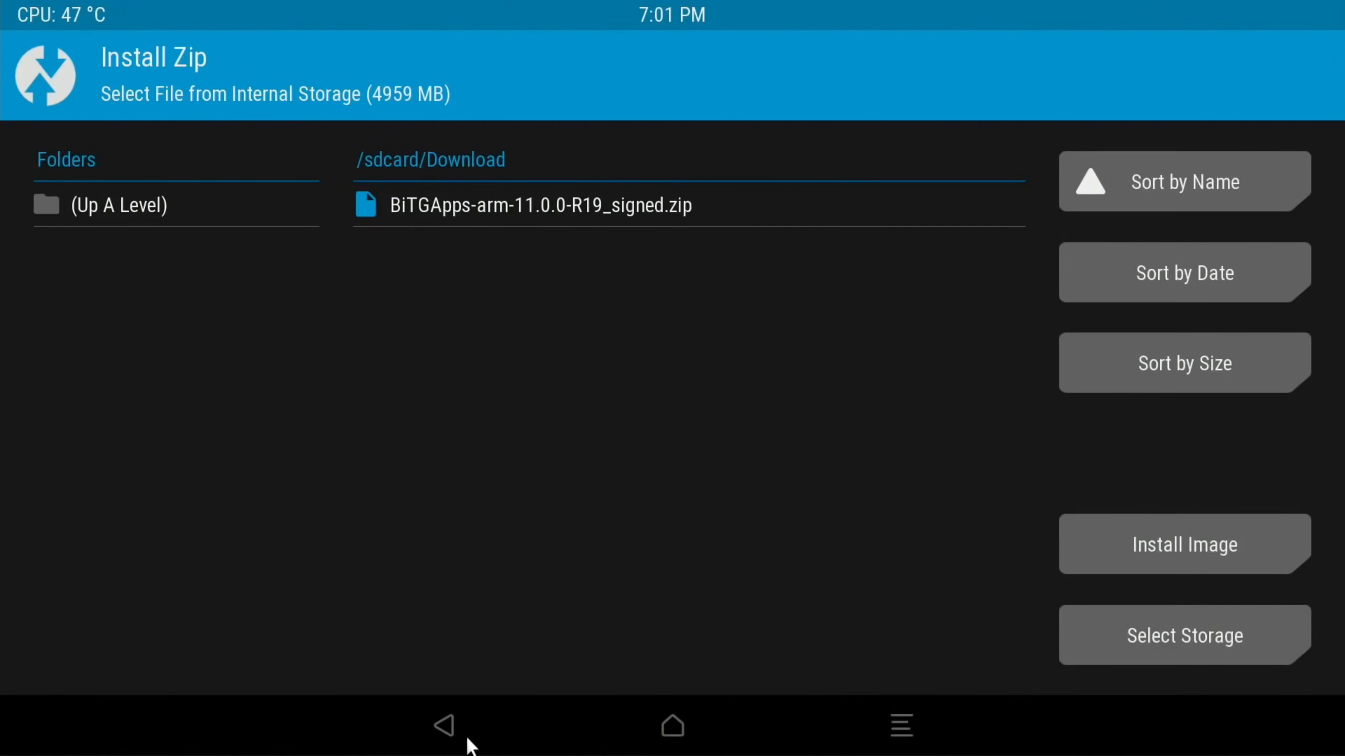
left_click(441, 725)
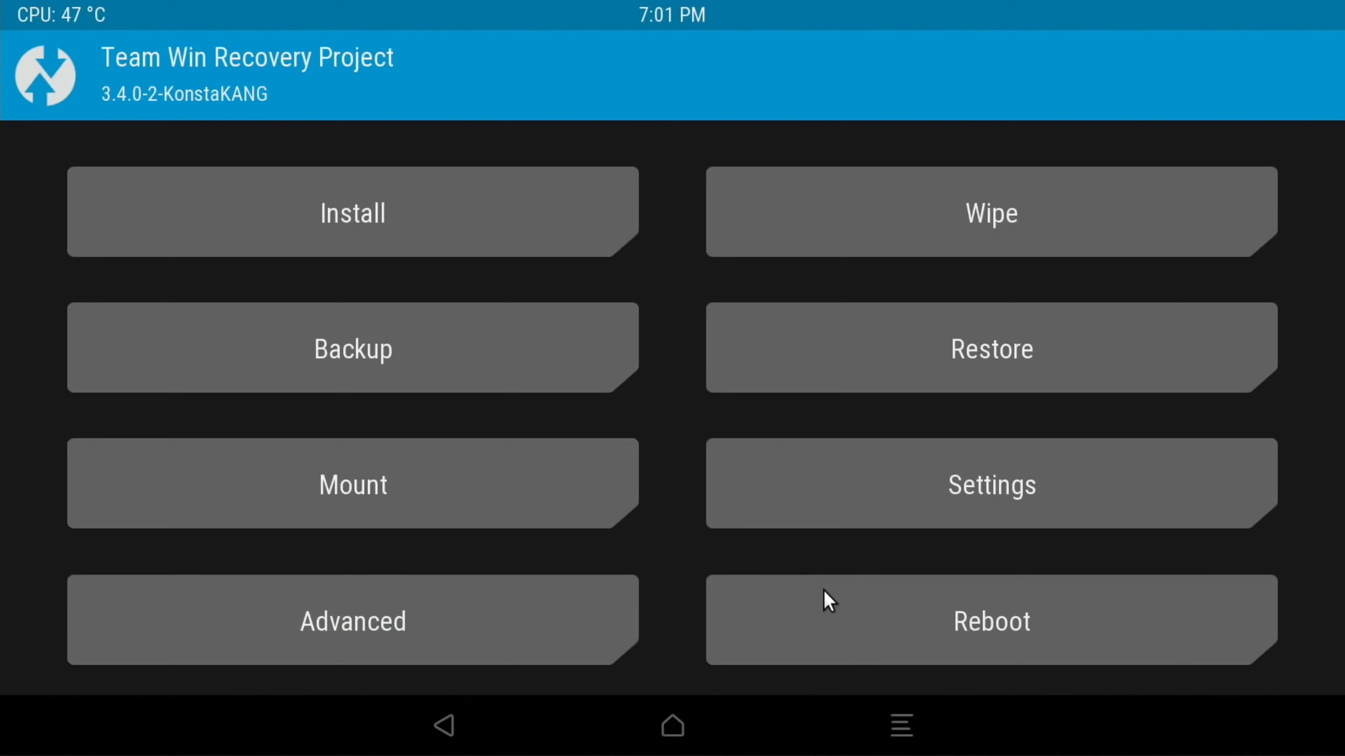
left_click(989, 620)
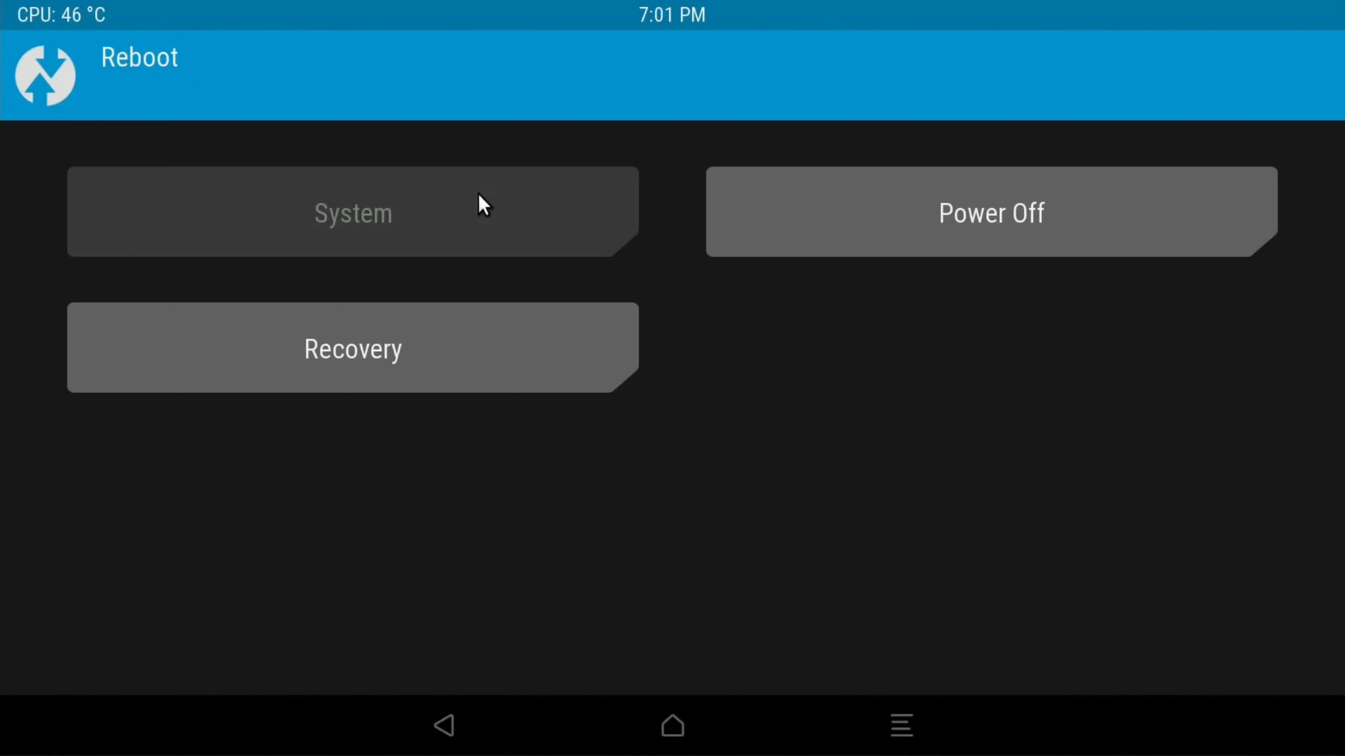
left_click(352, 212)
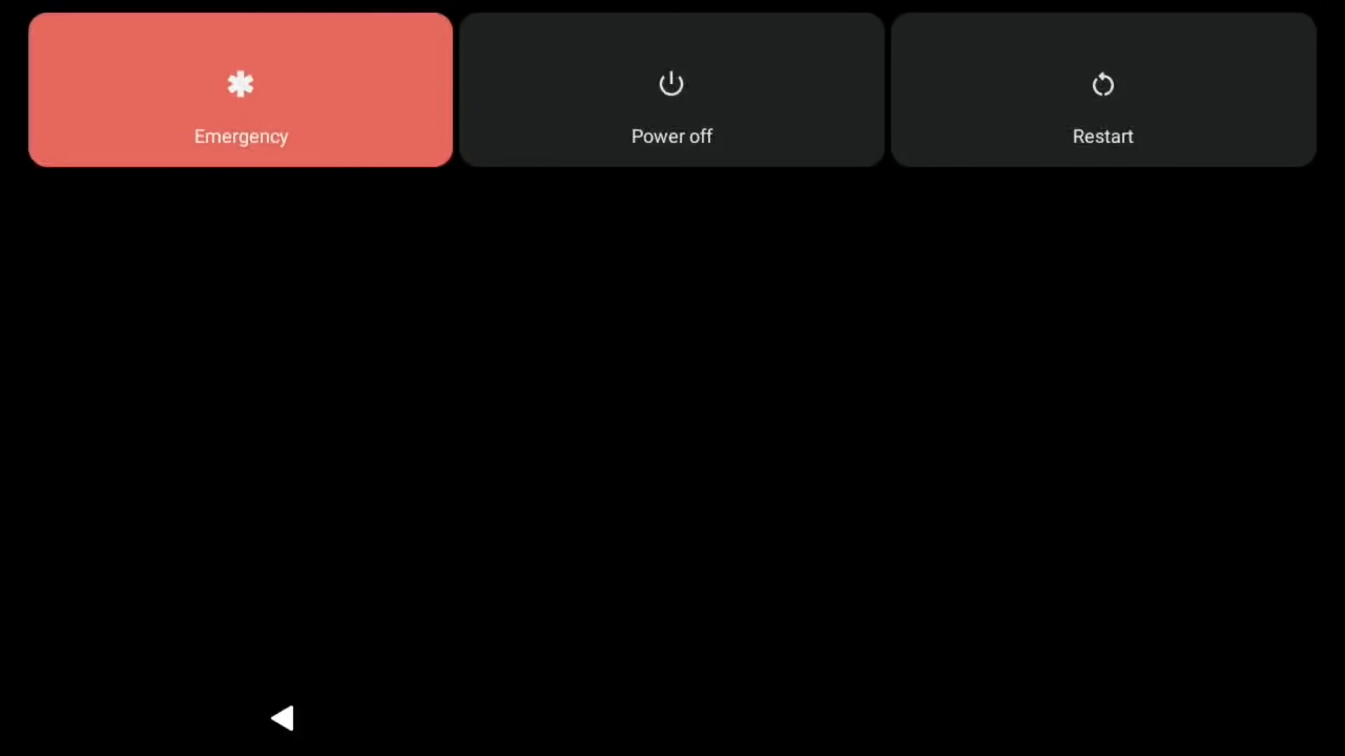
mouse_move(726, 190)
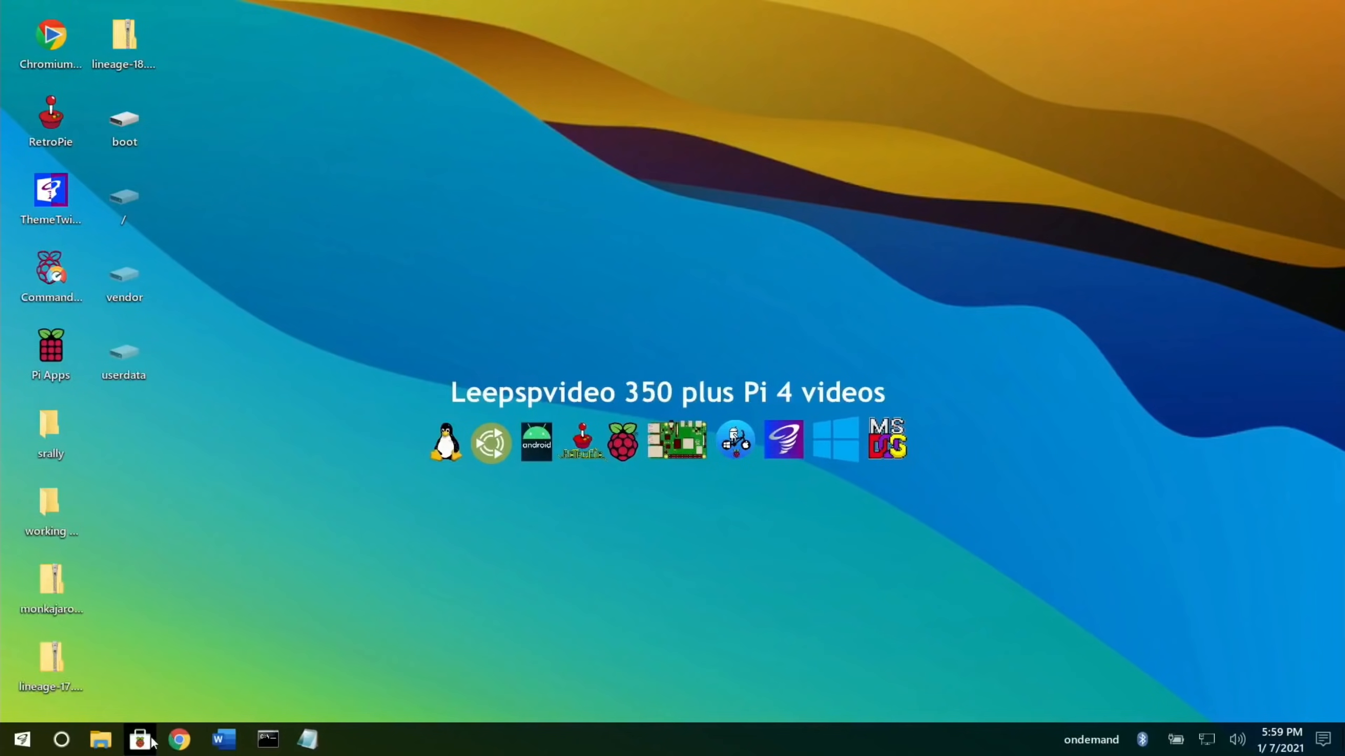
Step: Launch GParted as root and select the 223.57 GiB /dev/sdb drive
left_click(21, 739)
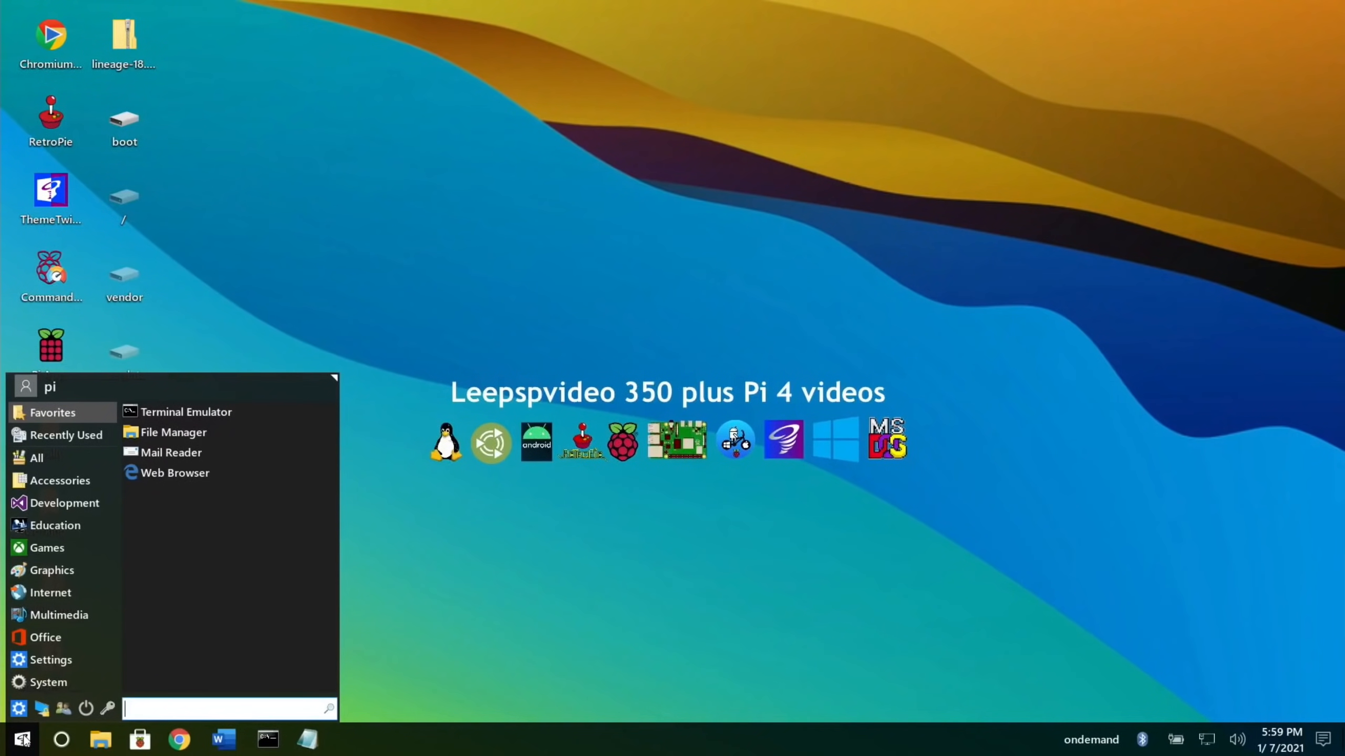
type("gp")
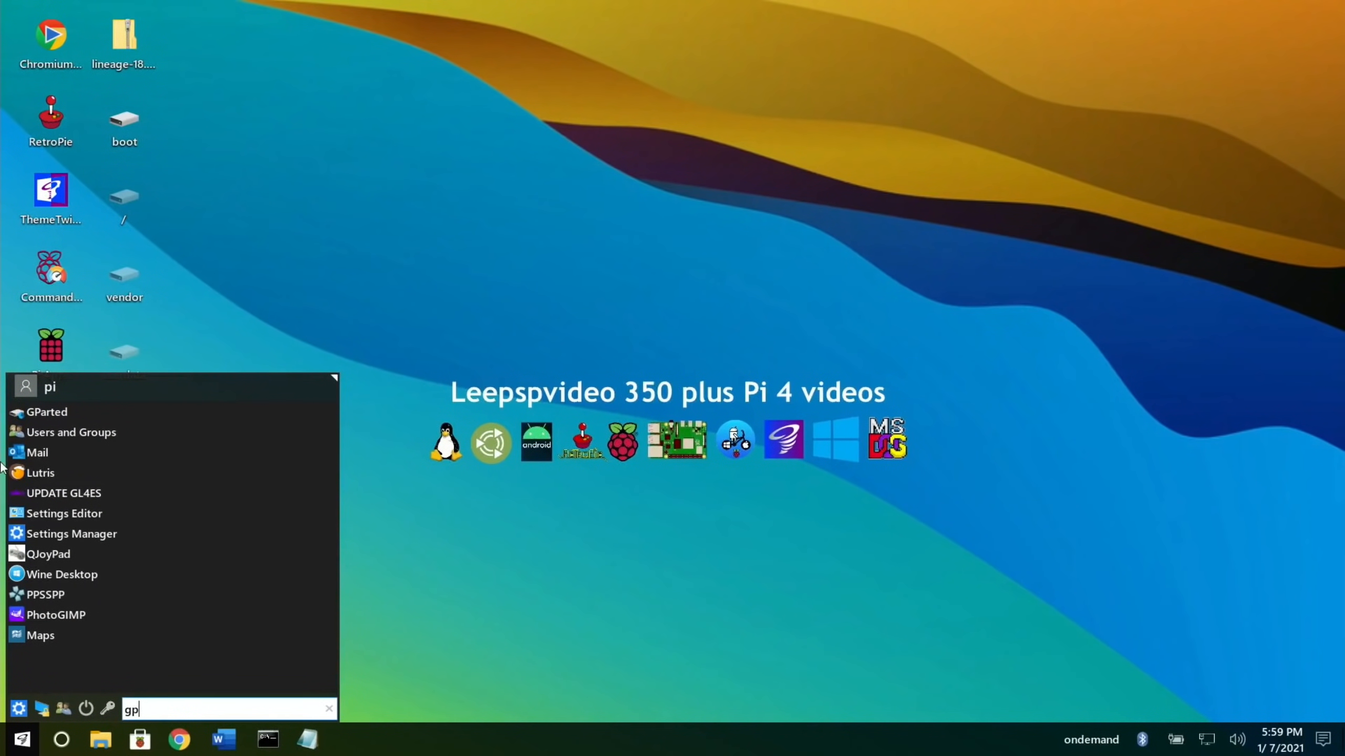
left_click(47, 412)
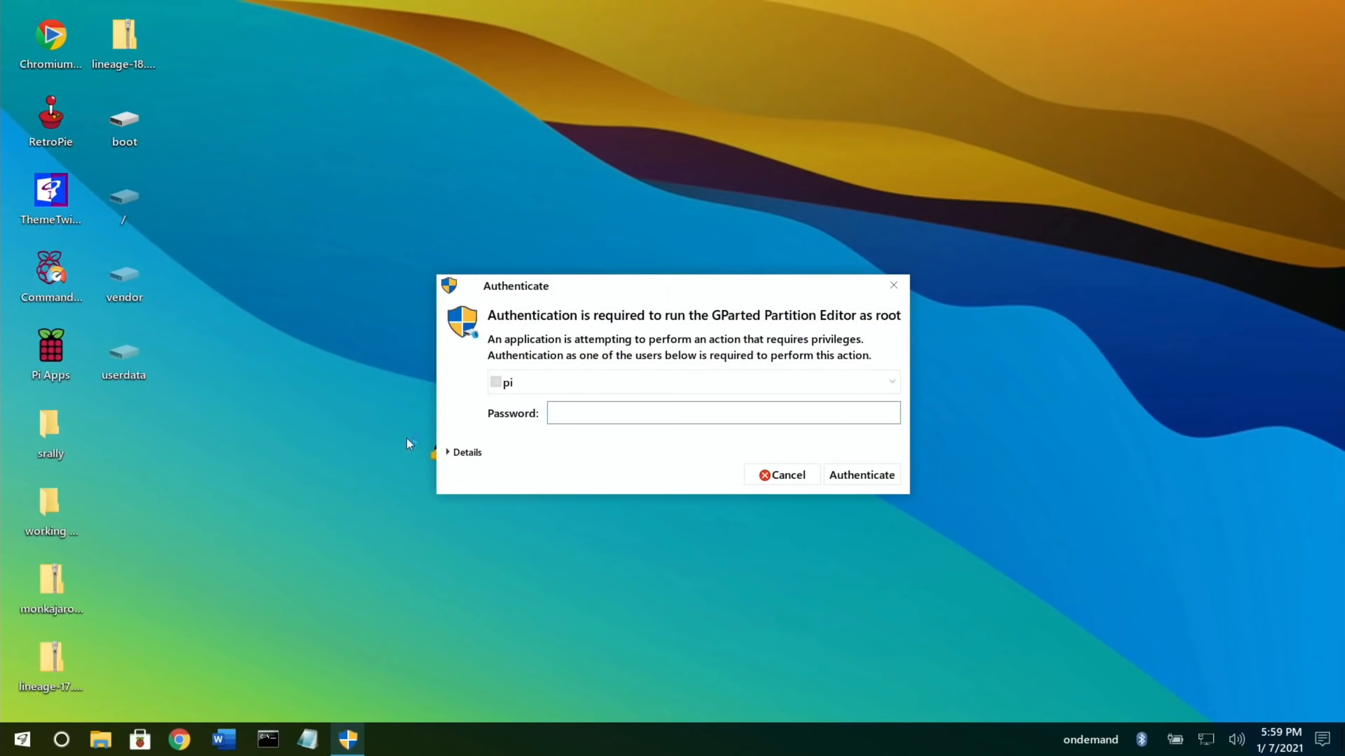
left_click(861, 474)
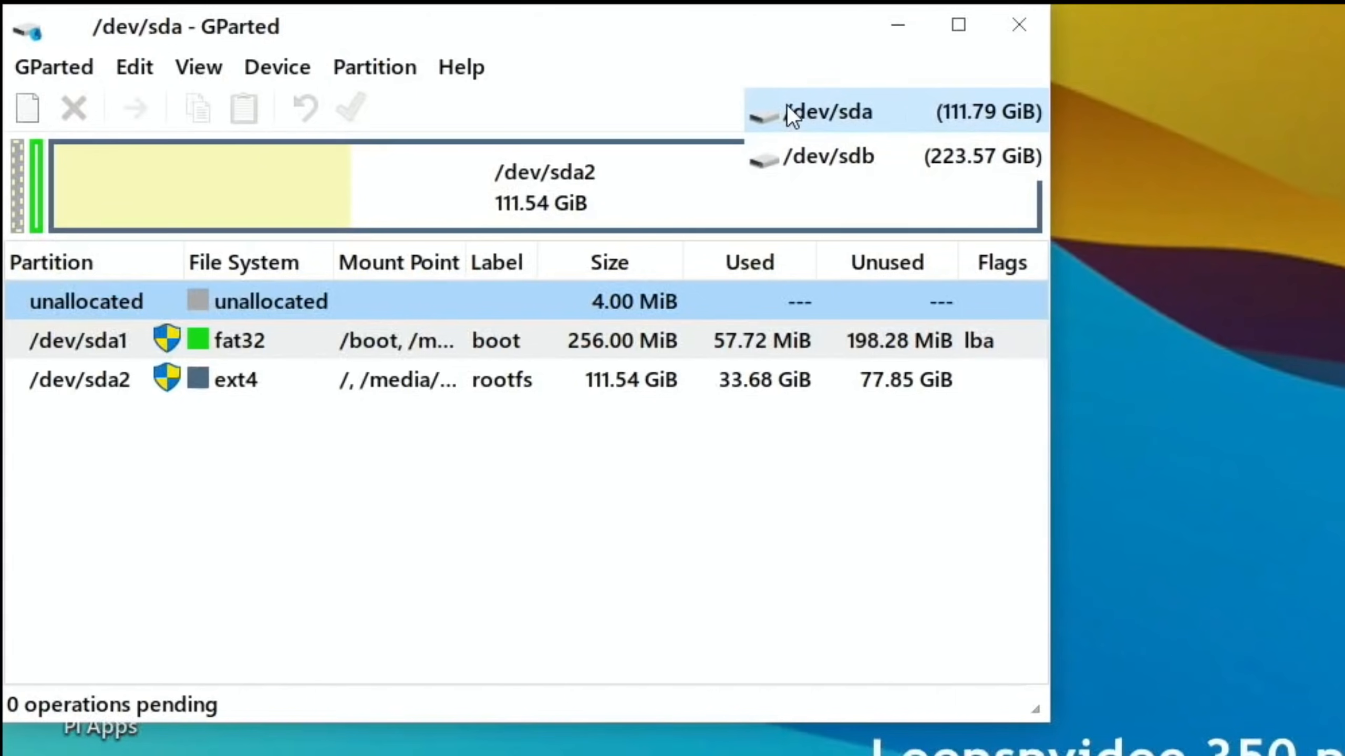
left_click(849, 156)
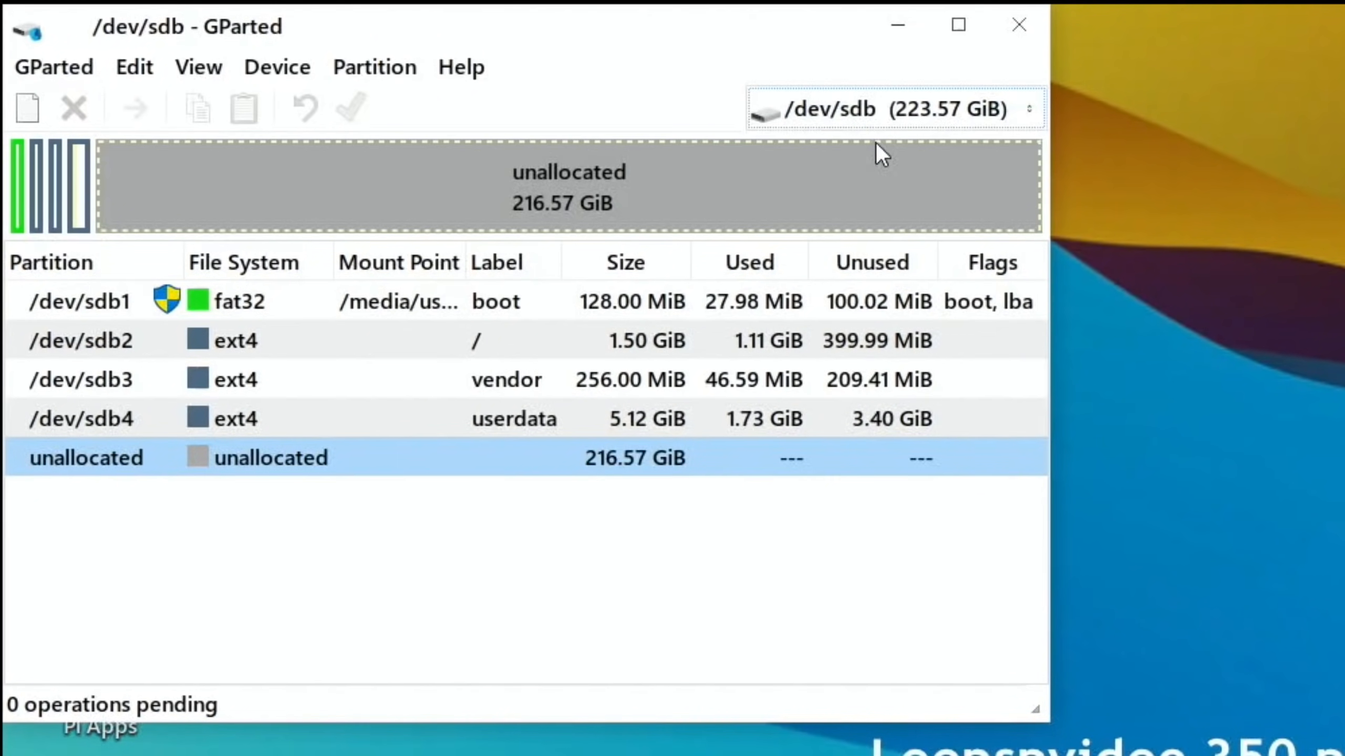
mouse_move(570, 420)
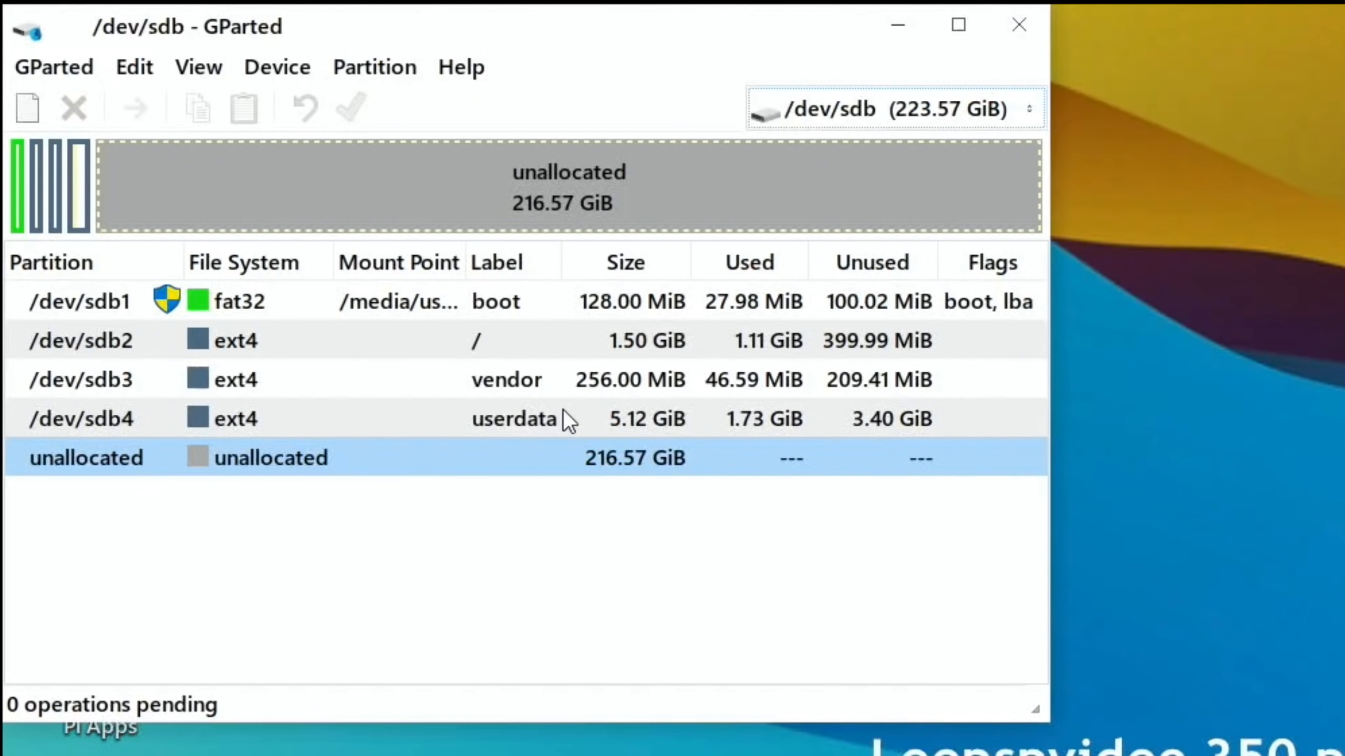
mouse_move(556, 429)
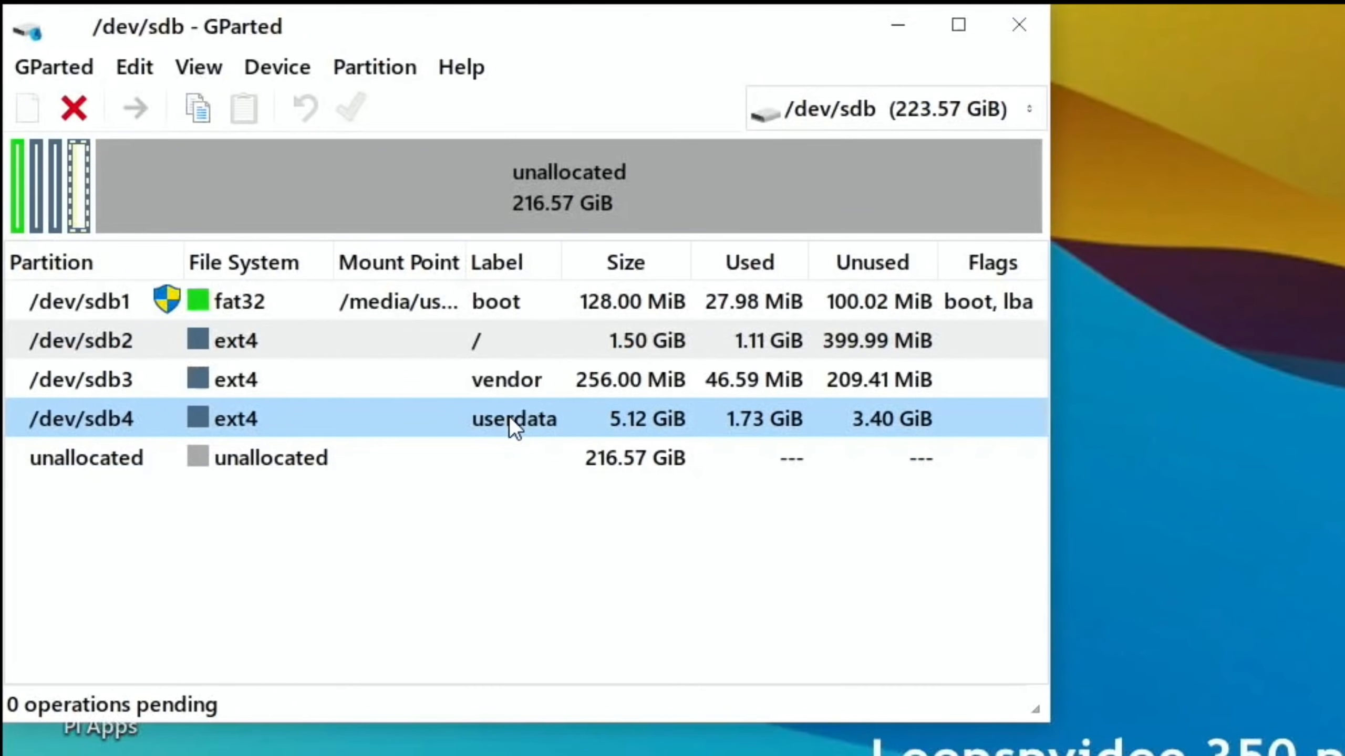
mouse_move(262, 245)
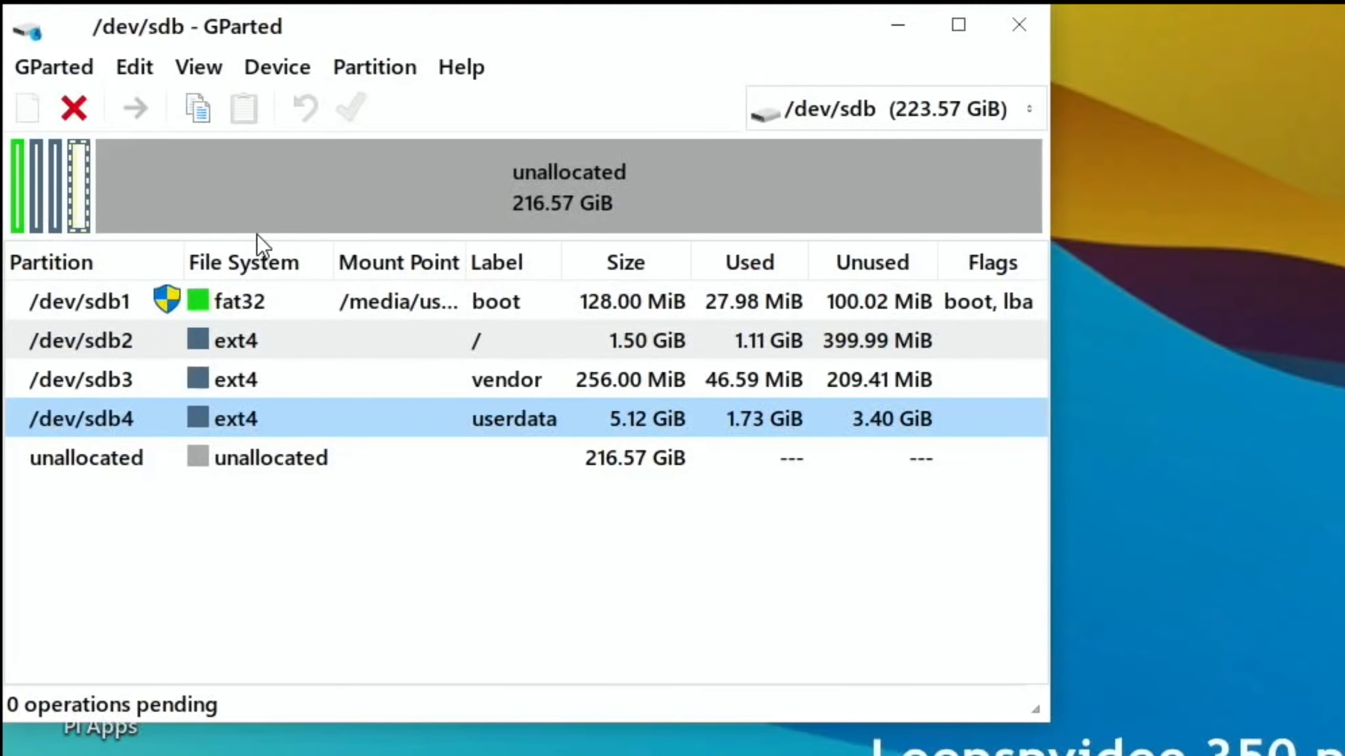
Step: Grow the userdata partition /dev/sdb4 to its maximum 221.69 GiB and apply the operation
right_click(80, 419)
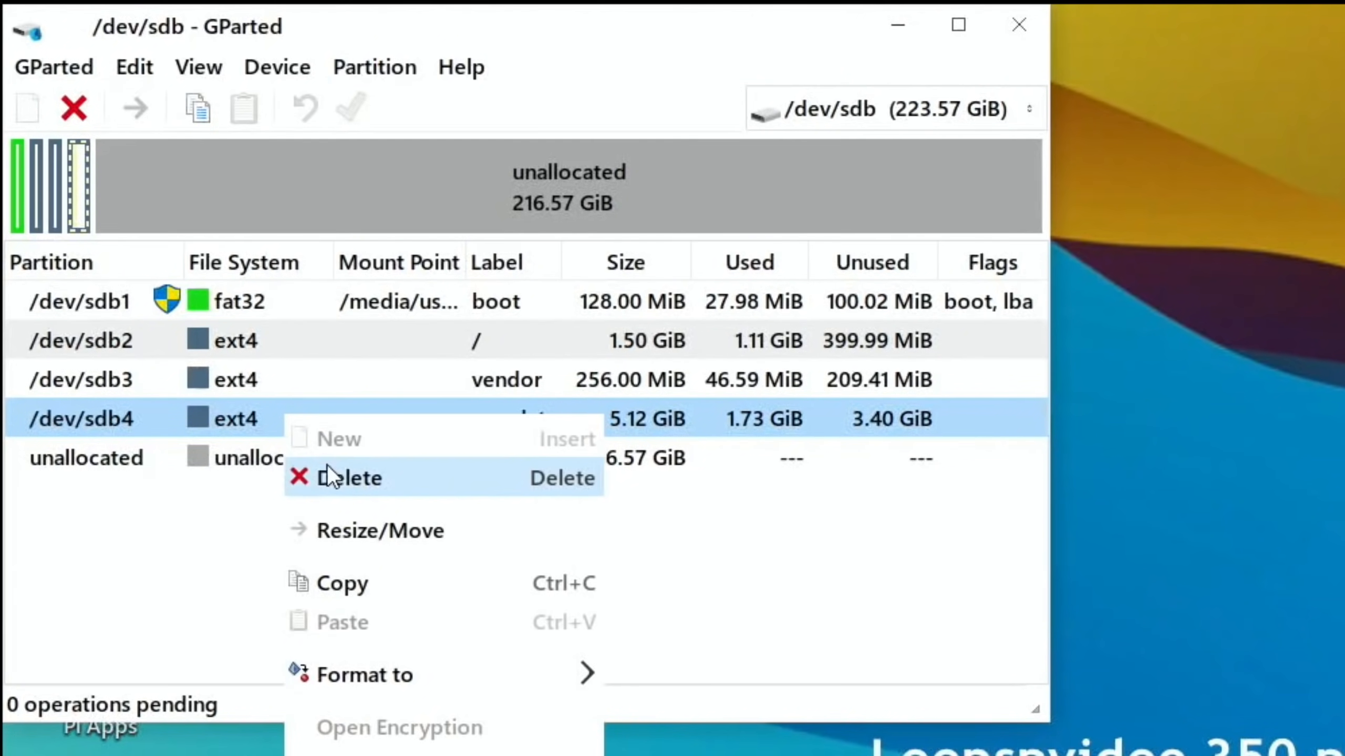
left_click(381, 530)
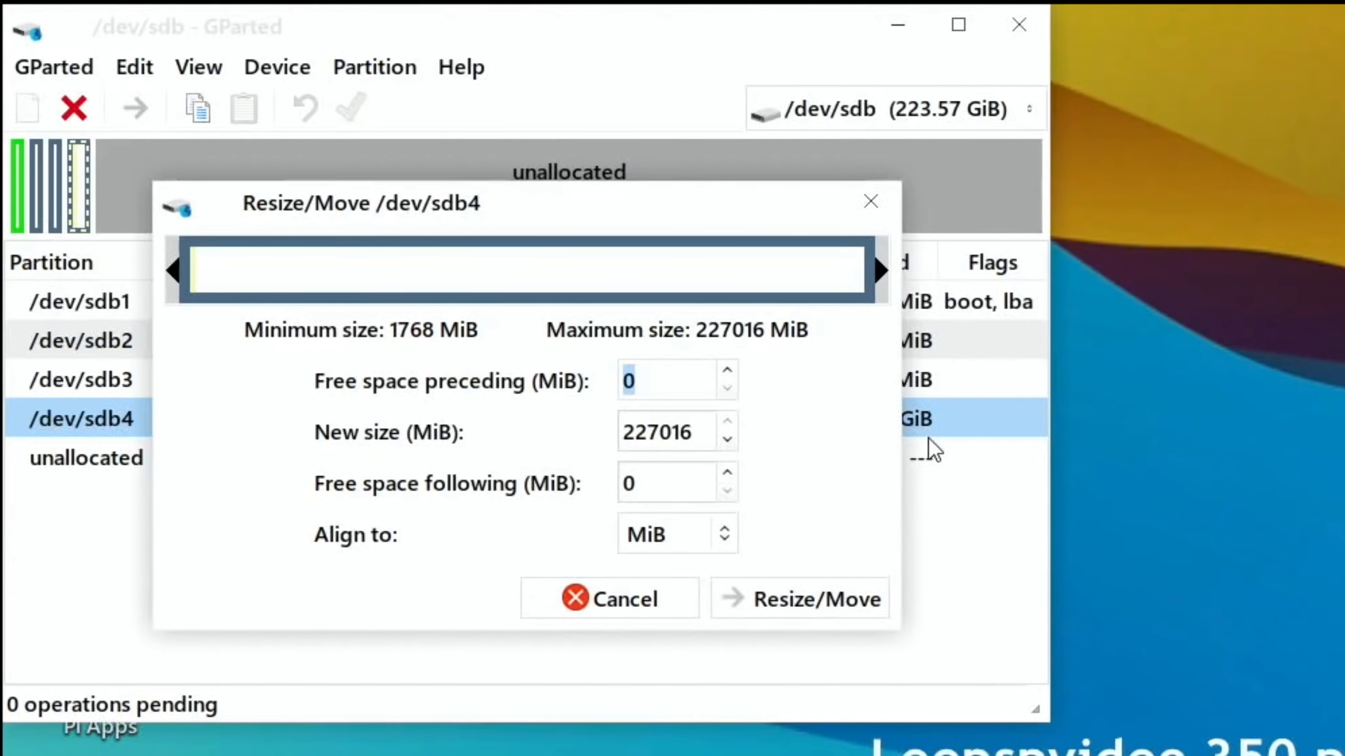
left_click(799, 598)
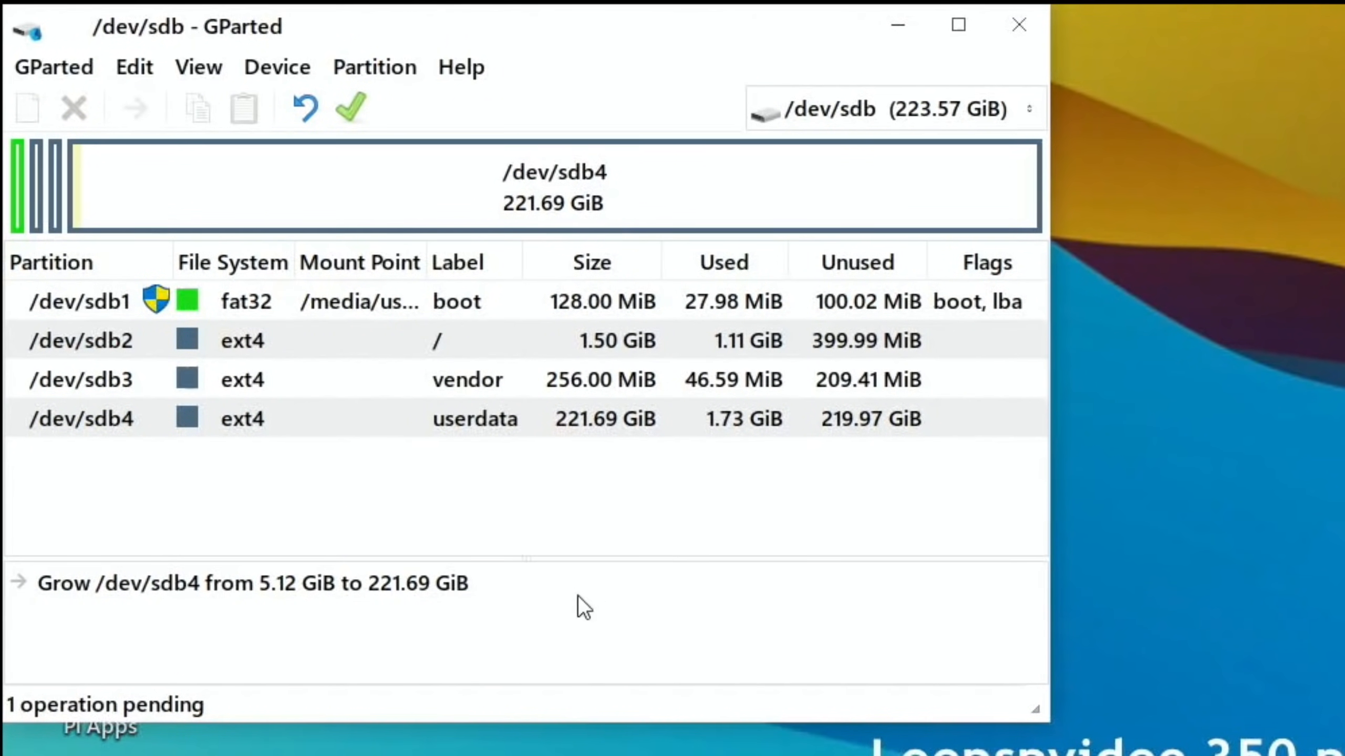
left_click(348, 107)
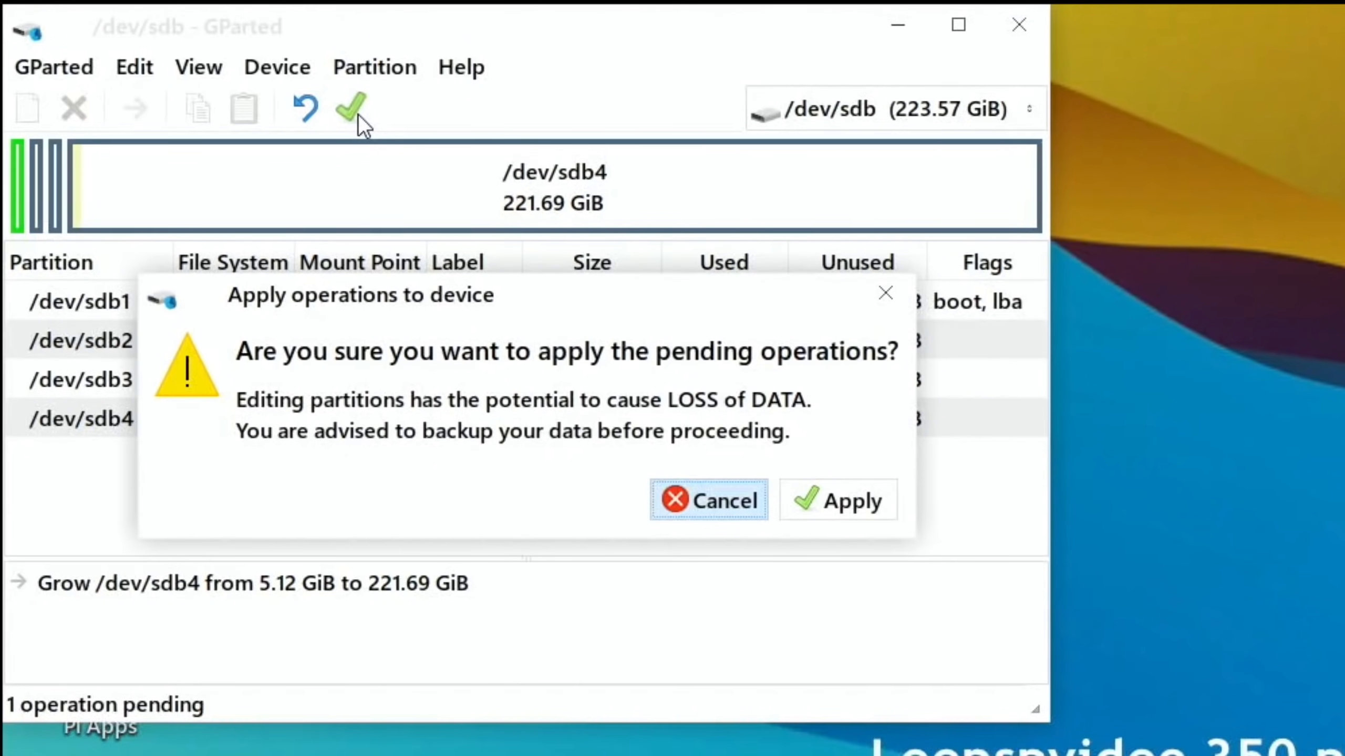
left_click(853, 500)
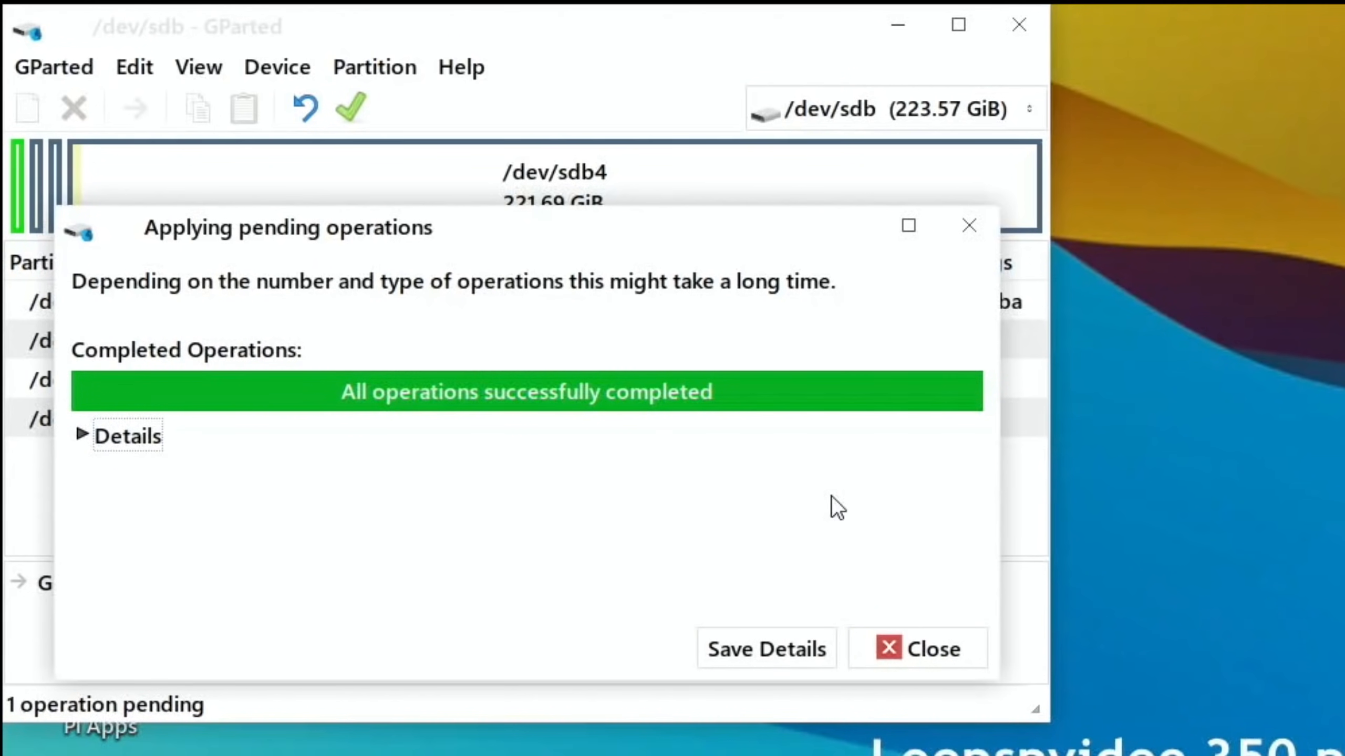
mouse_move(767, 647)
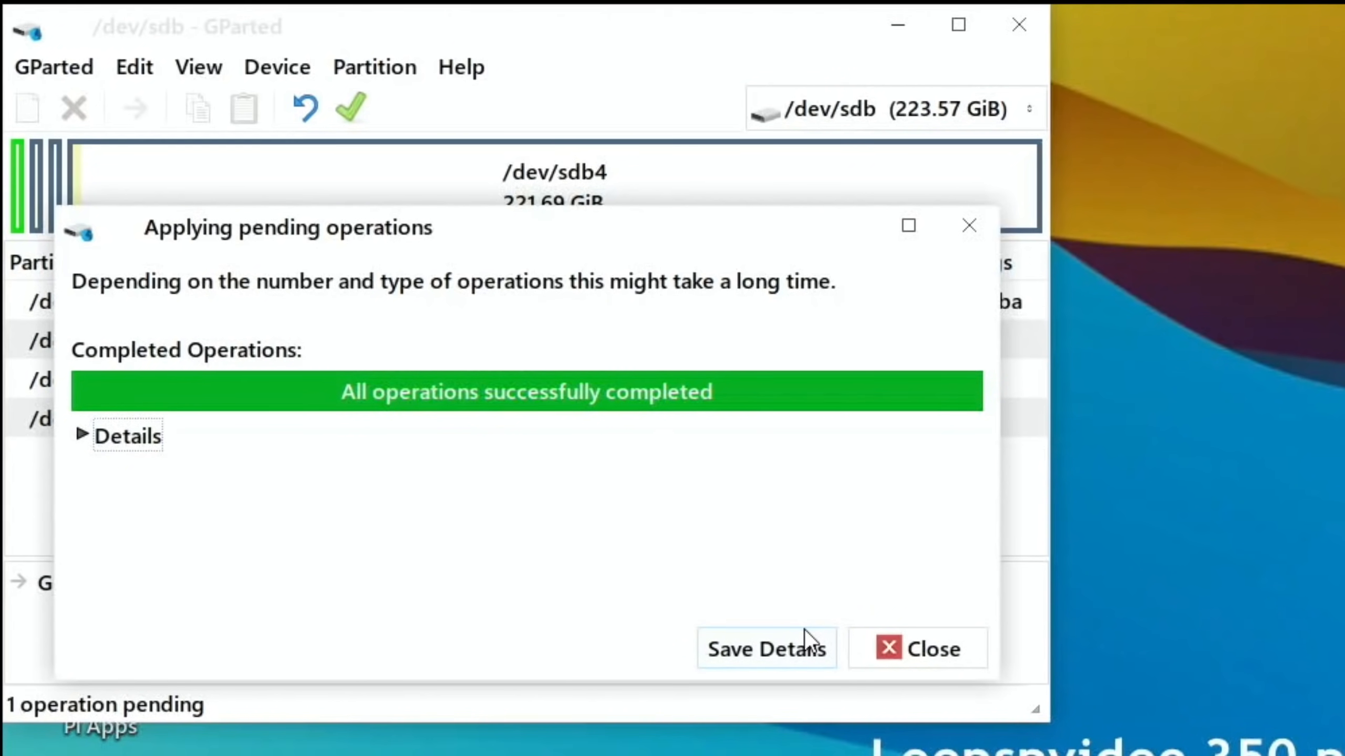
left_click(917, 648)
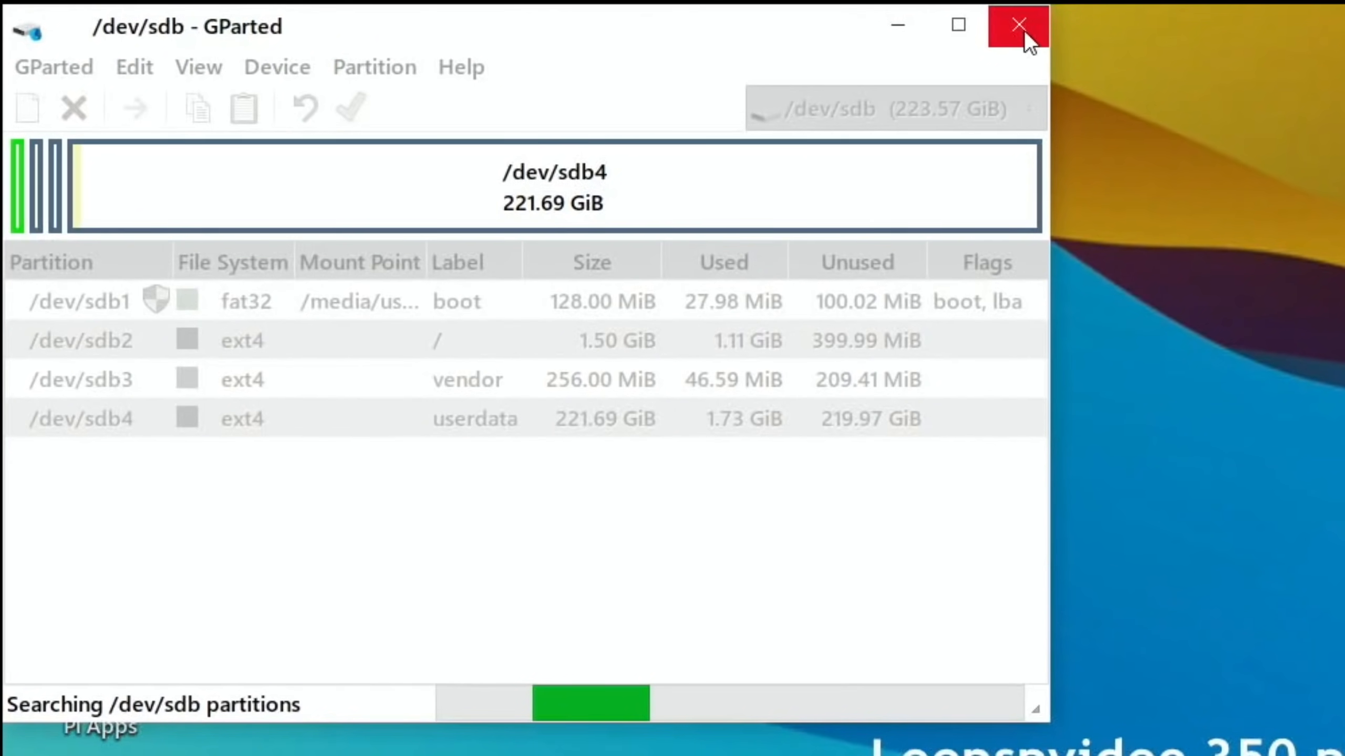
Step: Quit GParted and shut down the computer
left_click(1018, 25)
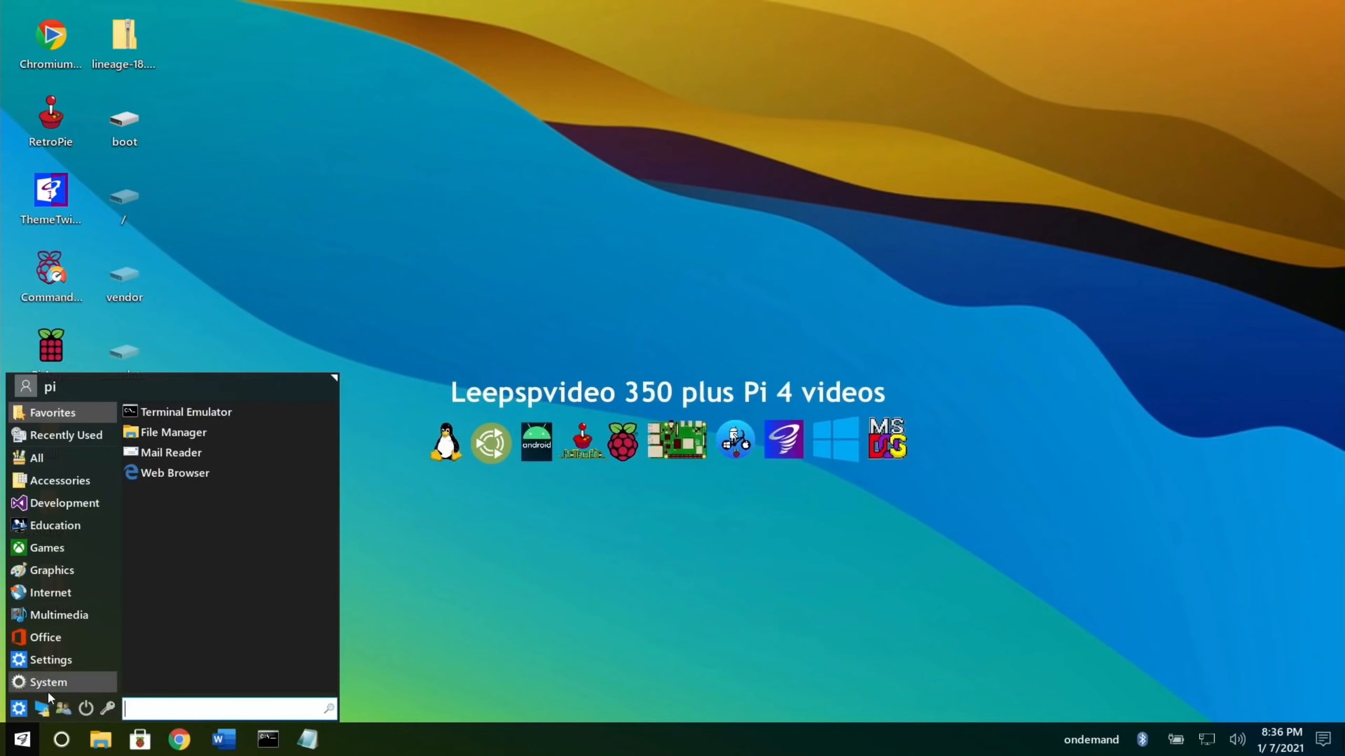
left_click(86, 708)
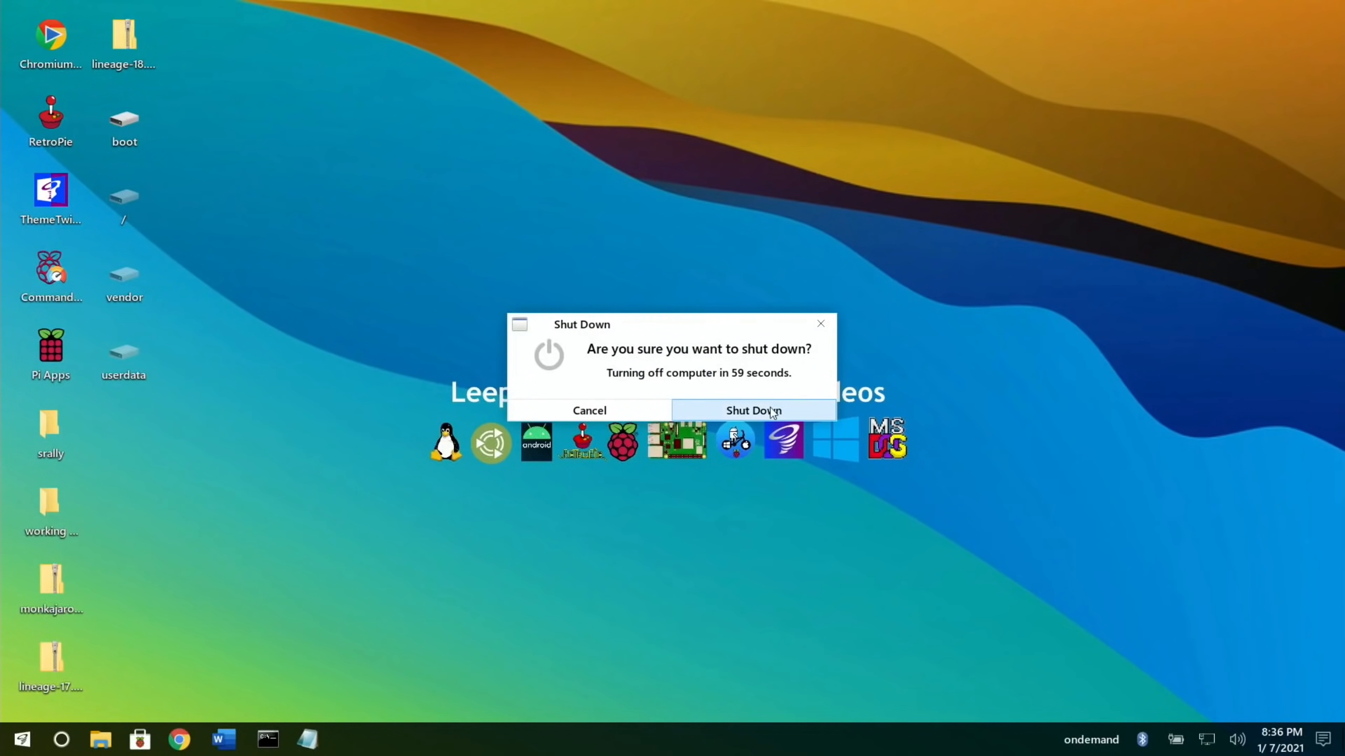
left_click(753, 410)
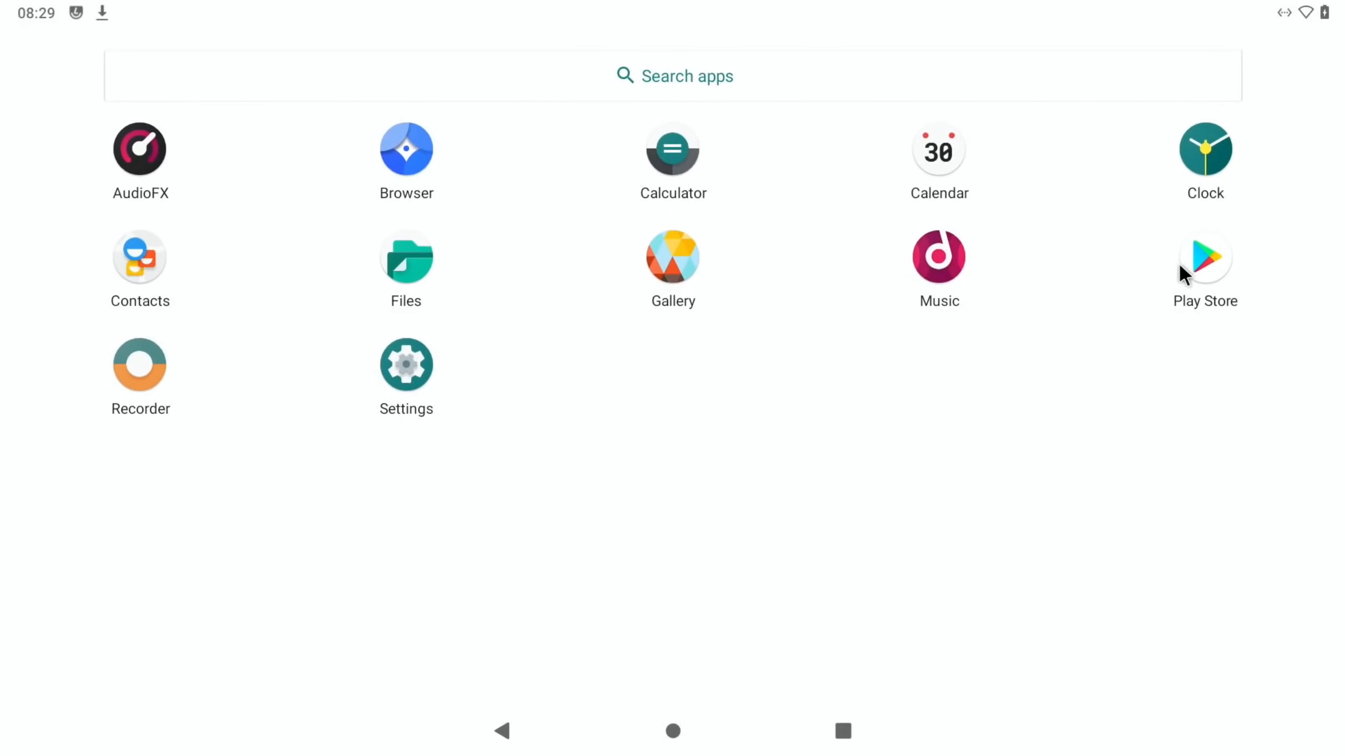
Step: Place Play Store from the app drawer onto the home screen and launch it
right_click(1204, 257)
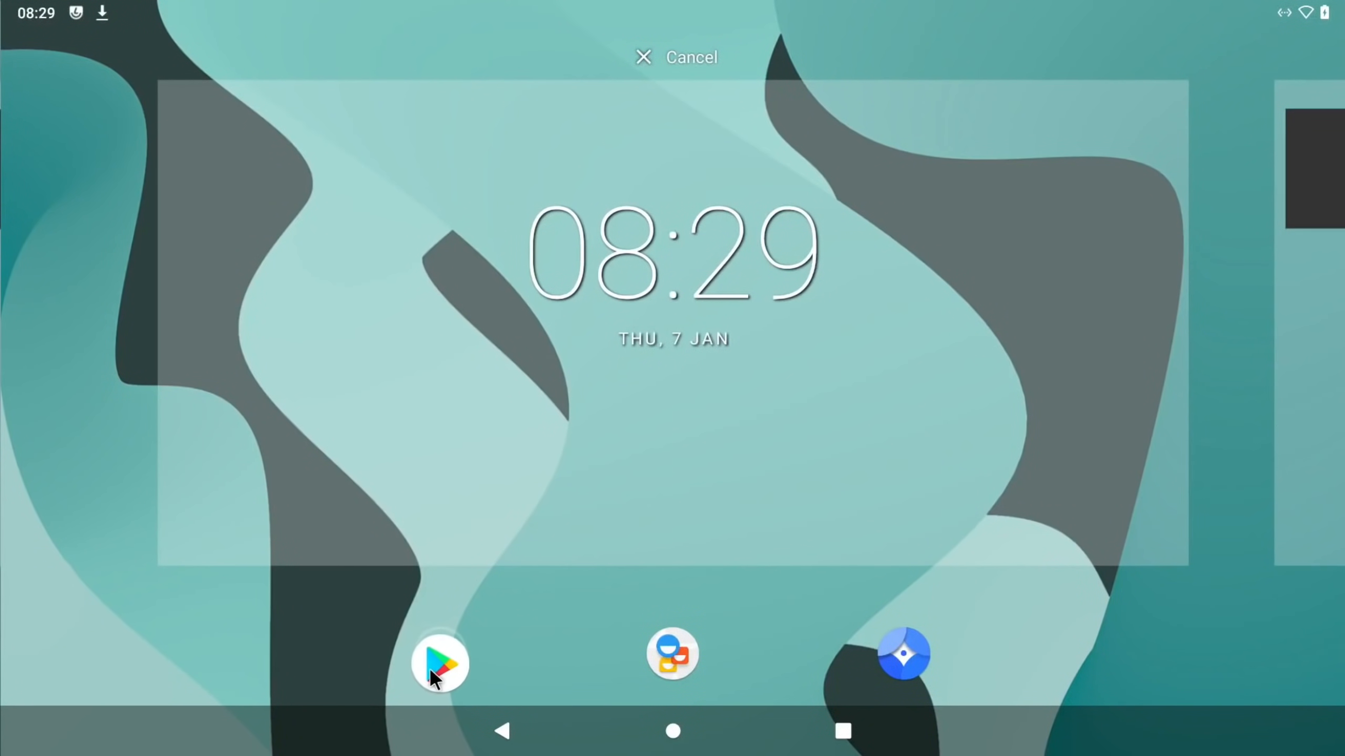
left_click(676, 57)
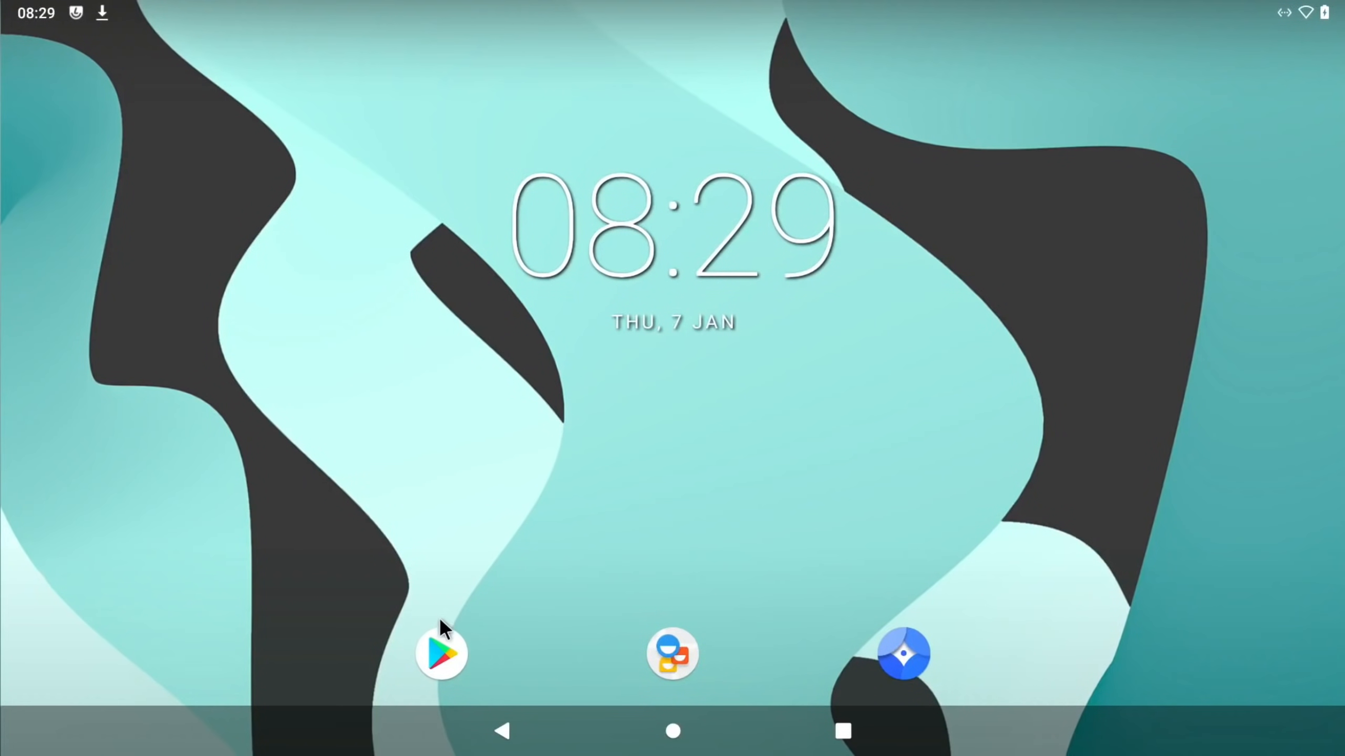
left_click(441, 654)
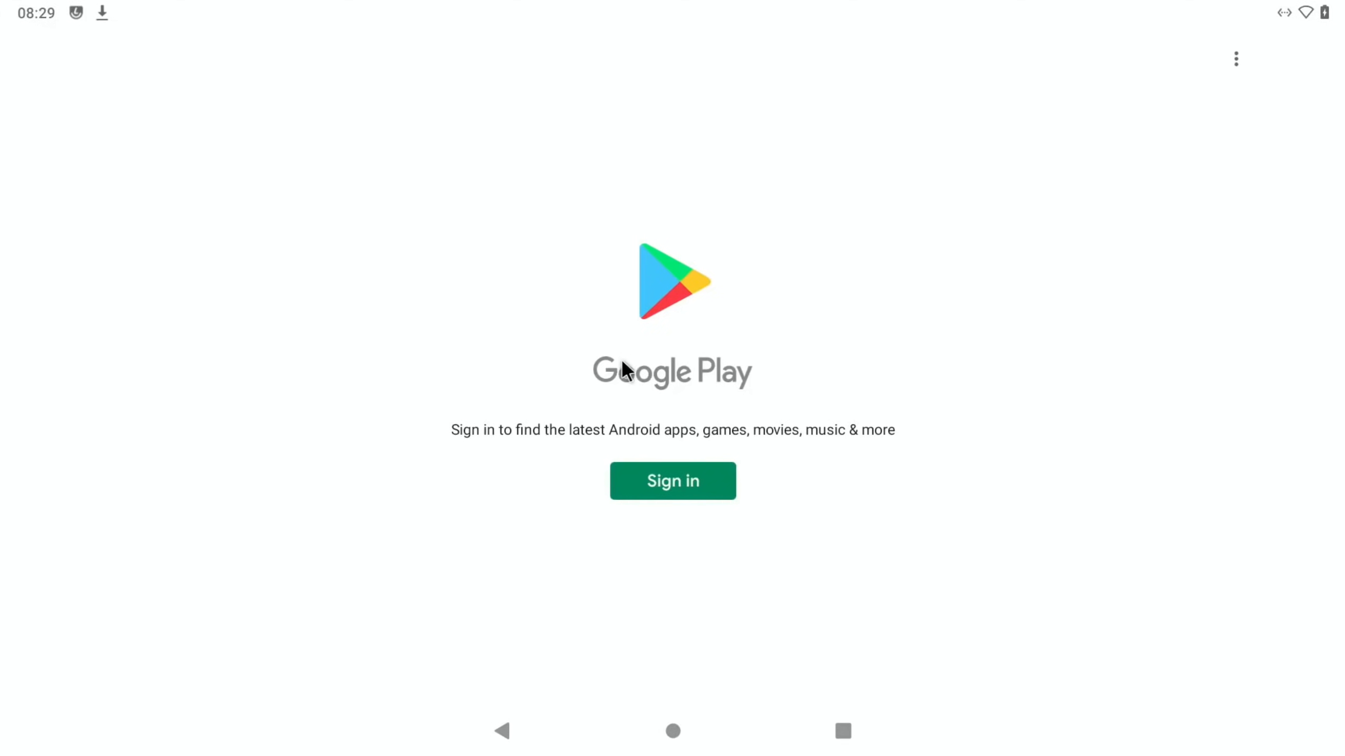
Step: Sign in to Google Play, accept the terms, and start Horizon Chase
left_click(672, 480)
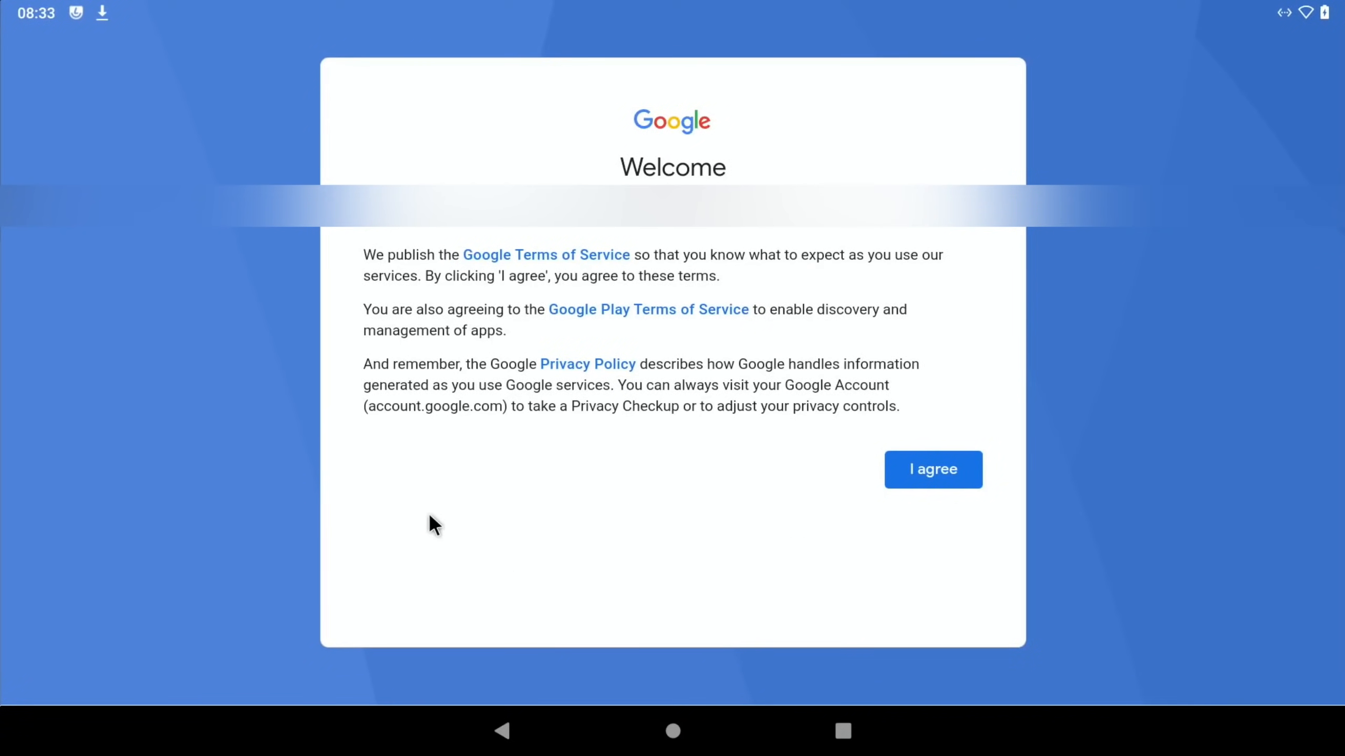
left_click(932, 469)
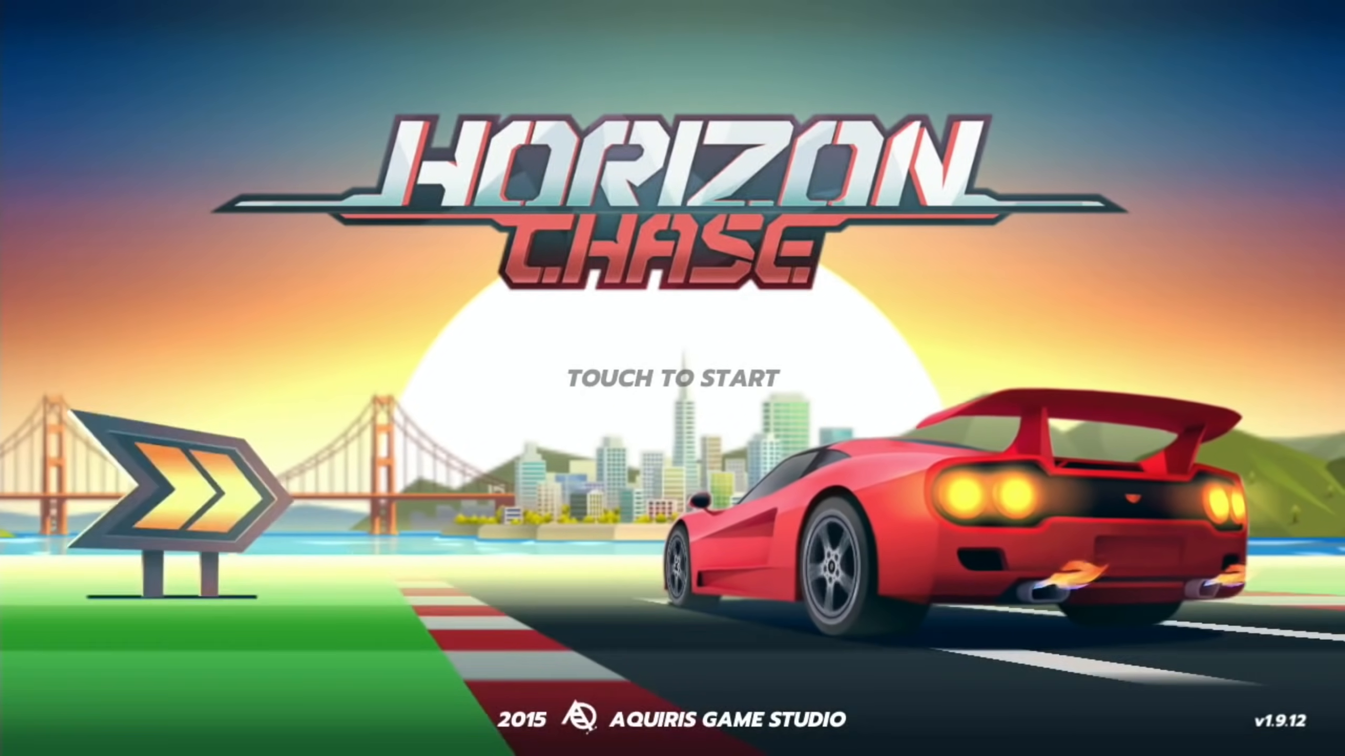
left_click(672, 378)
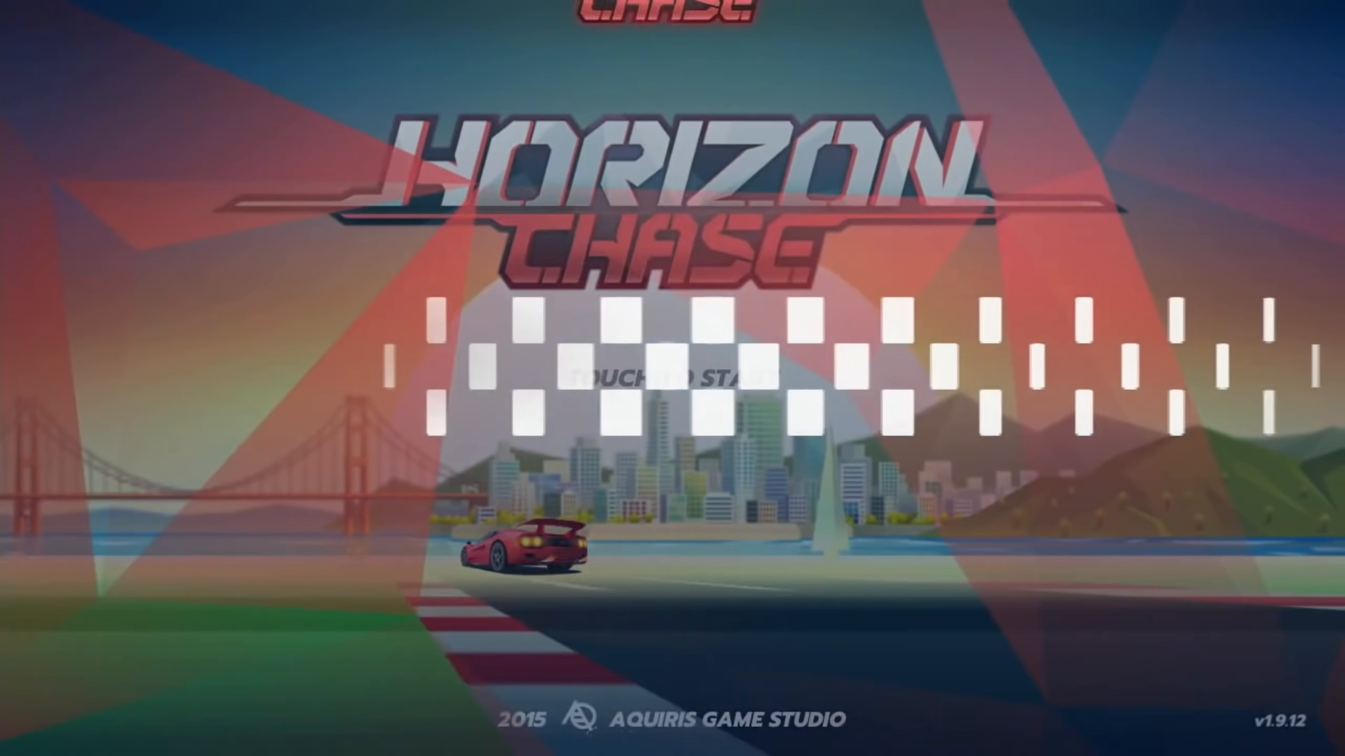